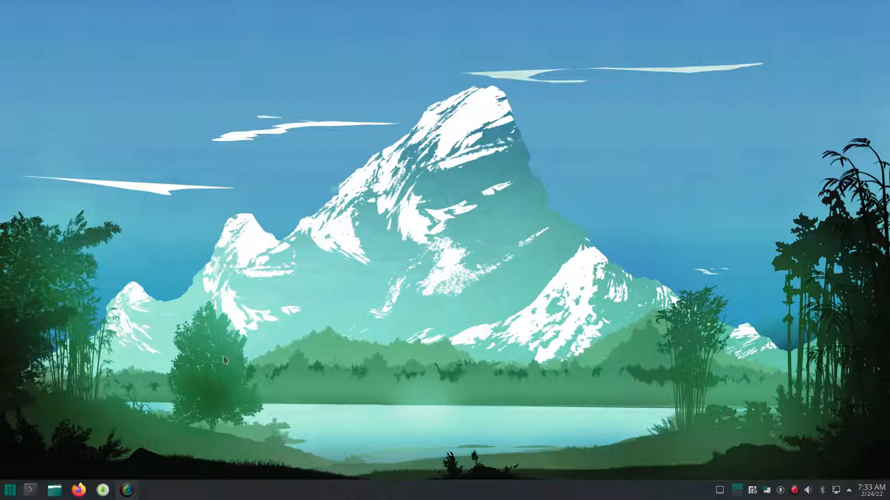
mouse_move(8, 488)
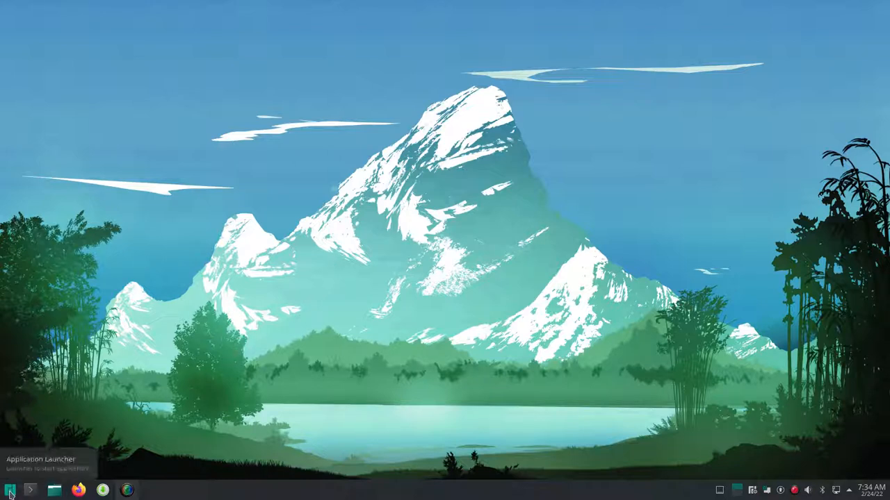
Step: Search the application launcher for 'add' to find the software installer
left_click(11, 489)
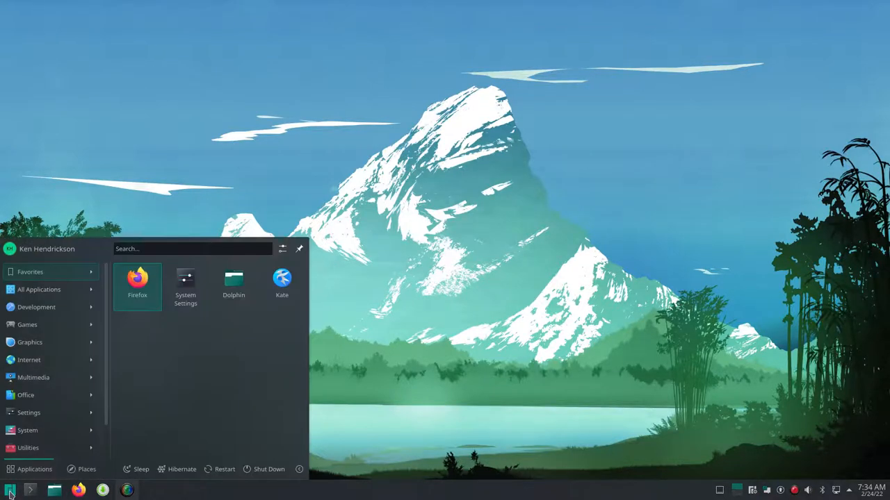
type("add")
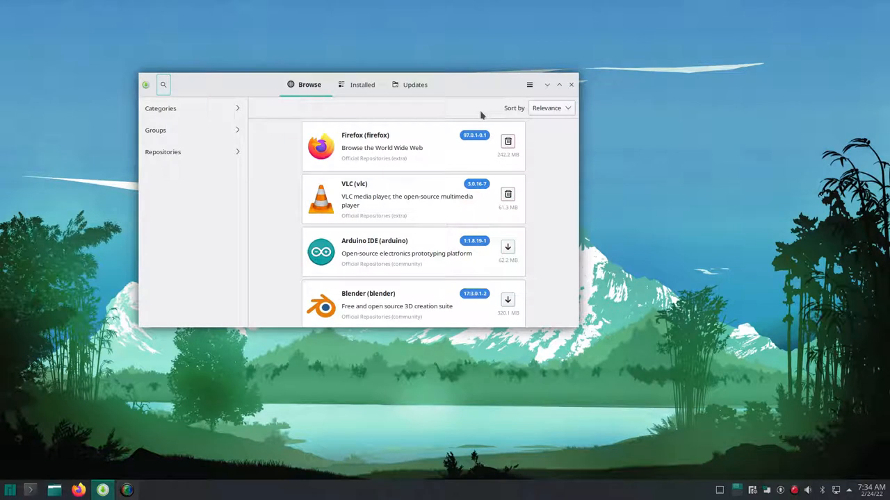
mouse_move(556, 89)
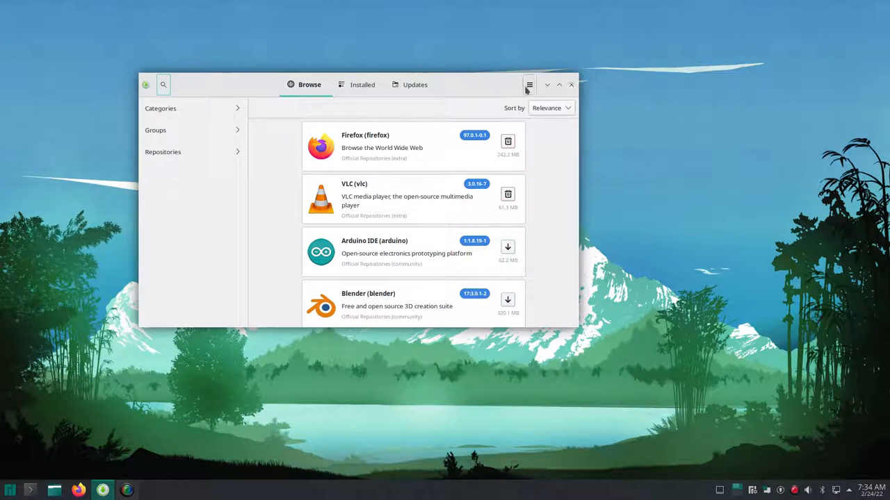
Step: Bring up Pamac's Preferences dialog from the hamburger menu
left_click(528, 85)
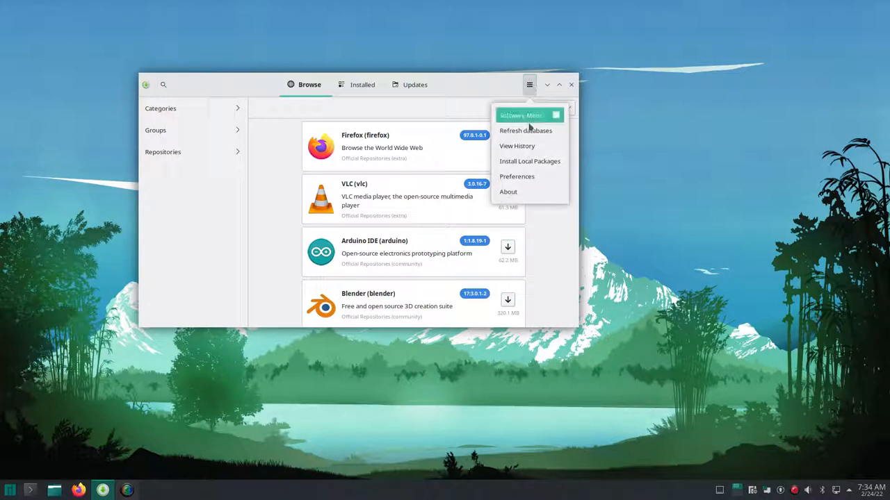
left_click(527, 131)
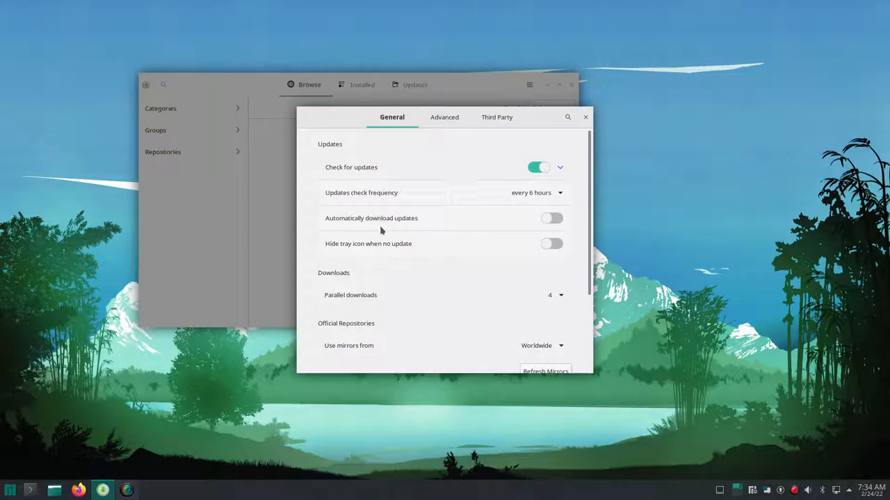
mouse_move(376, 214)
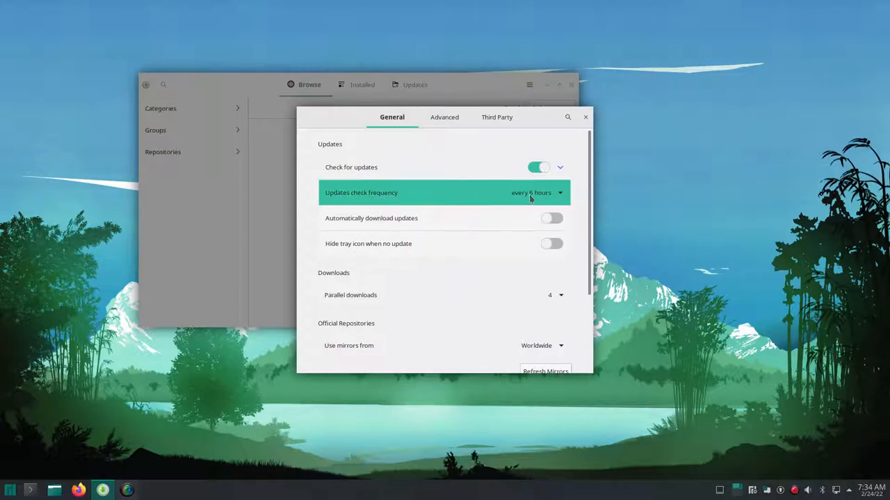
mouse_move(472, 274)
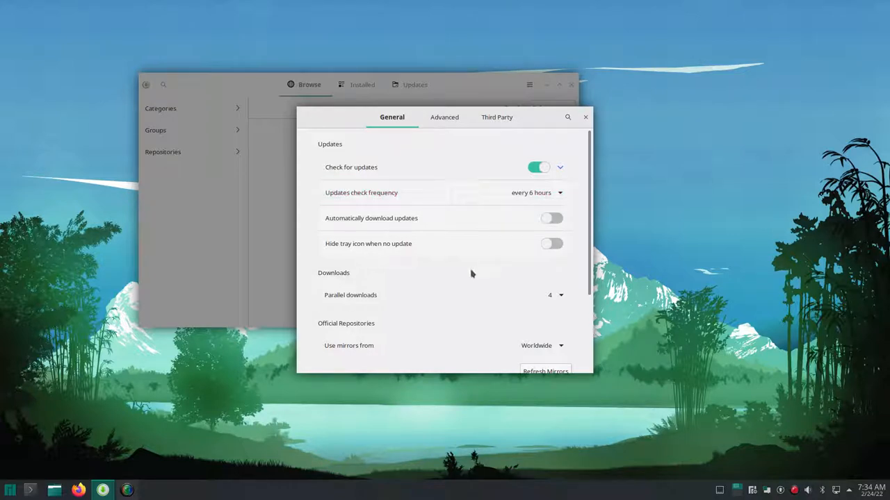
Step: Set parallel downloads to 10 and use mirrors from United_States
left_click(559, 295)
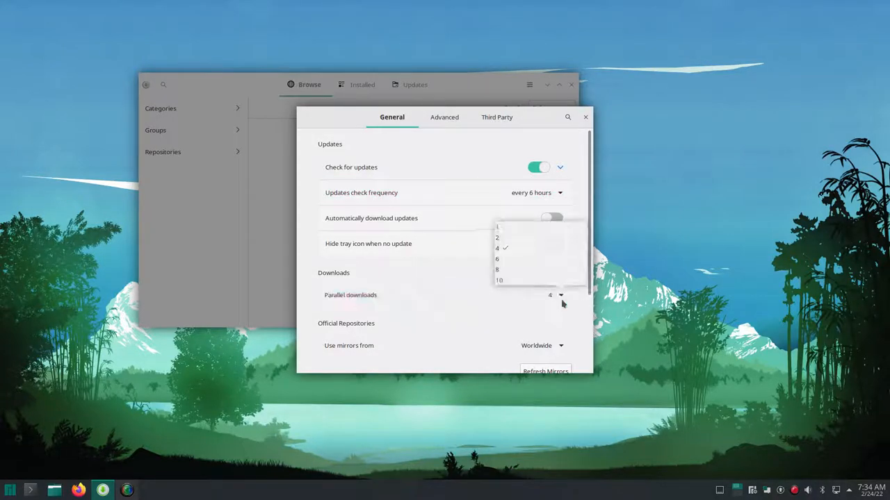
left_click(500, 279)
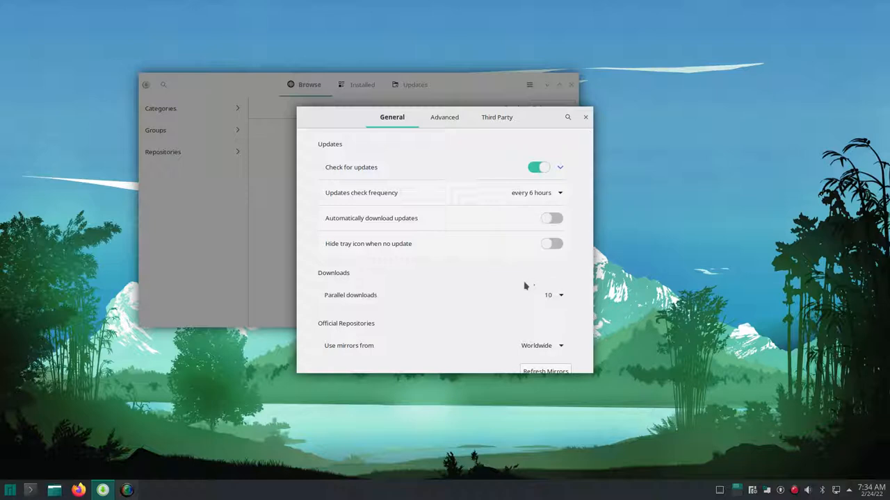
scroll("down", 3)
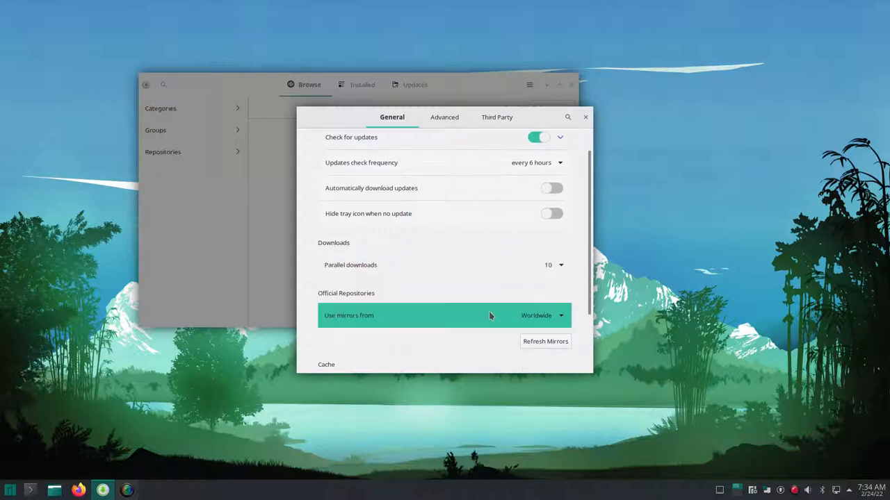
left_click(542, 316)
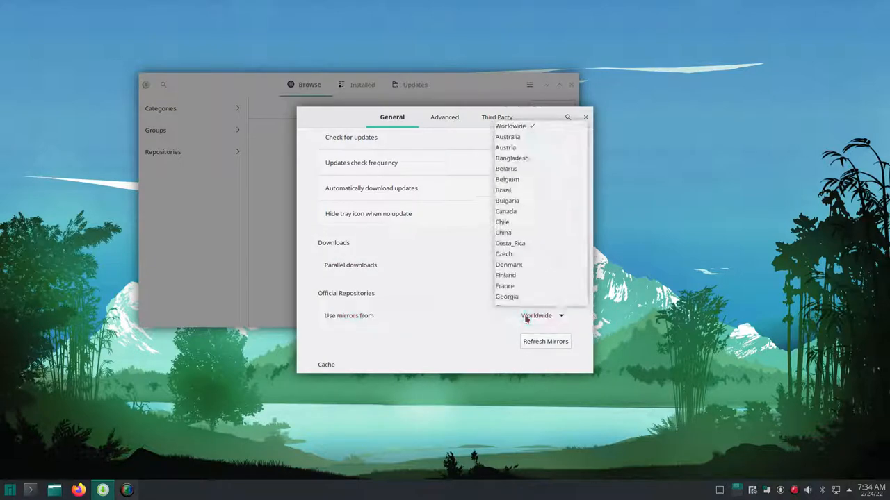
scroll("down", 3)
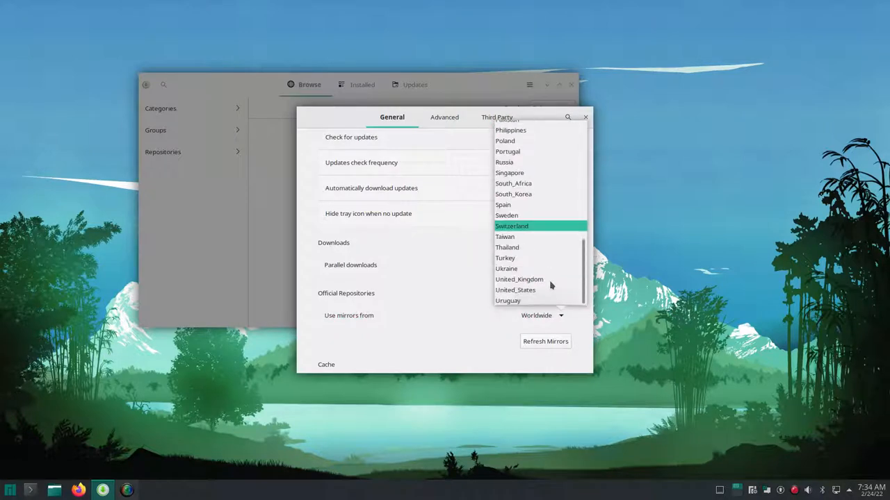
left_click(515, 290)
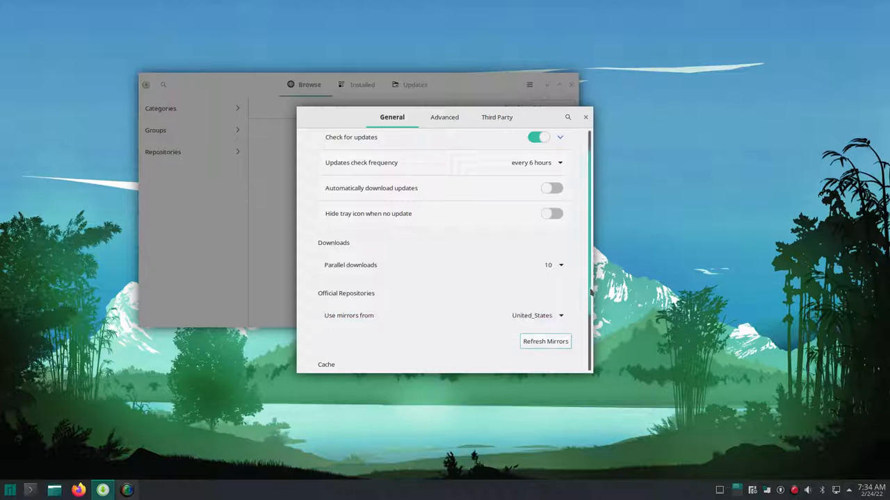
scroll("down", 3)
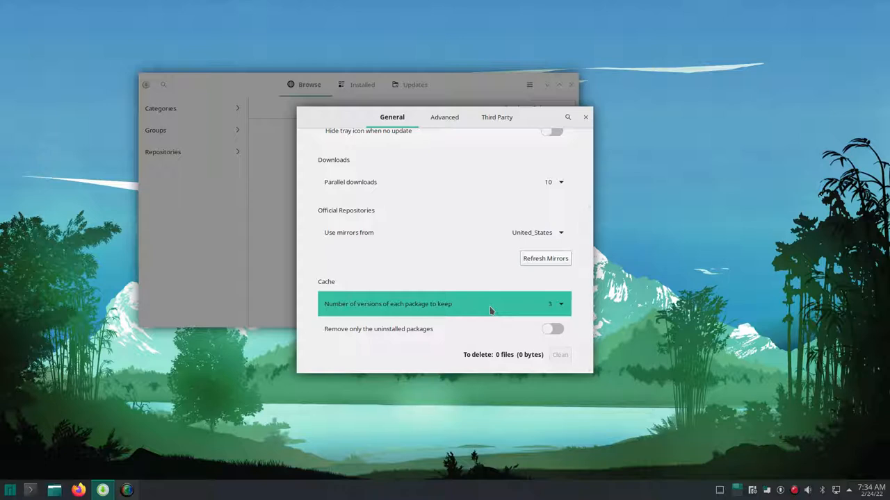
mouse_move(544, 258)
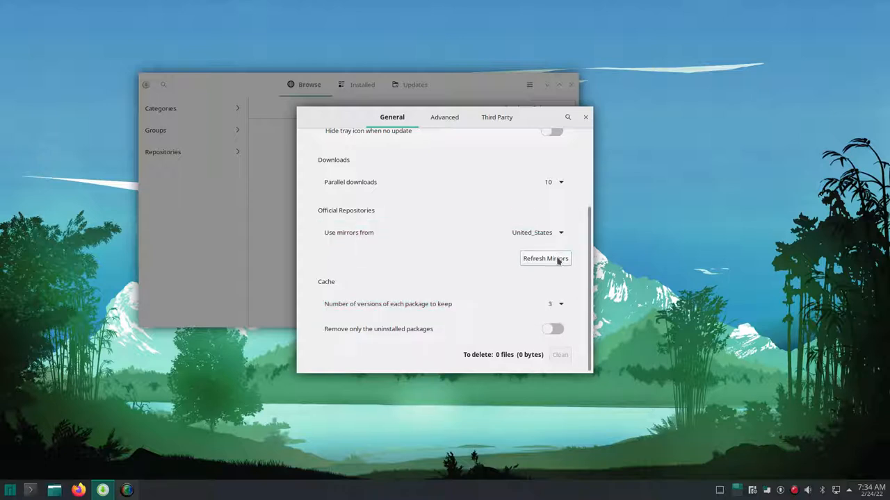
Step: Refresh the mirror list and close the Preferences dialog
left_click(545, 258)
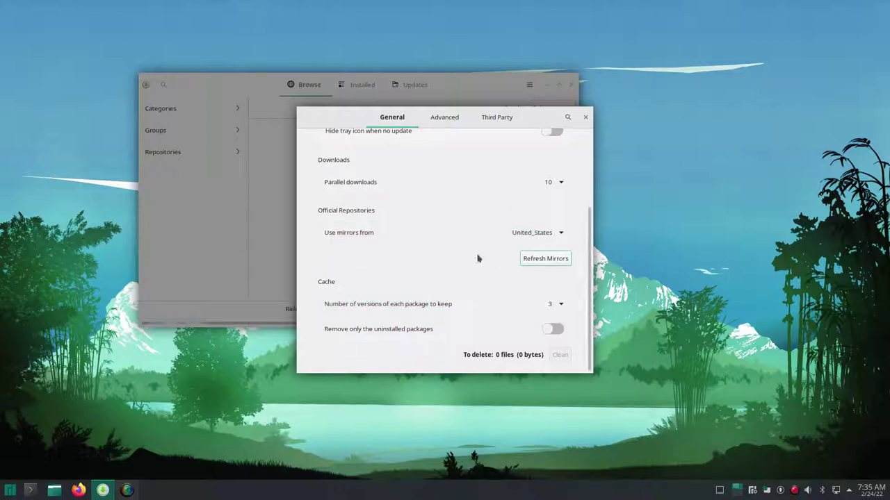
mouse_move(465, 251)
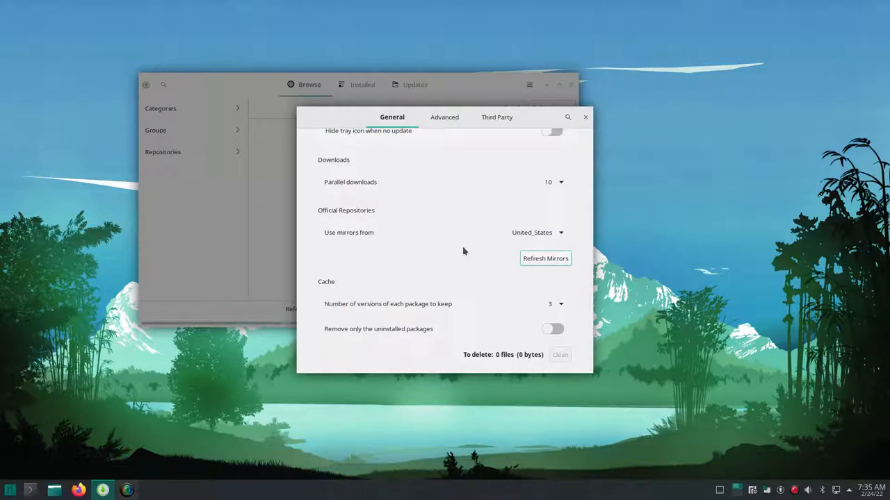
mouse_move(563, 261)
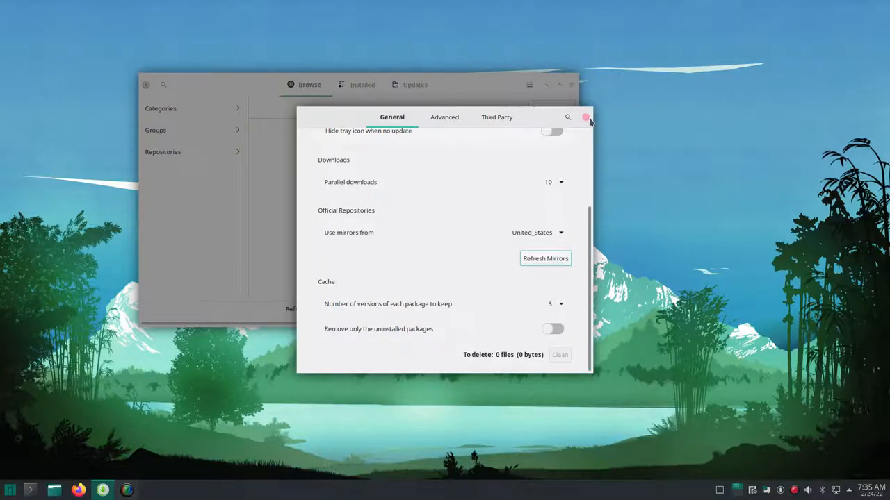
left_click(588, 116)
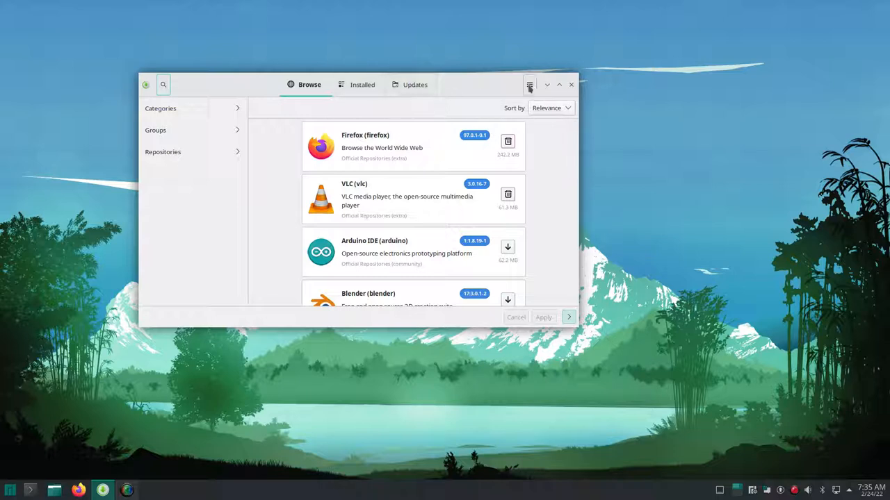
Step: Reopen Preferences and view the Third Party and Advanced tabs
left_click(529, 85)
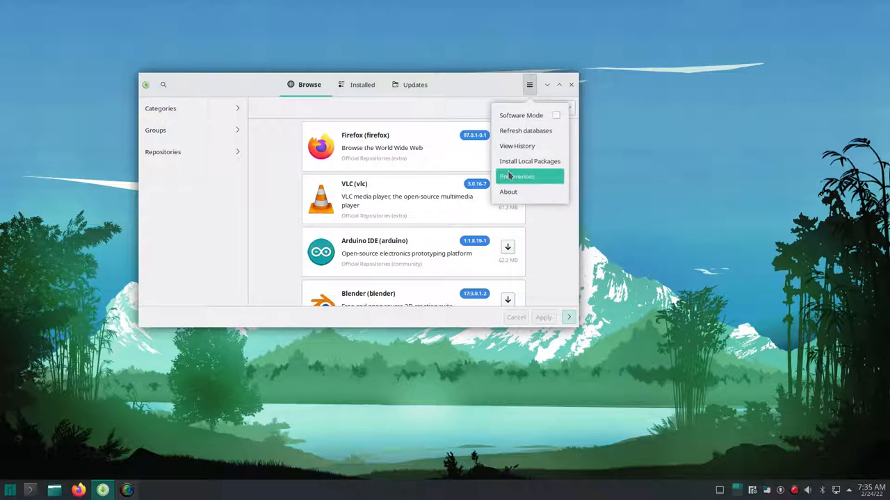
left_click(525, 175)
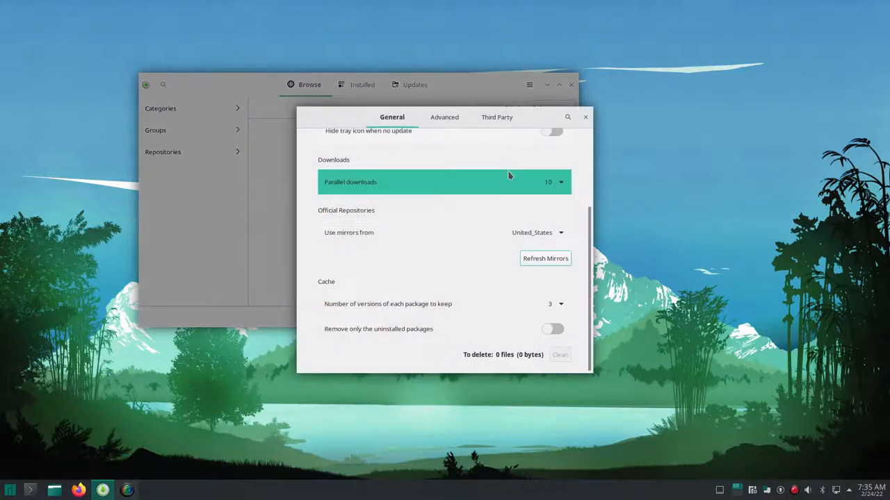
left_click(496, 116)
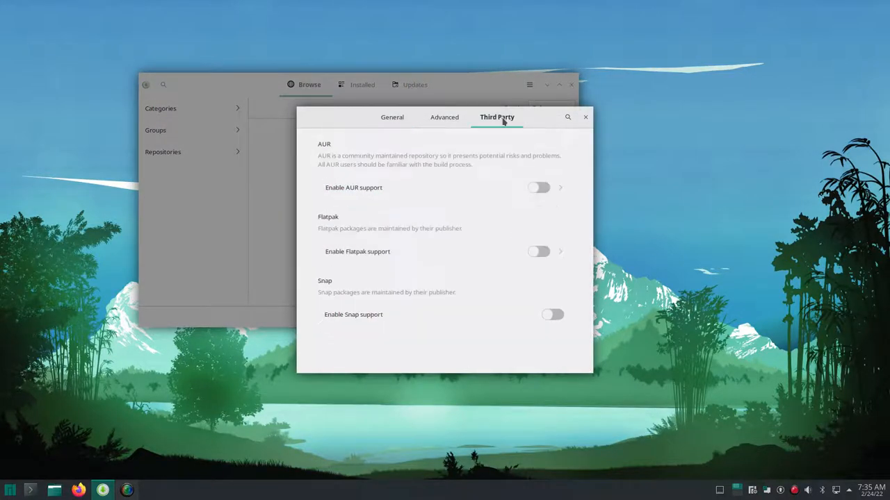
left_click(443, 117)
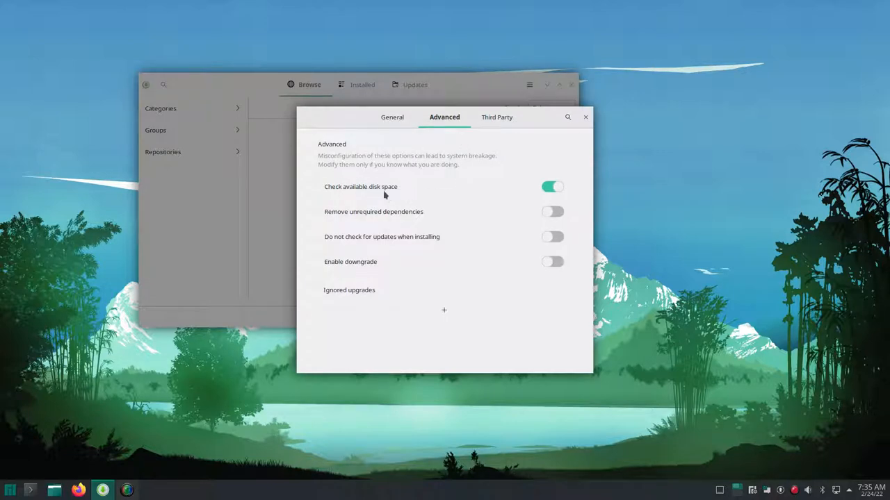
mouse_move(341, 245)
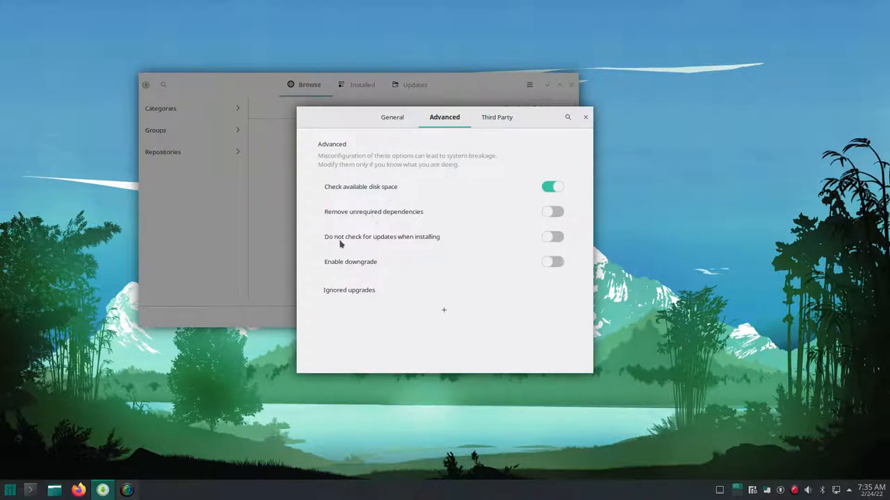
mouse_move(431, 243)
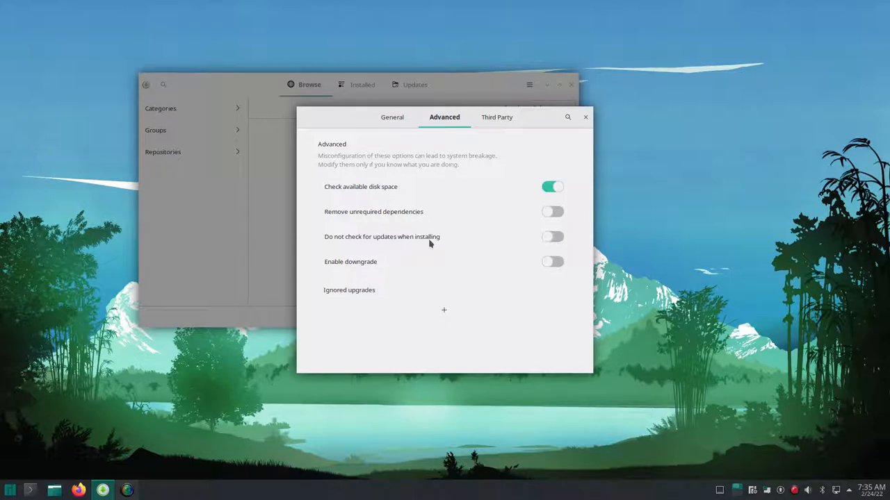
mouse_move(436, 242)
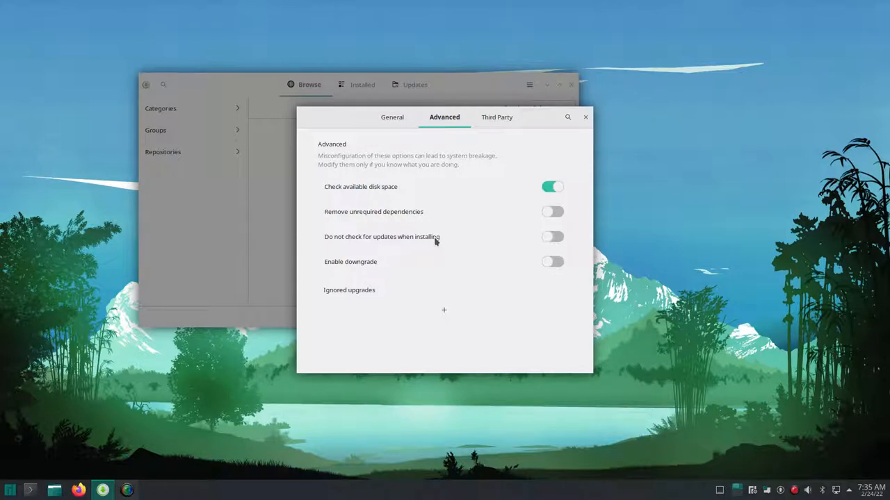
mouse_move(342, 295)
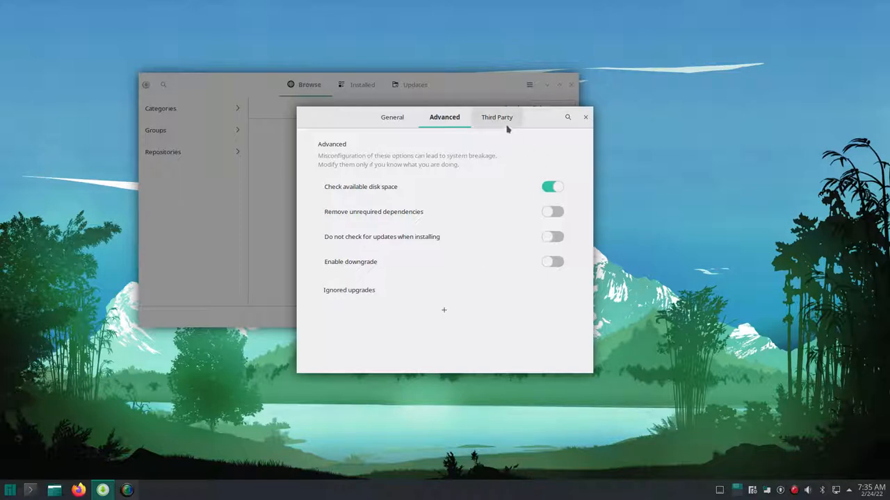
Step: On Third Party, enable AUR support with update checks and Flatpak support, then close Preferences
left_click(496, 117)
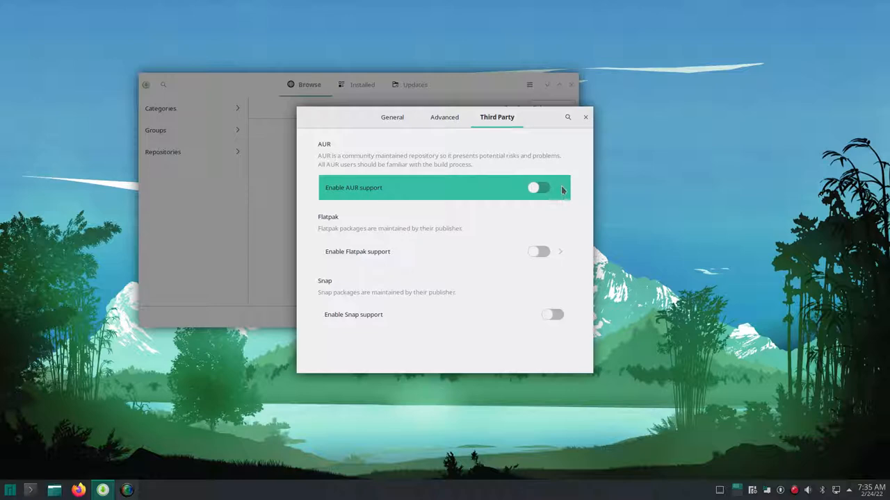
left_click(542, 188)
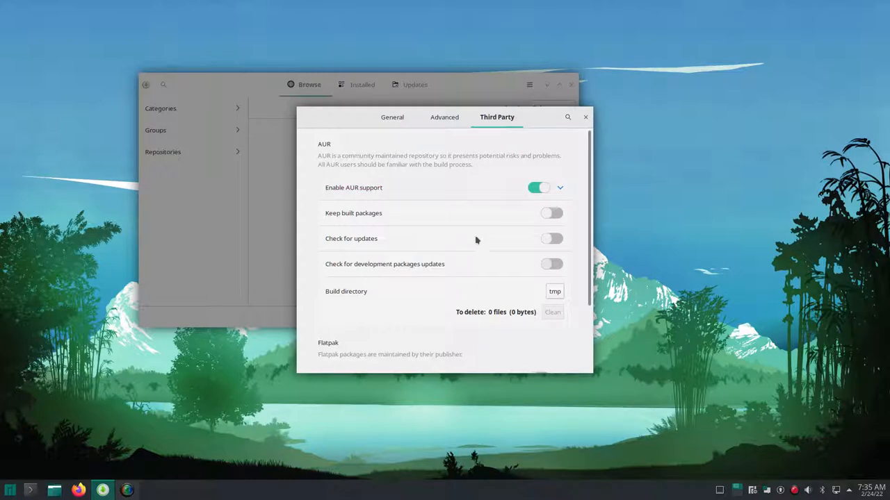
mouse_move(476, 242)
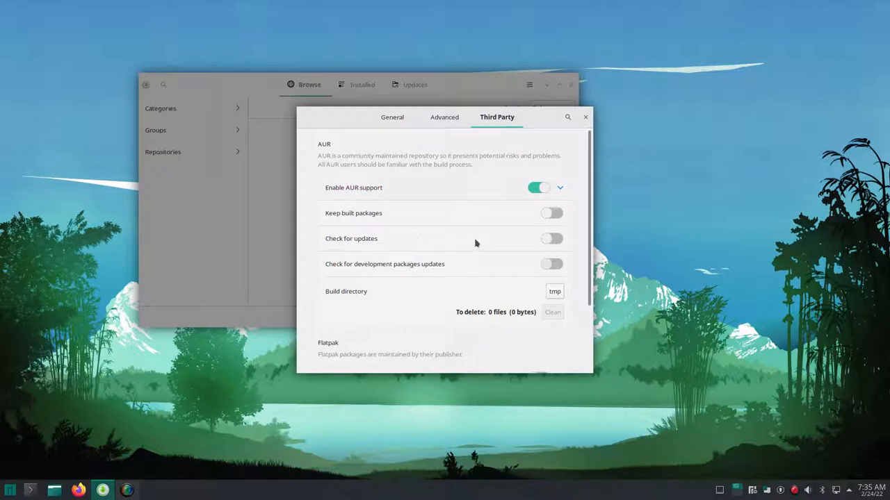
scroll("down", 3)
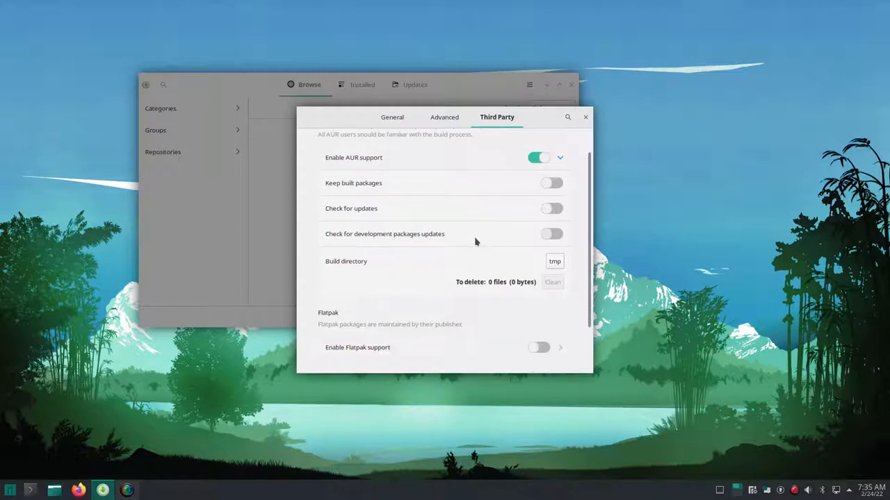
scroll("down", 3)
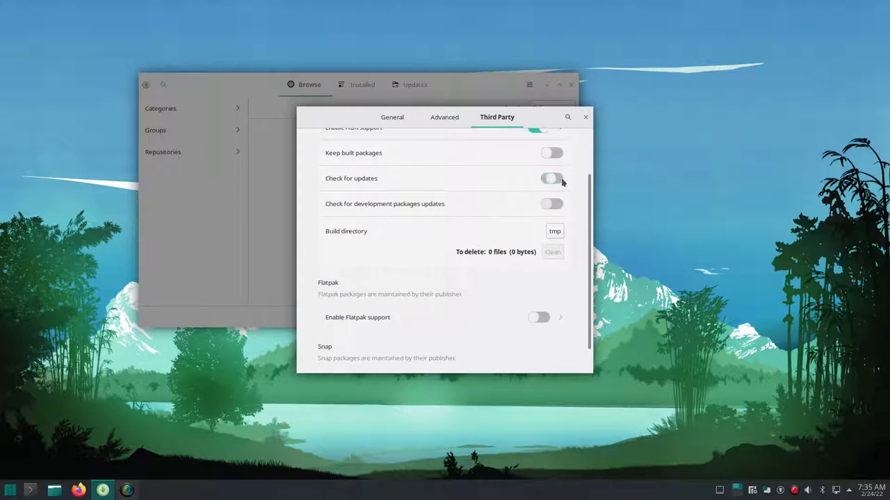
left_click(550, 178)
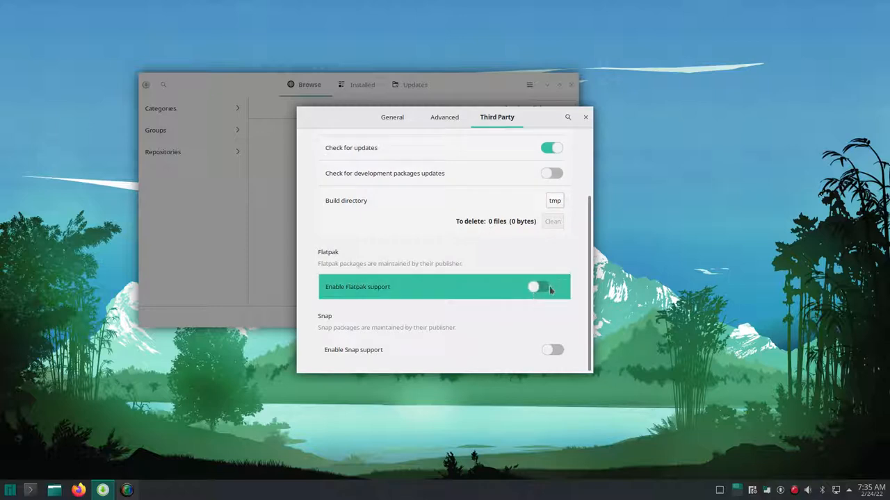
left_click(550, 286)
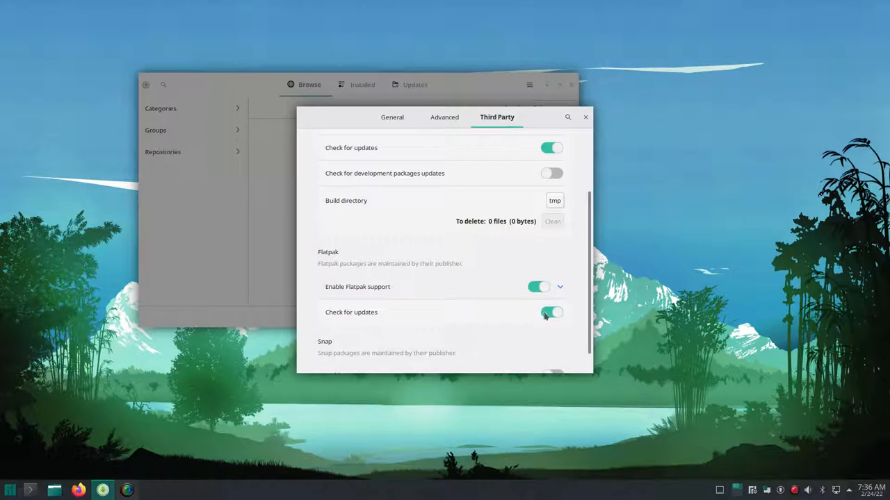
scroll("down", 3)
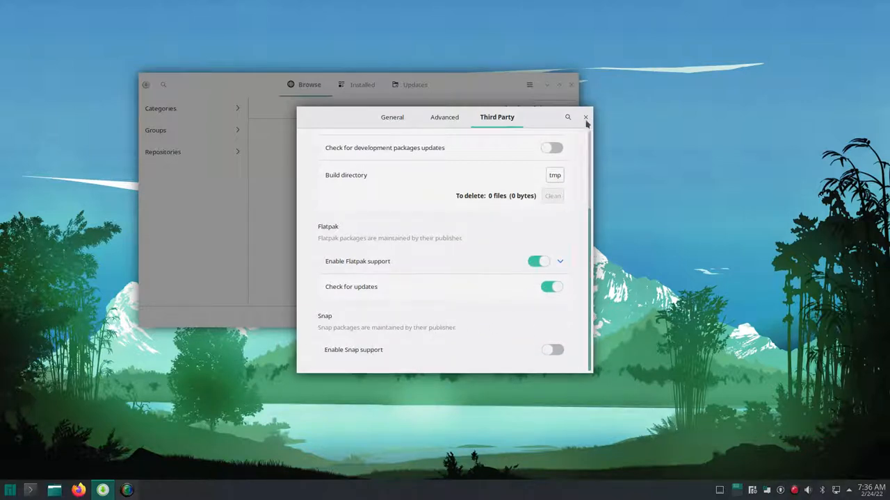
left_click(584, 117)
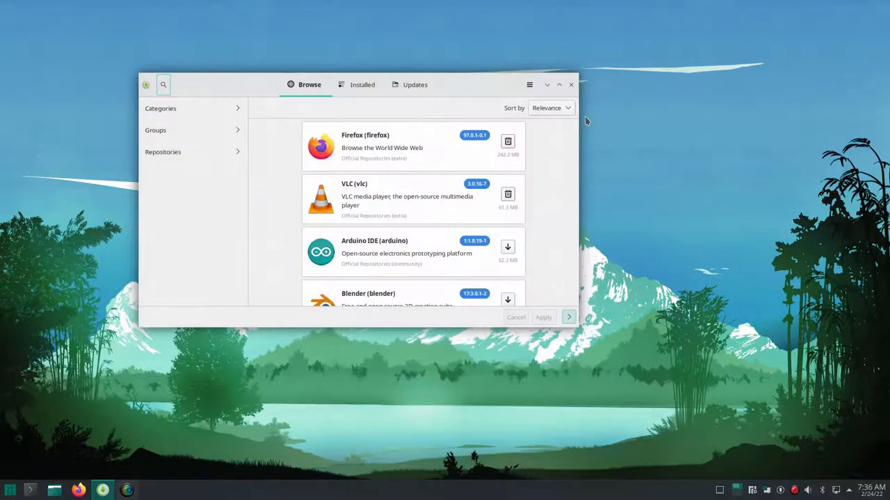
mouse_move(182, 80)
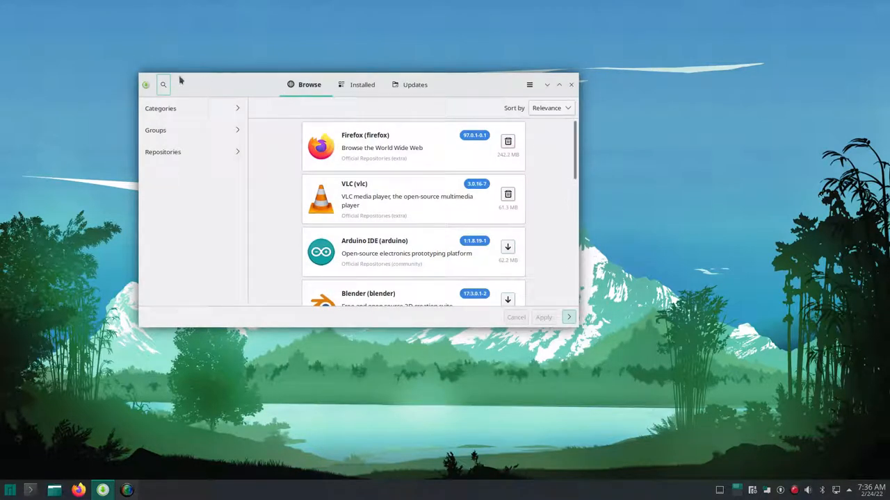
Step: Search wsjtx, filter by AUR and Flatpak with no Flatpak match, and close Pamac
left_click(163, 85)
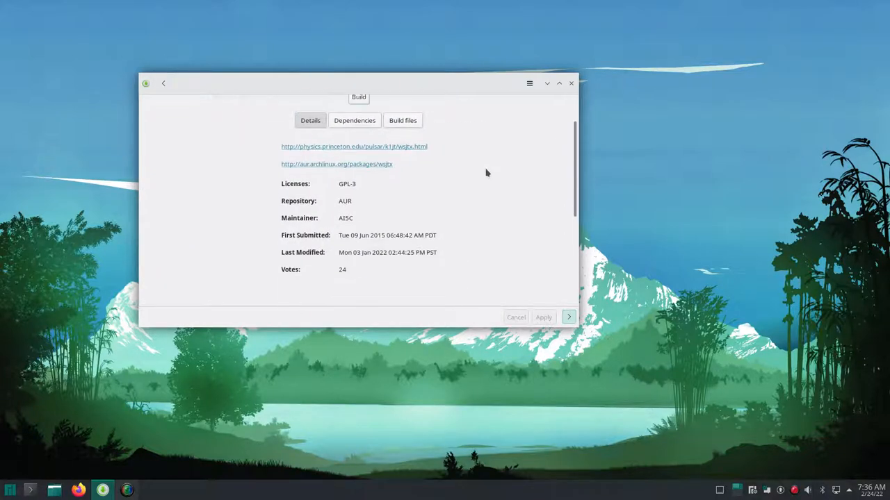
scroll("down", 3)
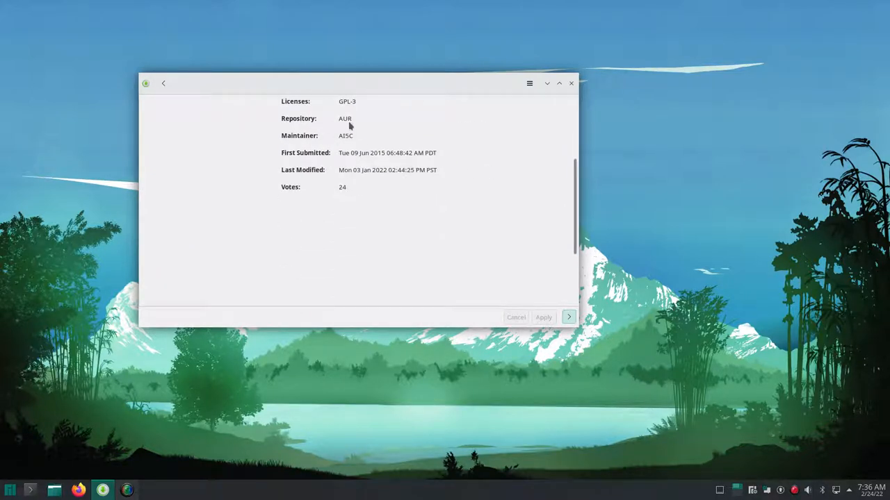
left_click(164, 83)
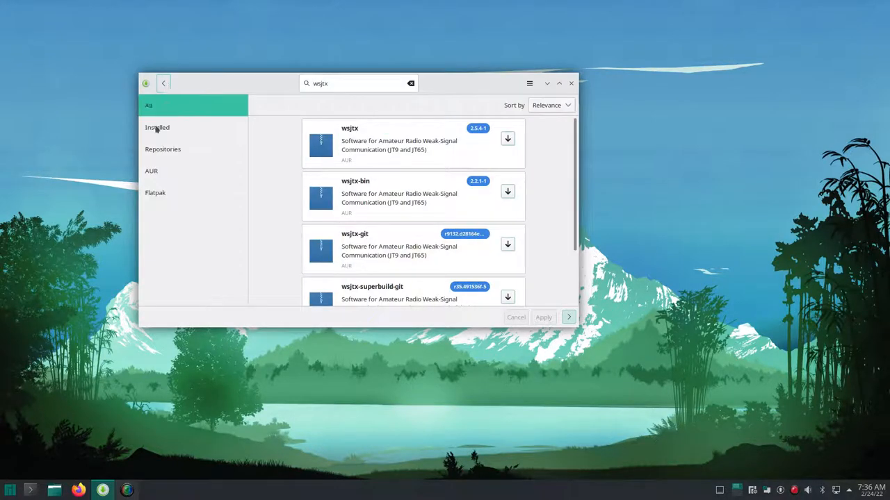
left_click(150, 171)
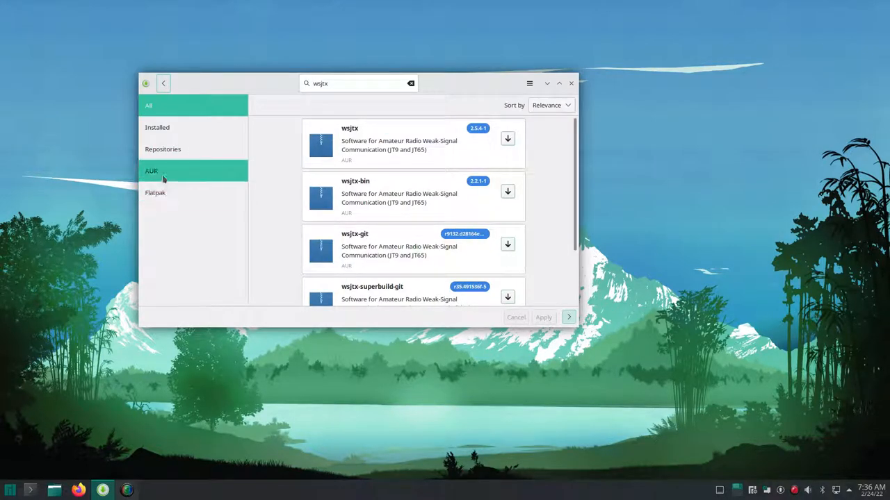
left_click(155, 192)
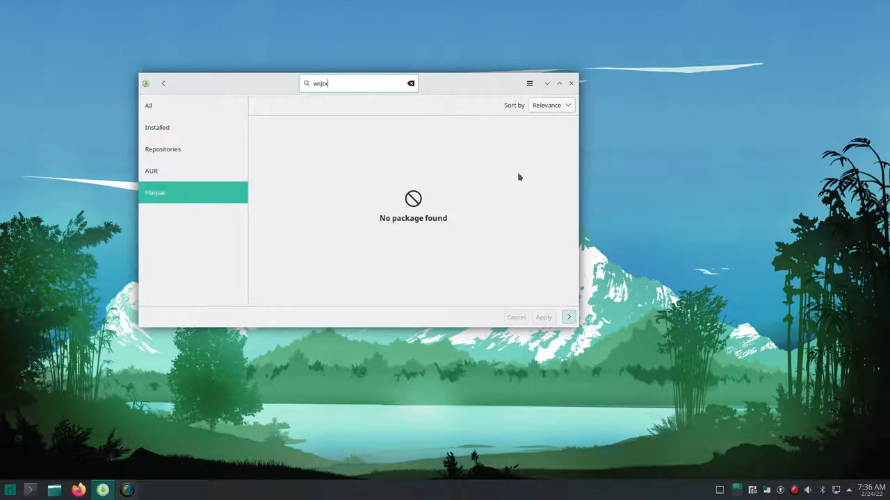
left_click(570, 83)
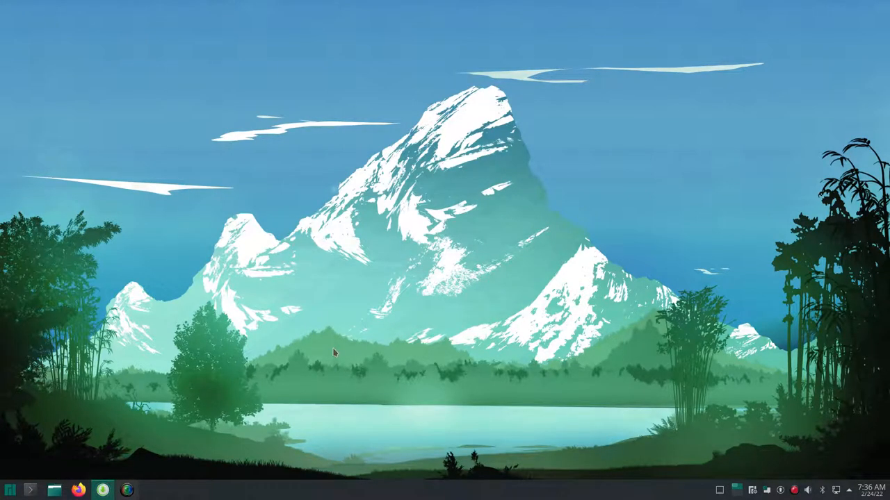
Step: Reopen and close Pamac, then relaunch Add/Remove Software via the launcher search 'add'
left_click(104, 489)
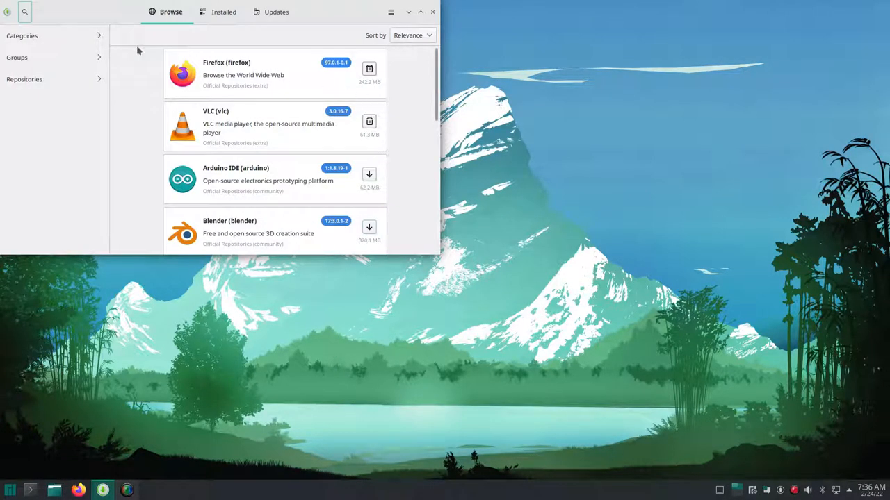
left_click(22, 11)
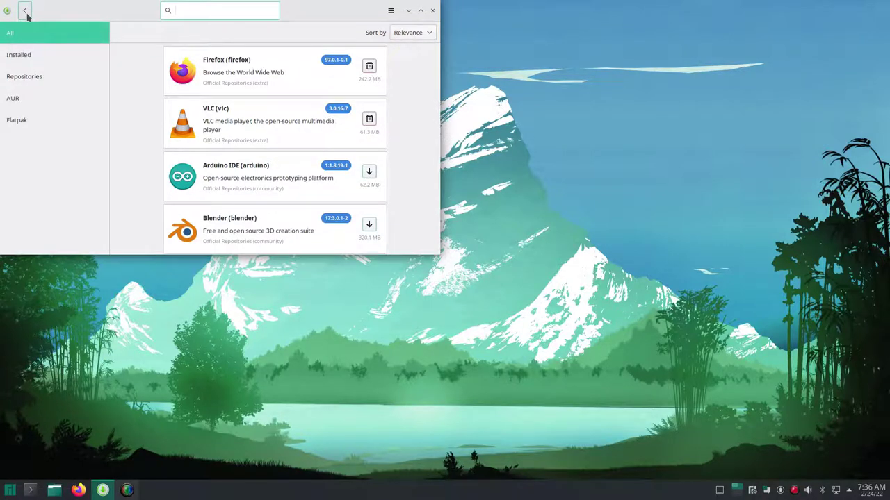
type("vs")
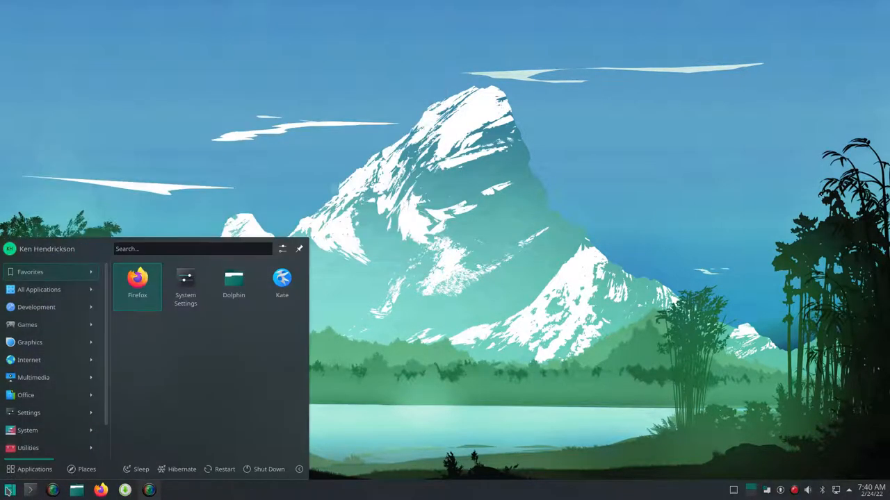
type("add")
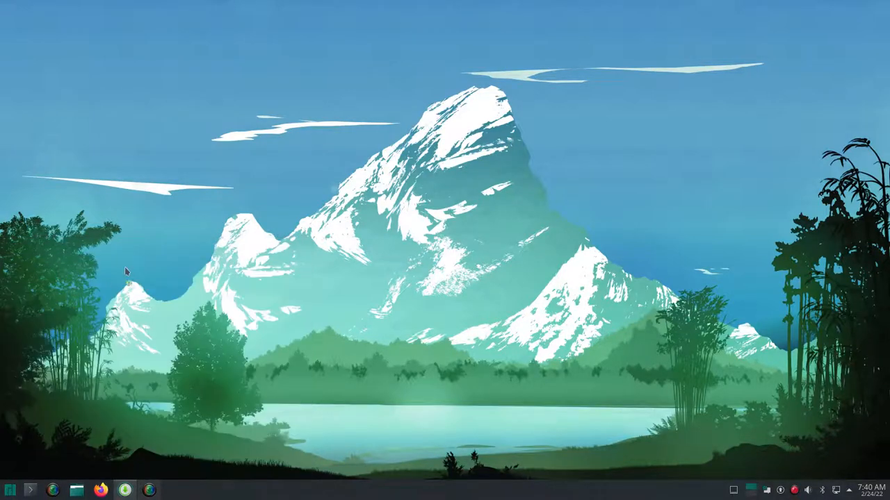
left_click(123, 489)
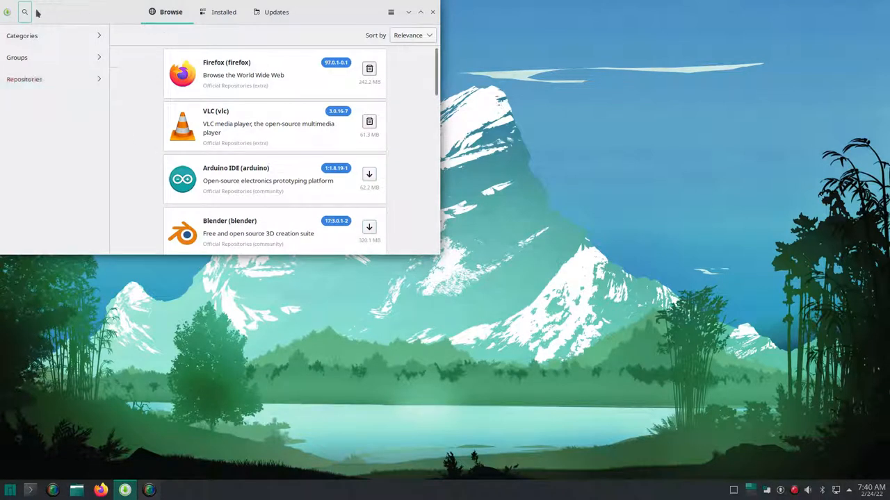
Step: Search wsjtx, view the Flatpak wsjtx 2.5.4 details, and return to the results
left_click(25, 11)
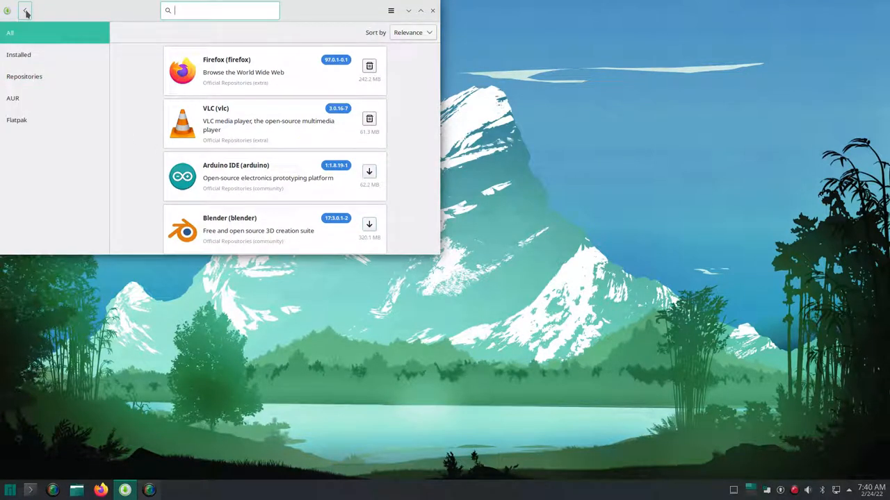
type("ws")
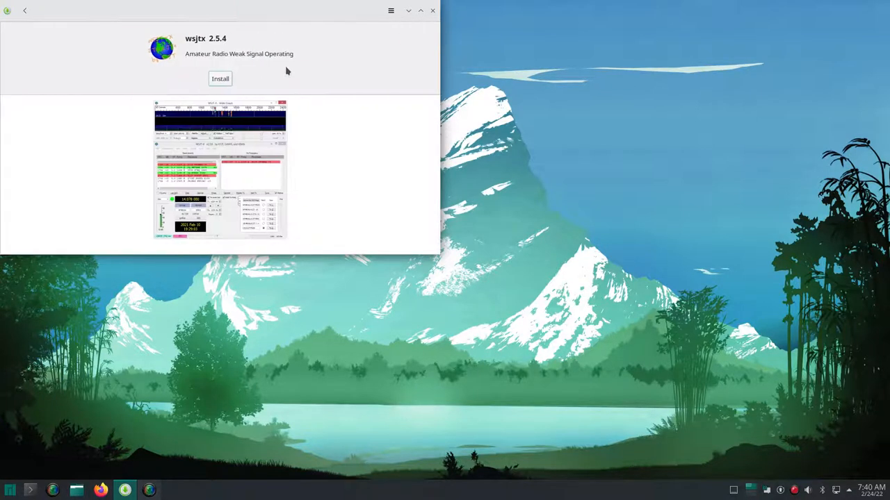
scroll("down", 3)
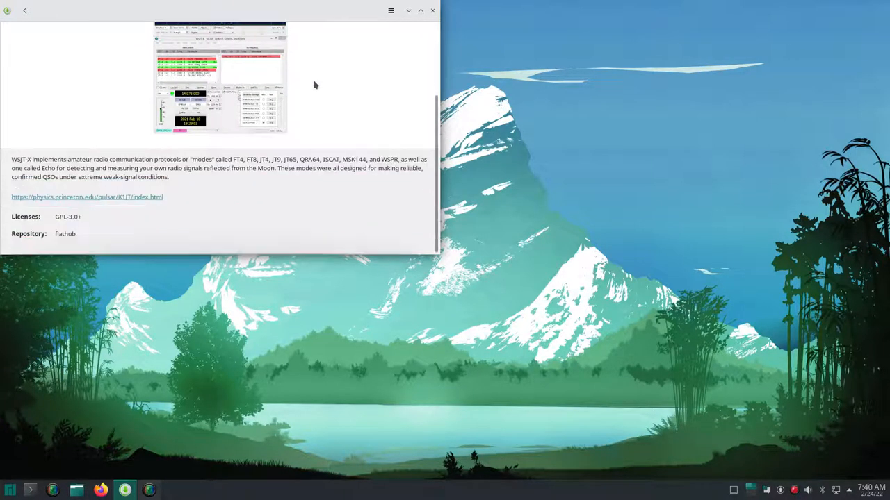
mouse_move(68, 235)
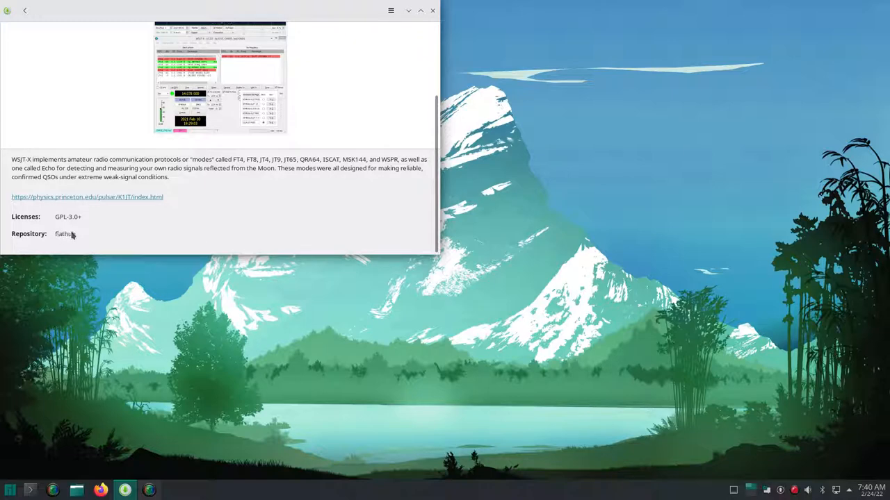
left_click(25, 11)
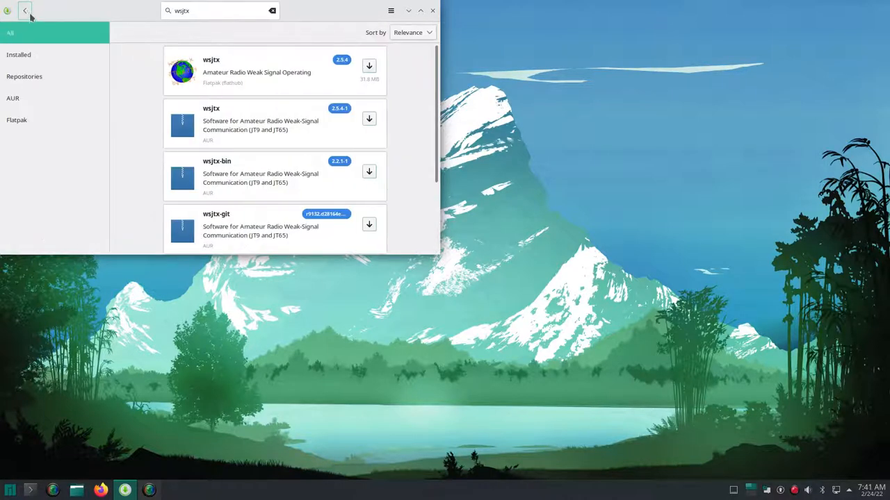
mouse_move(344, 66)
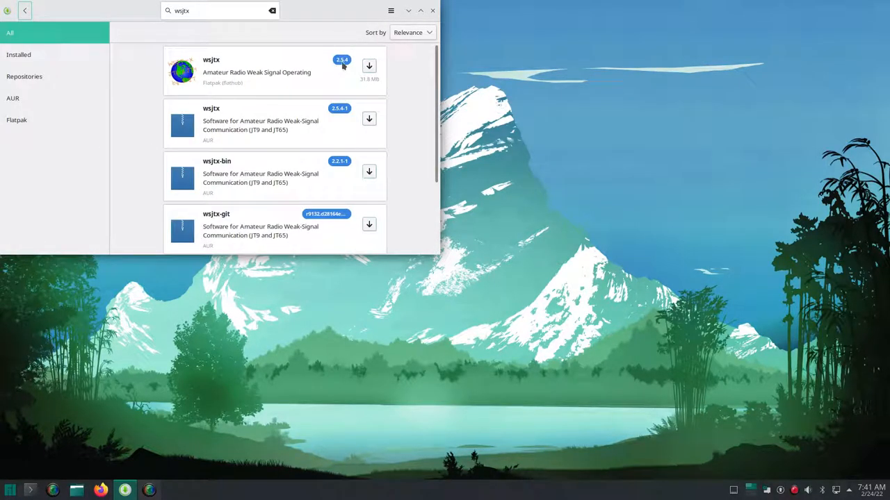
mouse_move(370, 119)
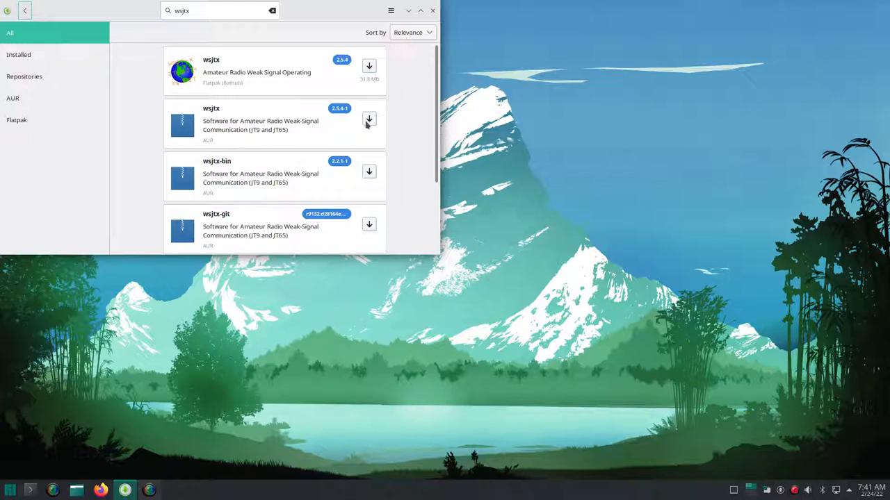
Step: Mark AUR wsjtx 2.5.4-1 for install, apply, and authenticate with the password to start building
left_click(370, 118)
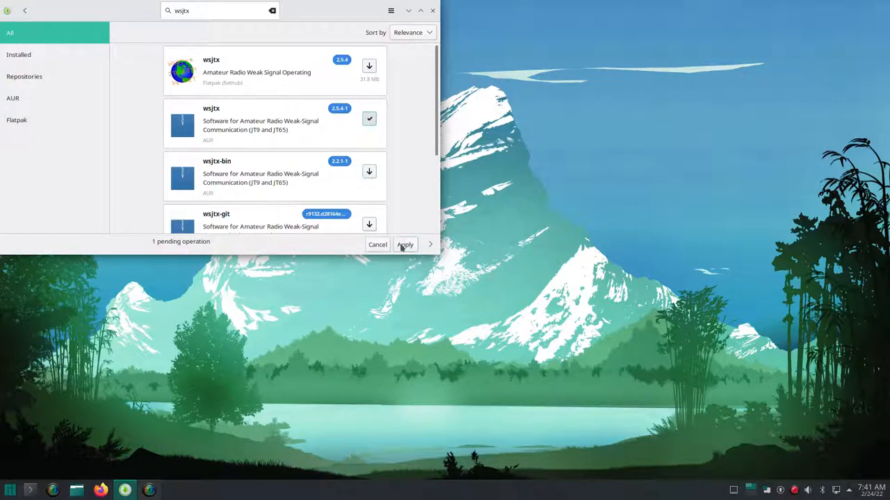
left_click(404, 244)
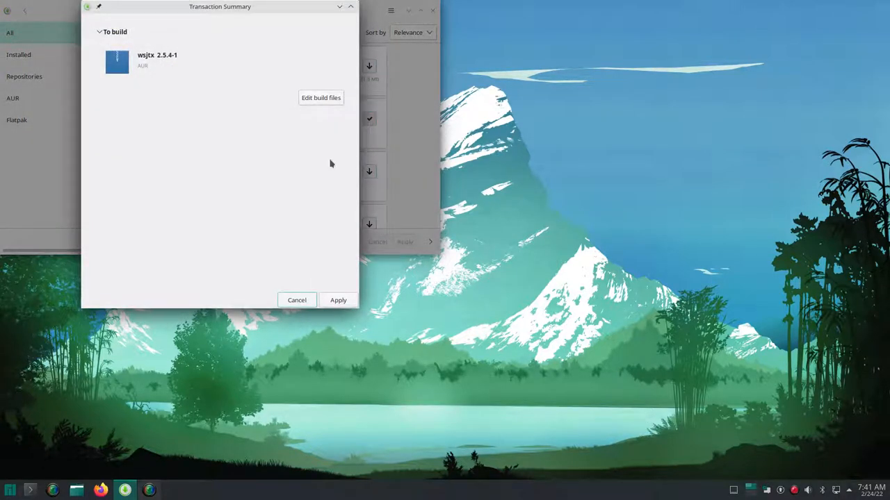
left_click(338, 300)
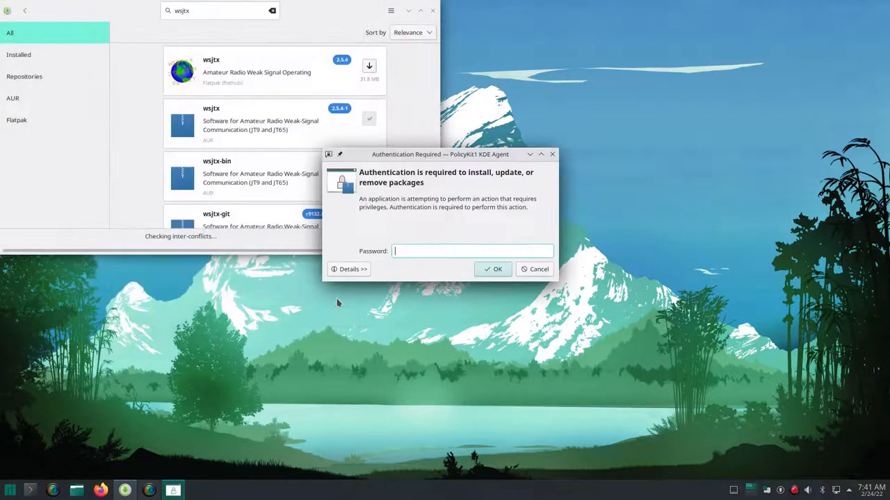
type("••")
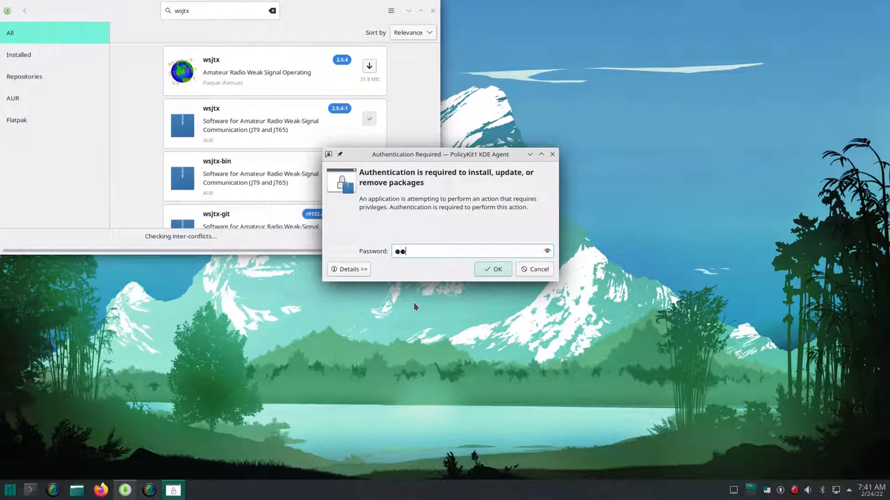
type("••")
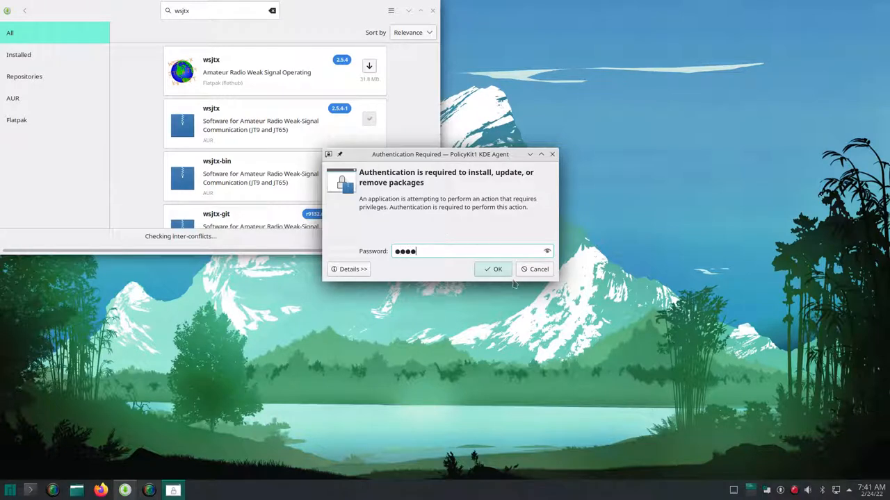
left_click(493, 269)
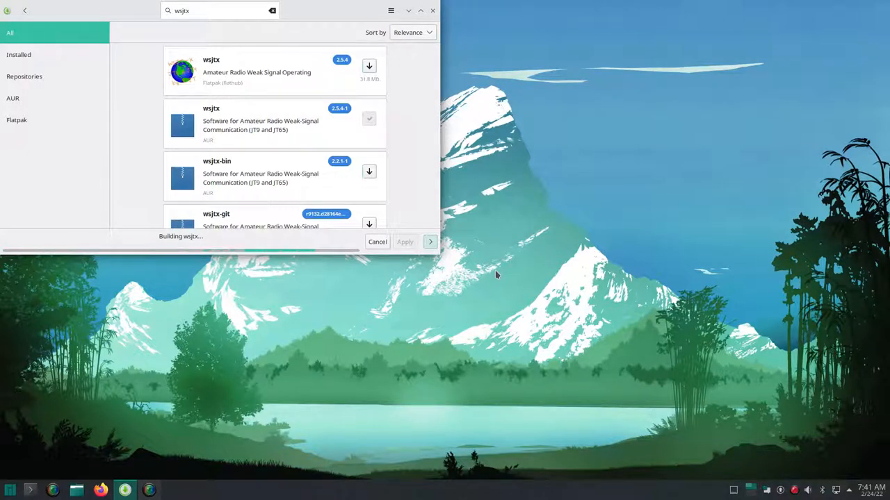
mouse_move(395, 288)
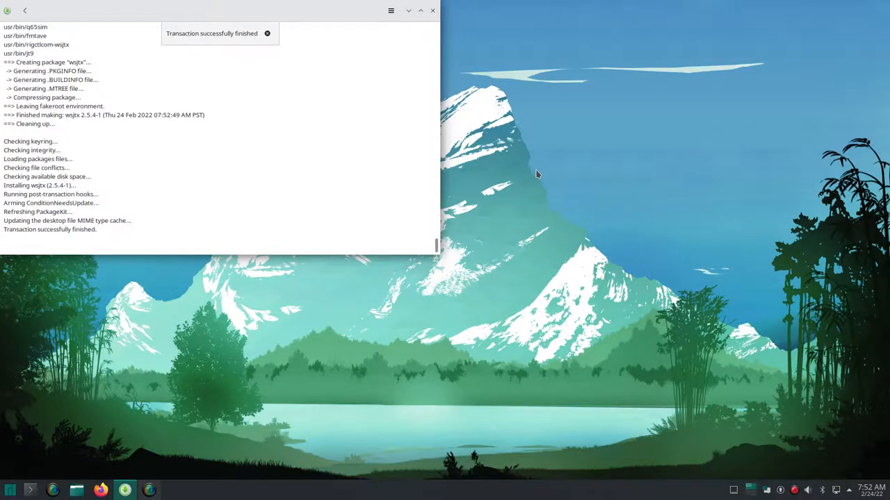
mouse_move(58, 19)
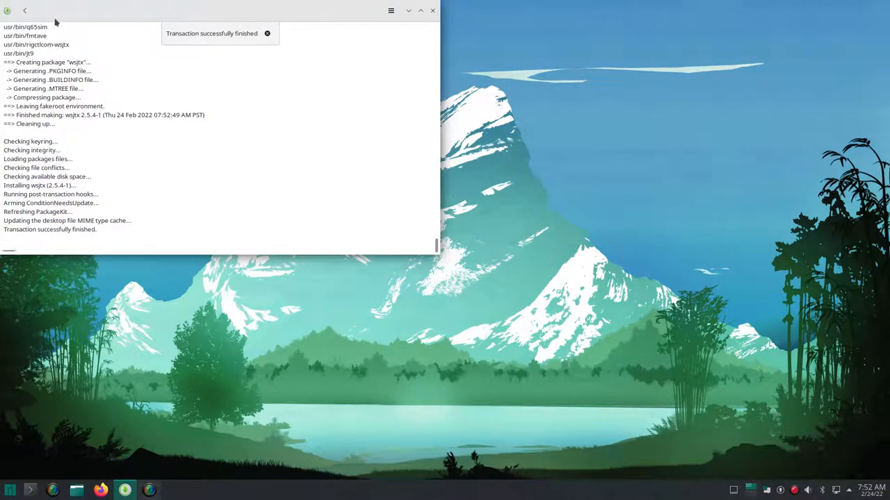
Step: Leave the install log, mark cqrlog-bin from the search results and start its installation
left_click(25, 9)
type("cqrlog")
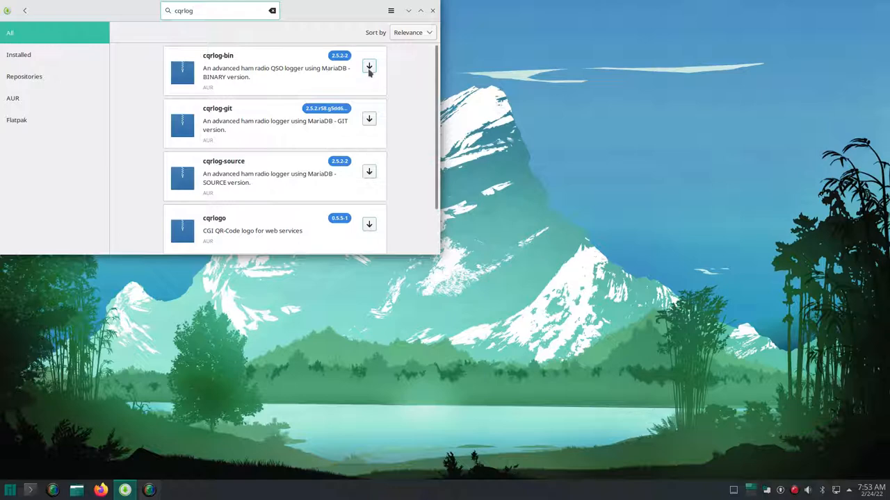
left_click(369, 67)
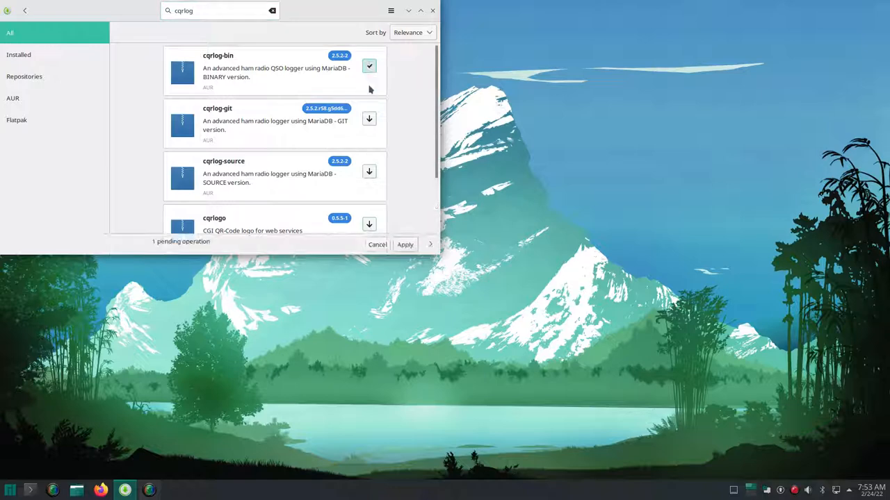
left_click(404, 245)
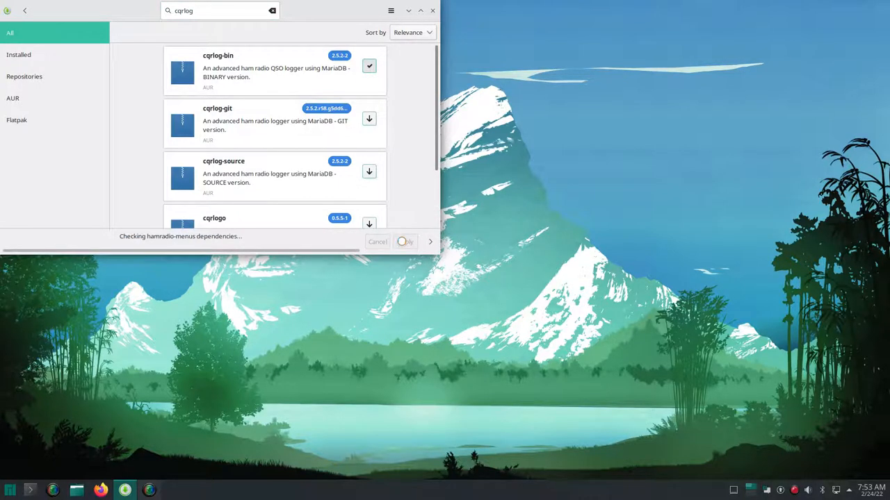
Step: Approve the transaction summary with hamradio-menus dependencies and authorize it with the password
left_click(406, 242)
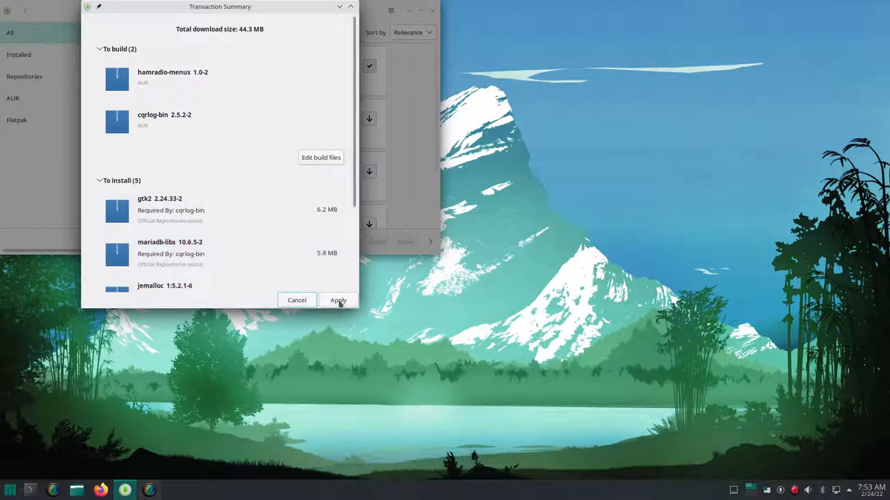
left_click(338, 300)
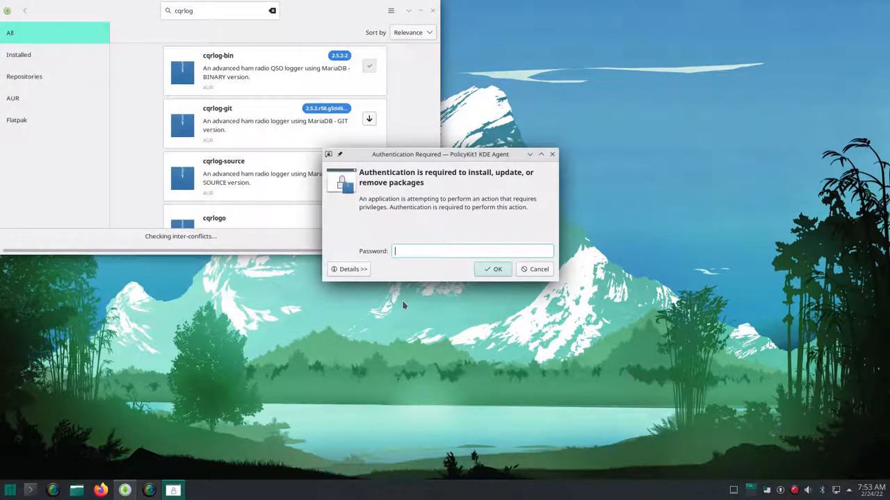
type("••••")
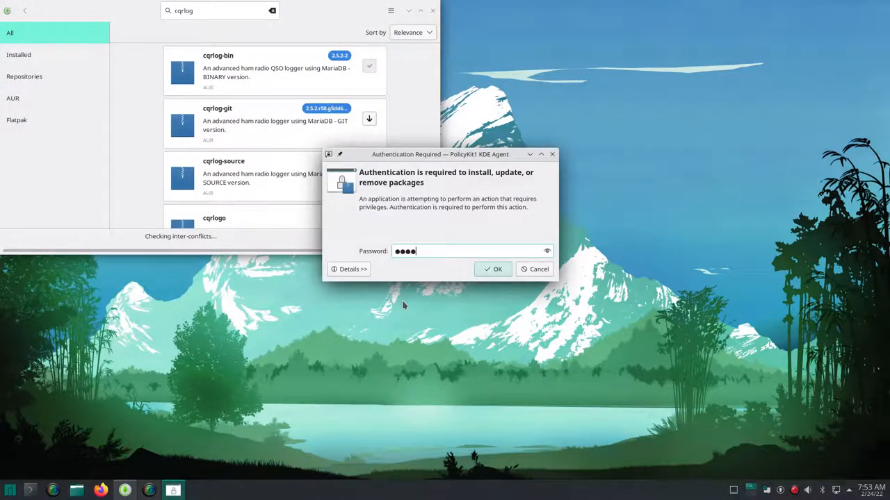
left_click(492, 270)
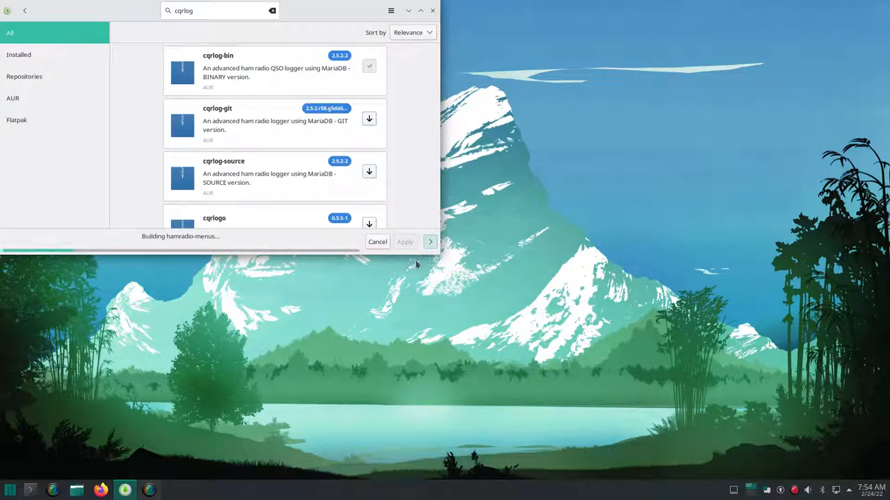
mouse_move(406, 295)
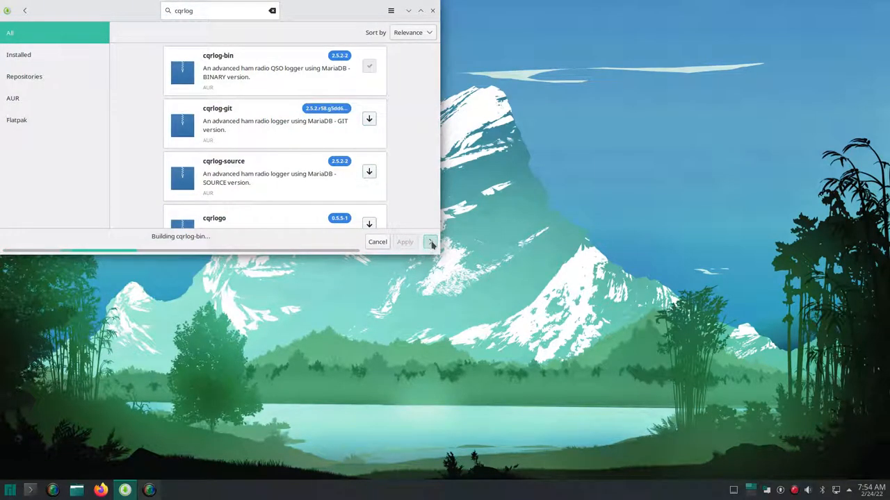
Step: Review the detailed build log of cqrlog-bin 2.5.2-2, then return to the browse list
left_click(431, 242)
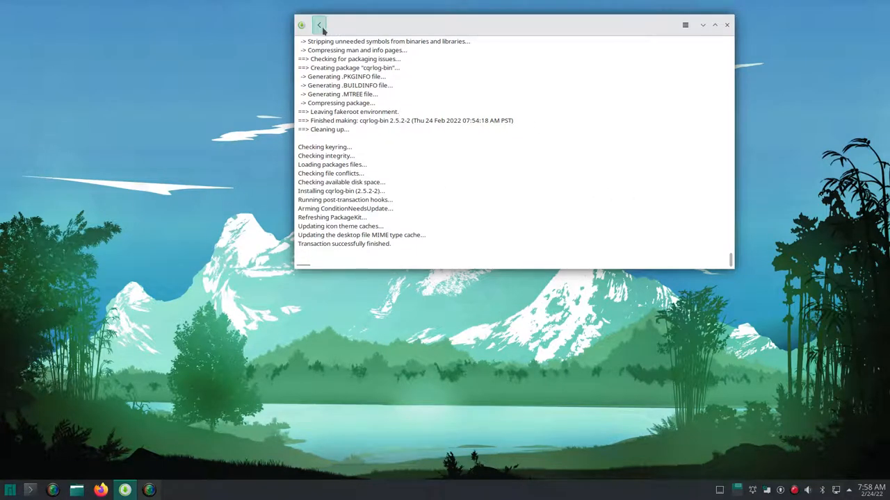
left_click(318, 25)
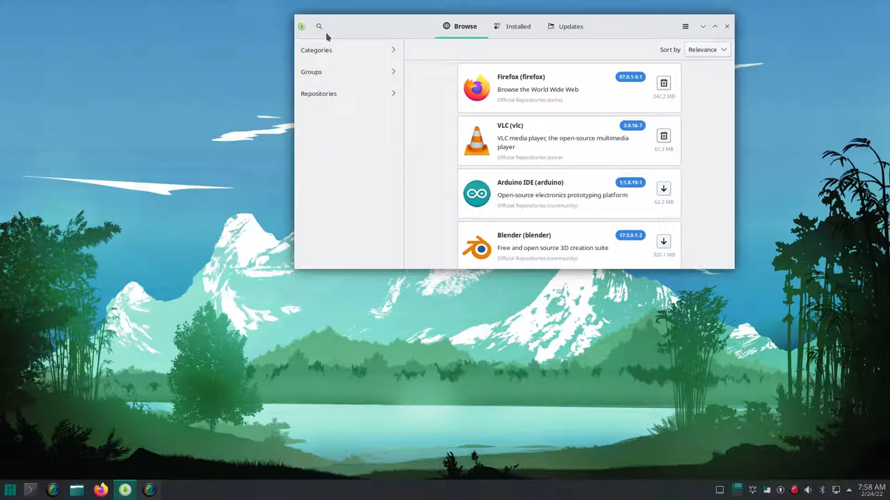
Step: Search 'fldigi', view the Fldigi 4.1.20 Flathub package details, then close Pamac
left_click(319, 26)
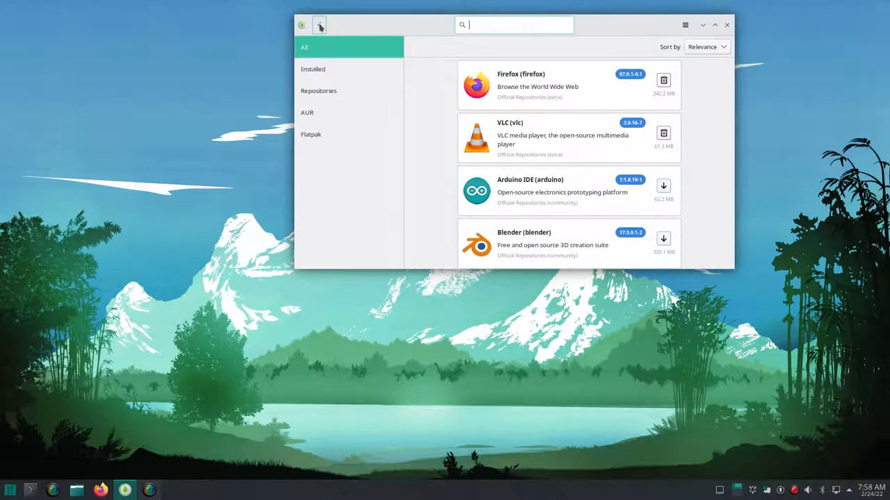
type("flo")
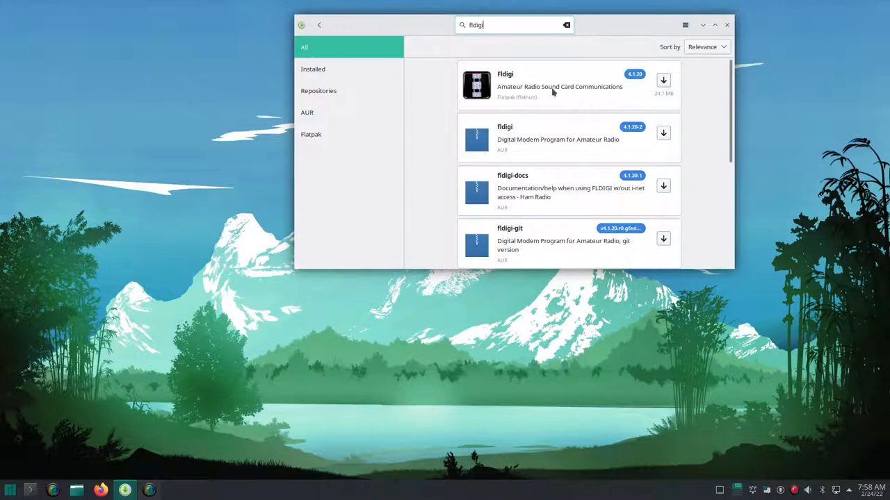
left_click(558, 85)
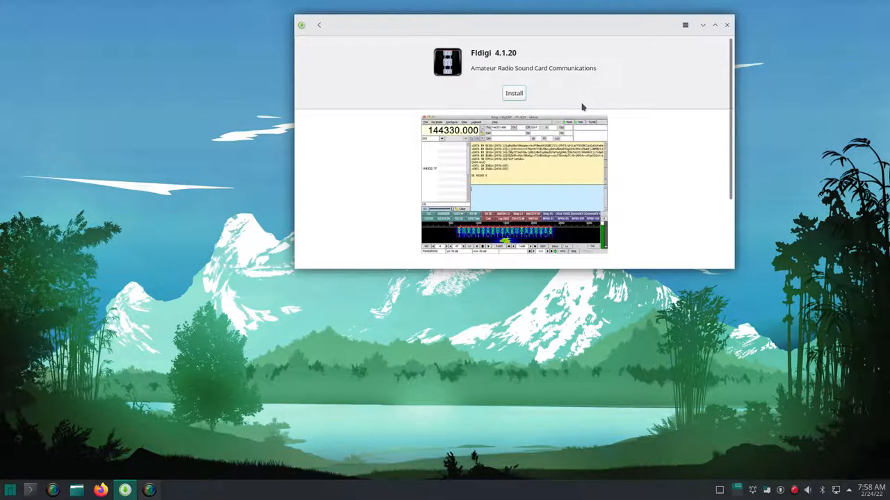
scroll("down", 3)
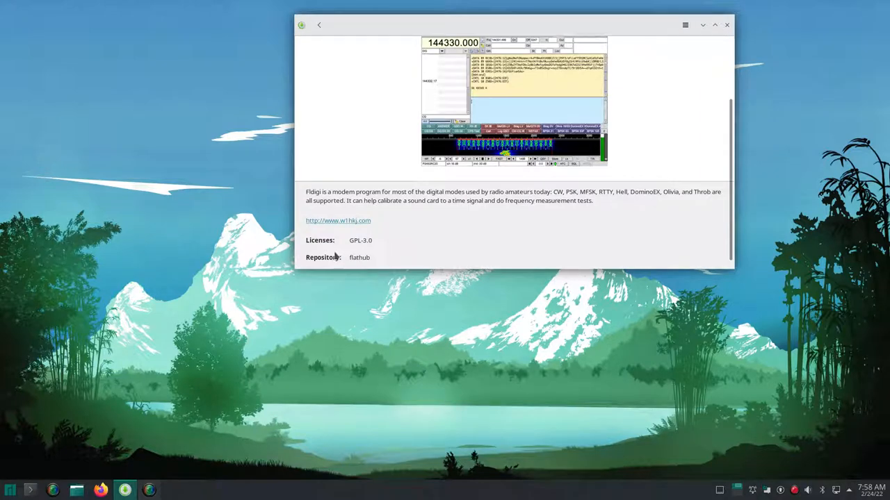
left_click(727, 24)
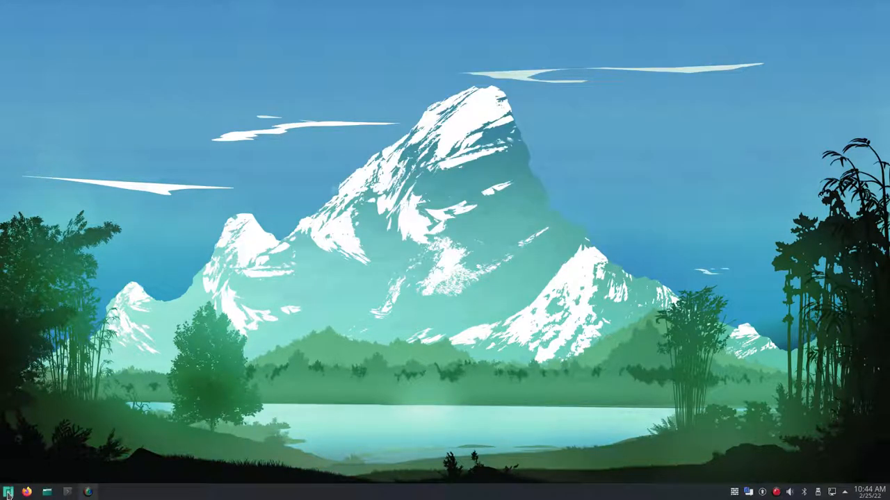
Step: Browse the launcher categories from Education to the System applications list
left_click(8, 491)
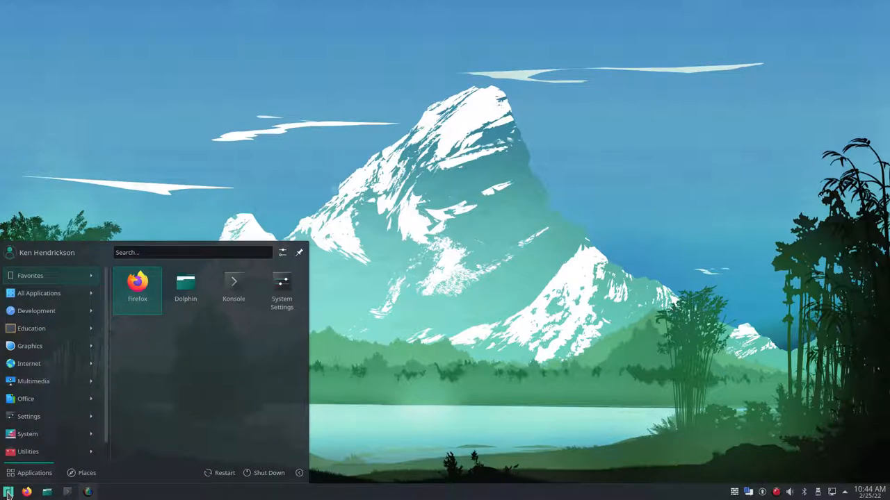
left_click(37, 311)
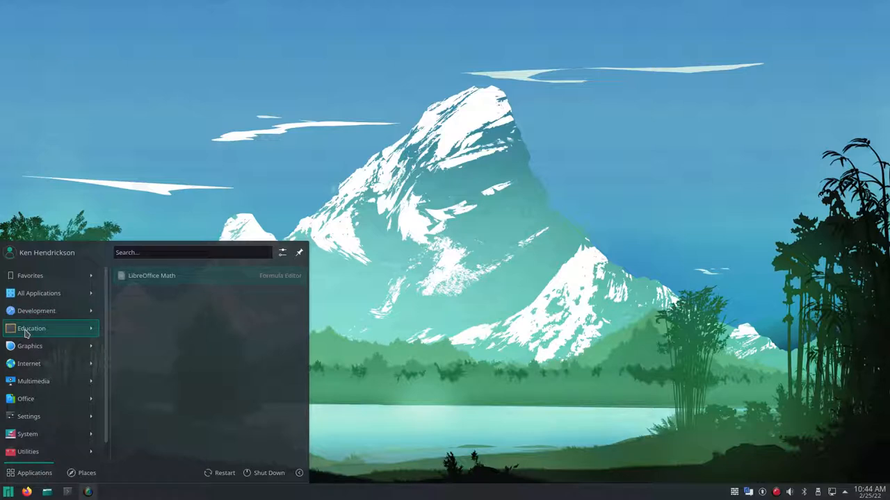
left_click(30, 347)
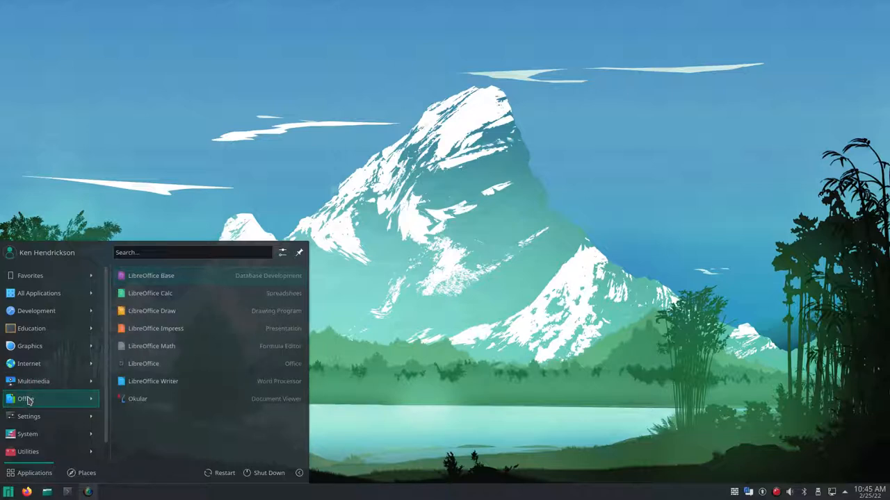
mouse_move(33, 410)
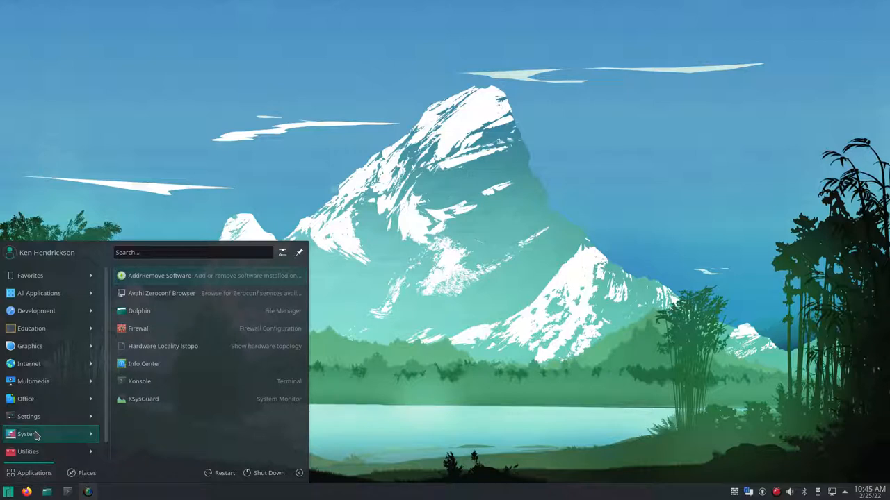
left_click(27, 452)
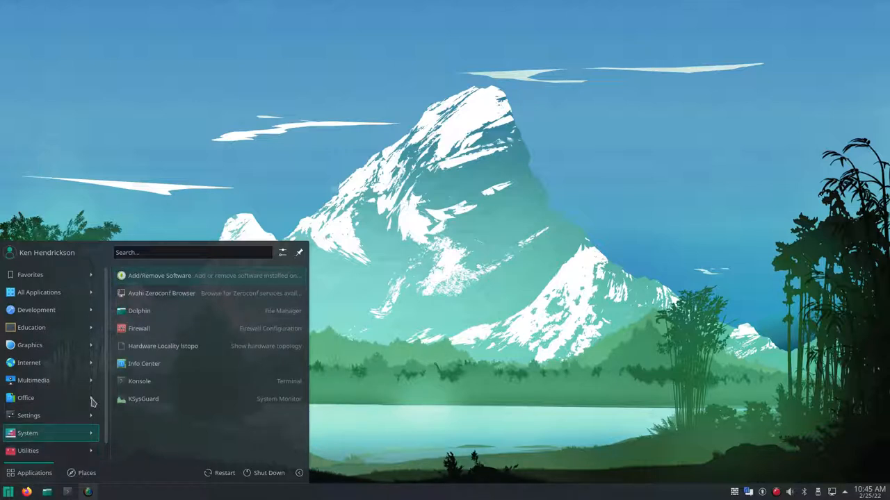
mouse_move(136, 280)
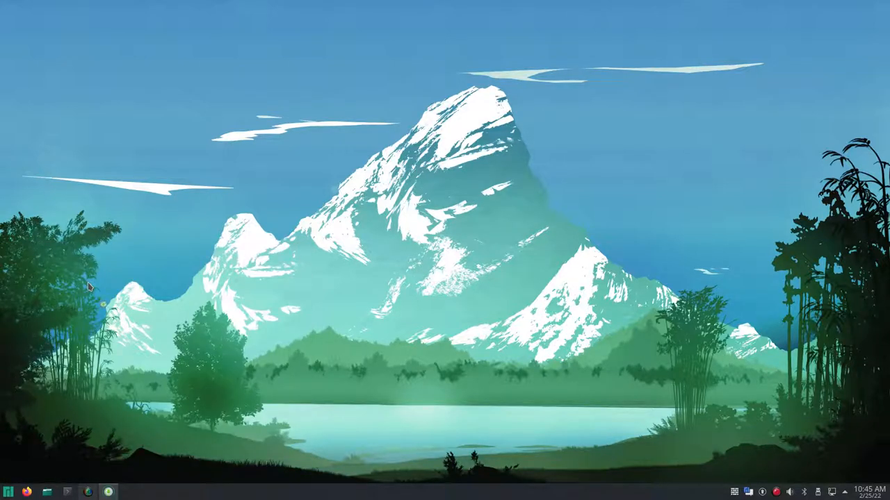
mouse_move(225, 140)
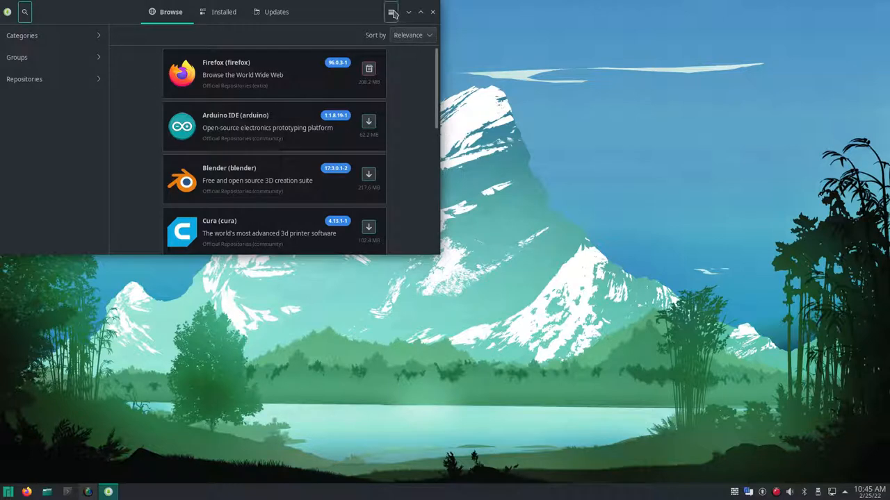
Step: Enter Pamac's Preferences, authenticating with the administrator password in the PolicyKit dialog
left_click(409, 11)
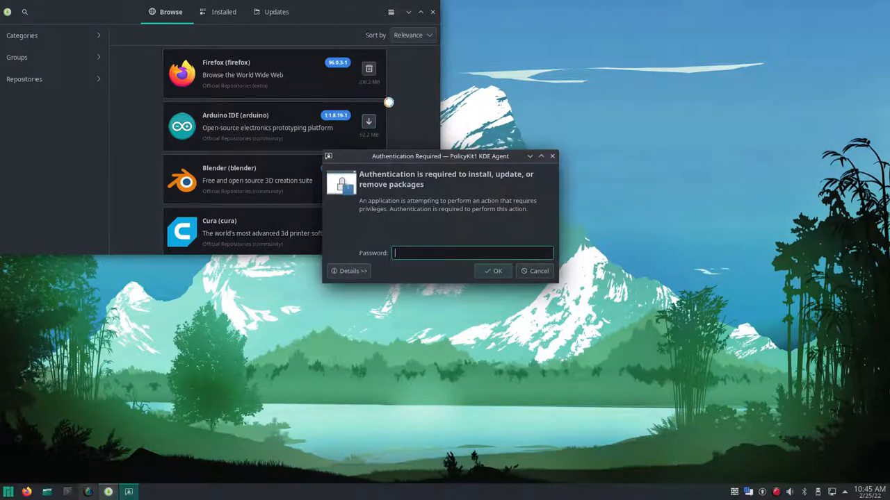
type("•")
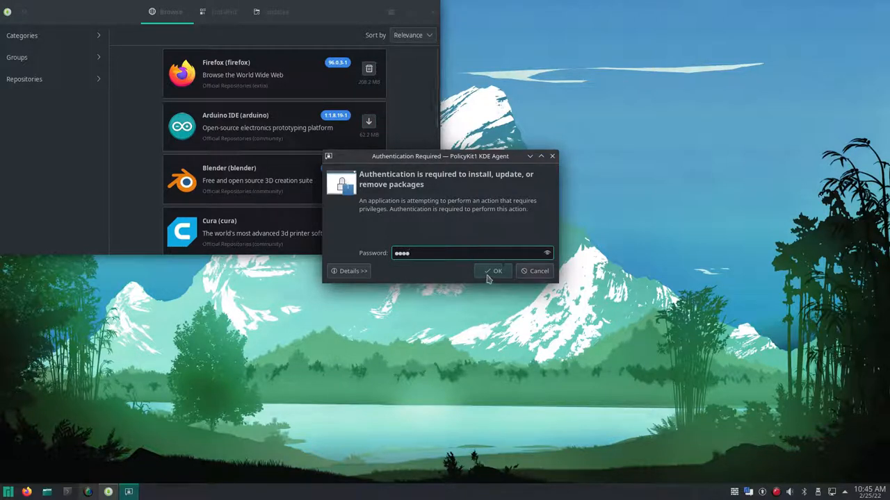
left_click(492, 271)
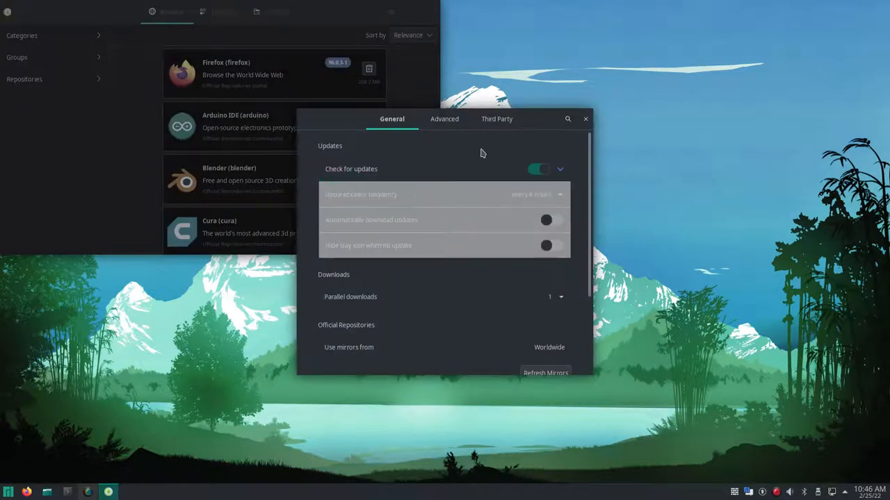
Step: Toggle automatic update downloads off, check AUR support on the Third Party settings, and close Preferences
left_click(545, 220)
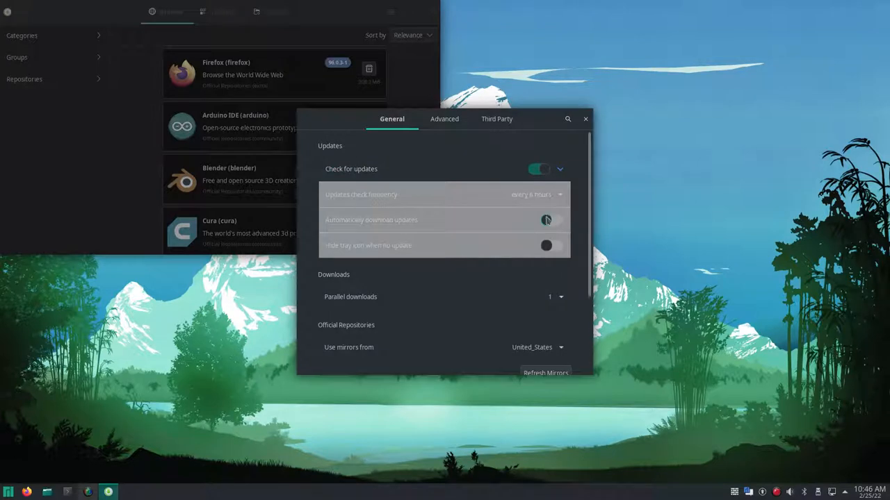
left_click(545, 219)
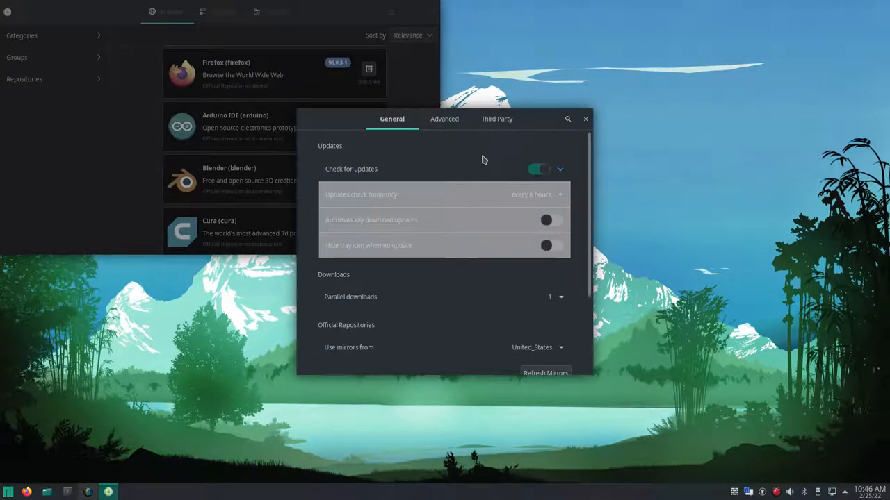
left_click(495, 119)
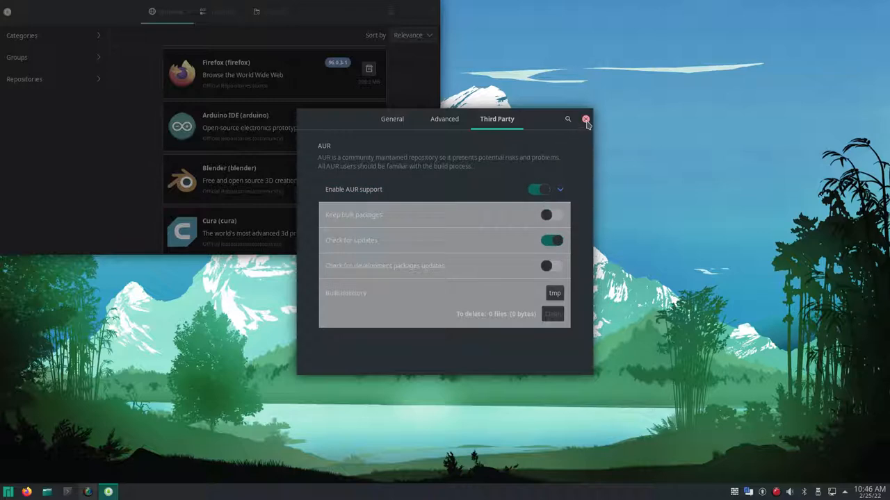
left_click(586, 120)
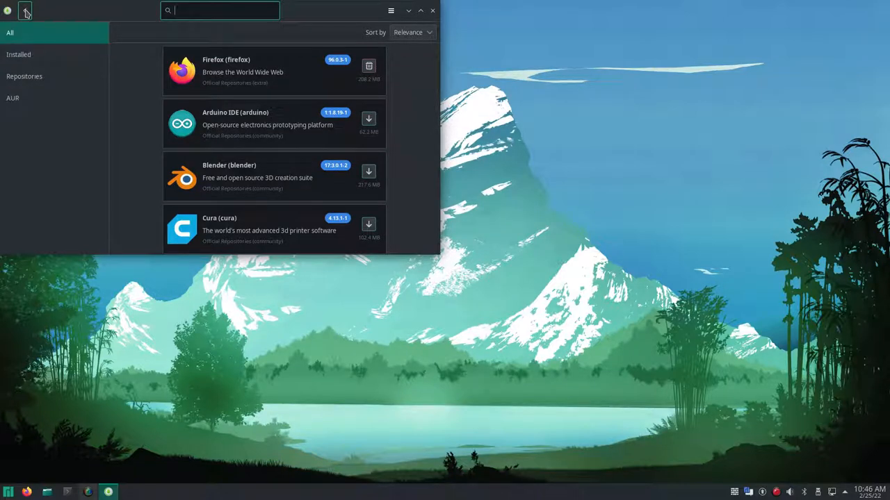
Step: Quit SimpleScreenRecorder without saving the recording and start a Konsole terminal
type("vs")
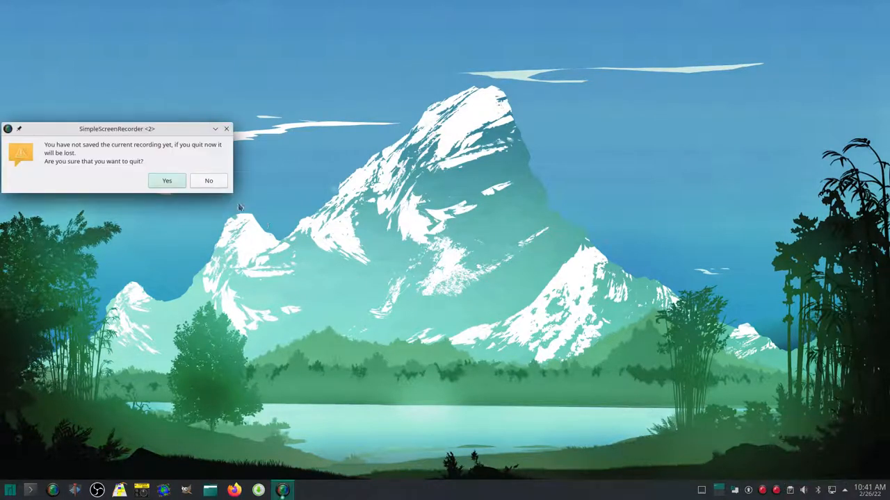
left_click(166, 181)
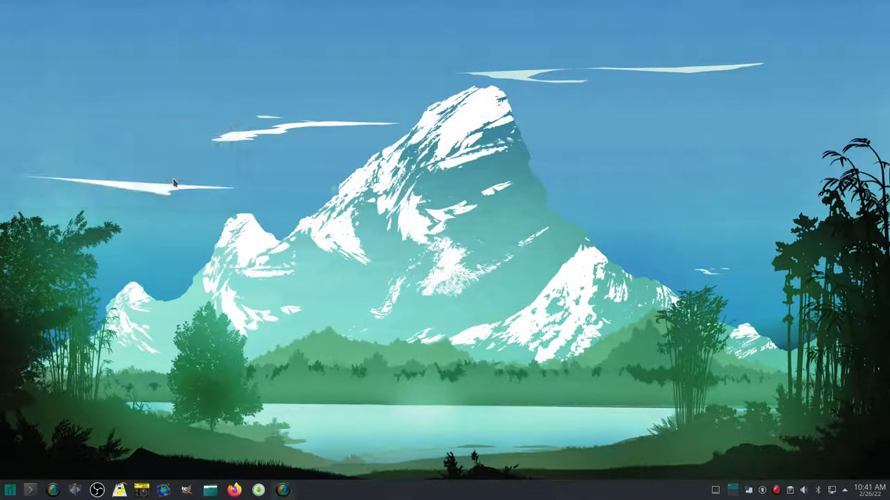
mouse_move(31, 481)
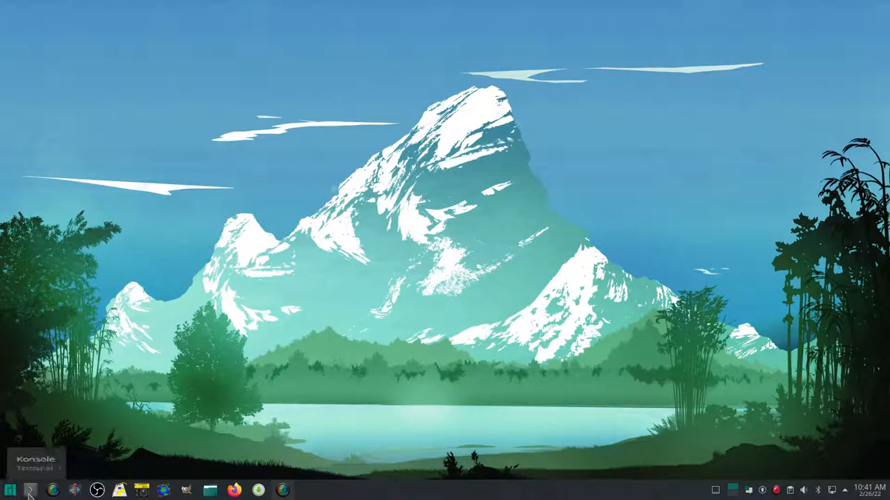
left_click(31, 489)
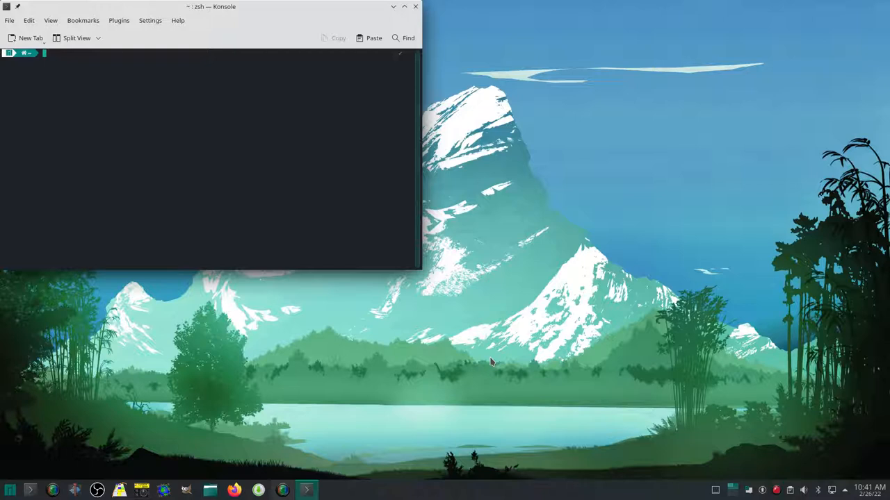
Step: Run 'sudo gpasswd -a ken uucp' with the password to grant serial-port access
type("sudo pacman -S xplanet")
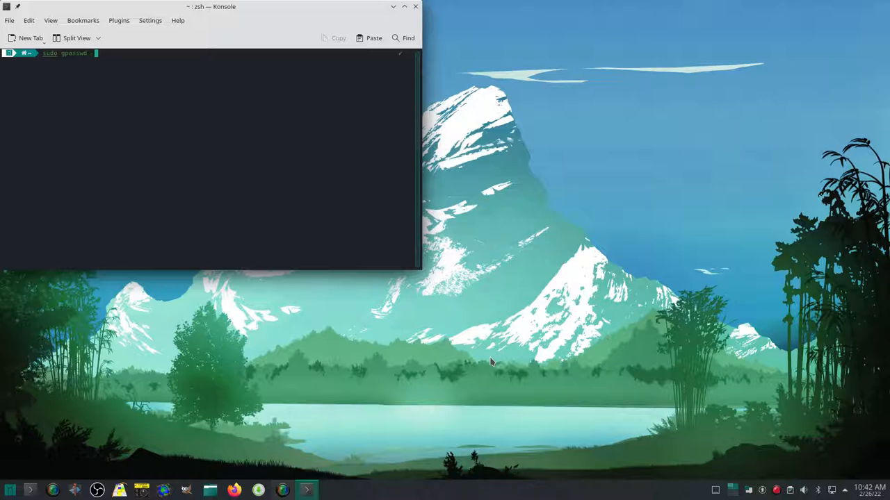
type("-a")
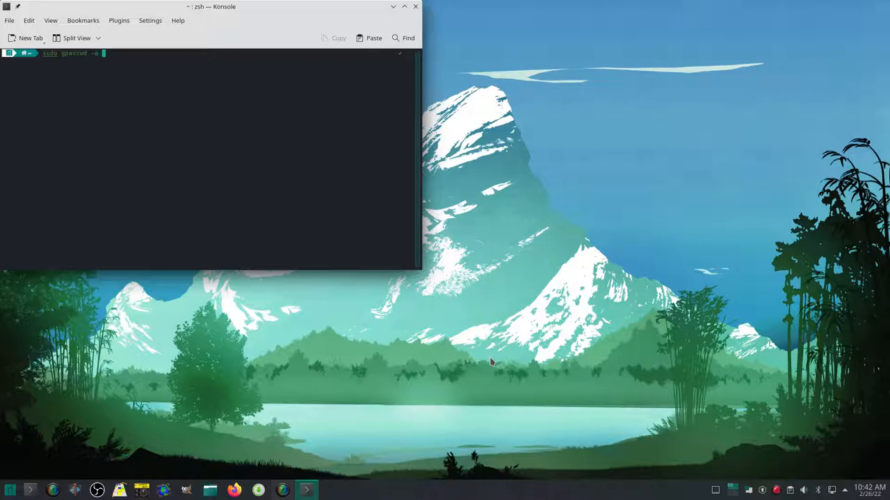
type("ken")
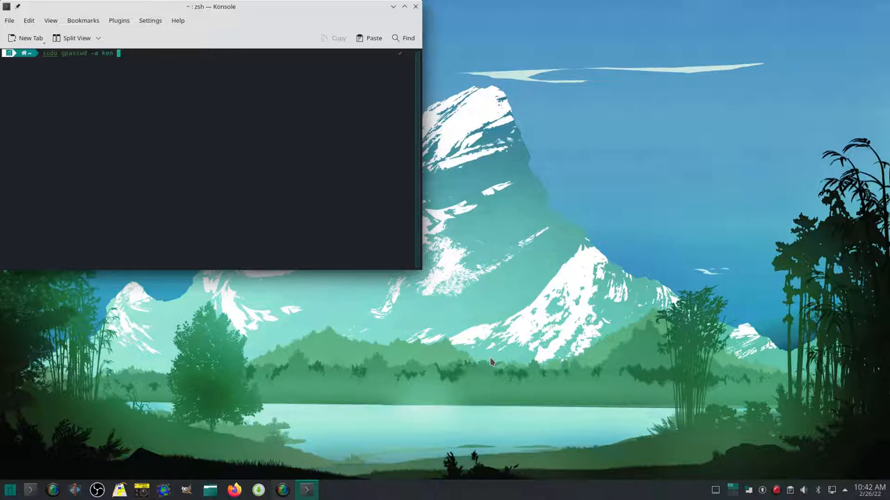
type("uuu")
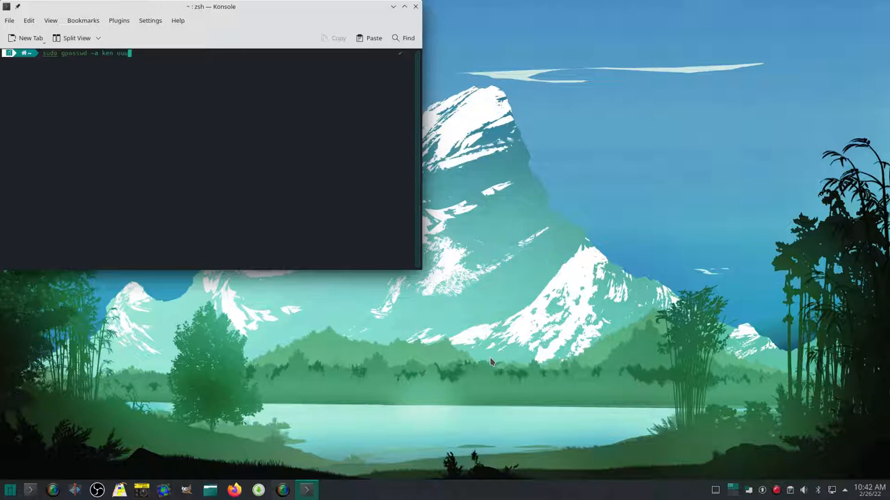
type("cp")
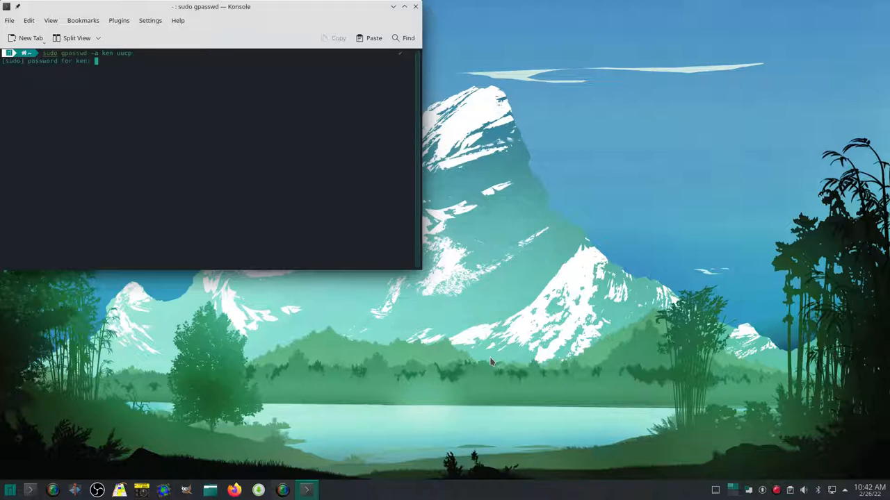
key("Return")
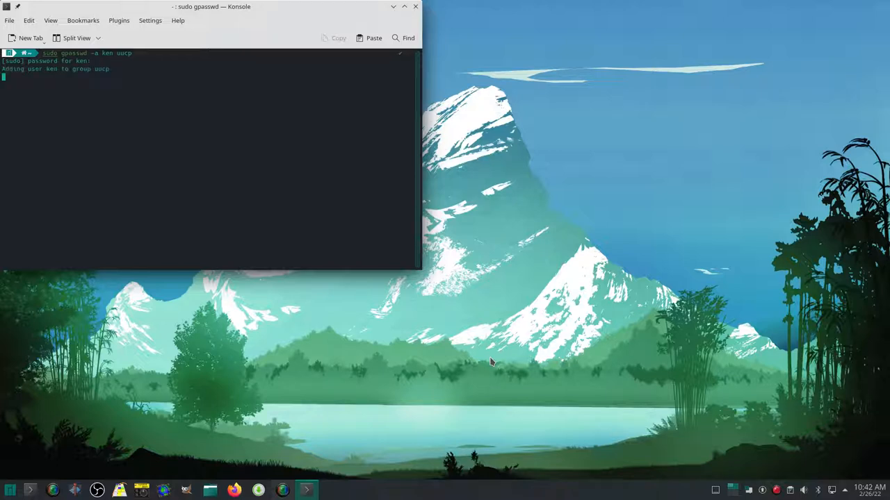
key("Return")
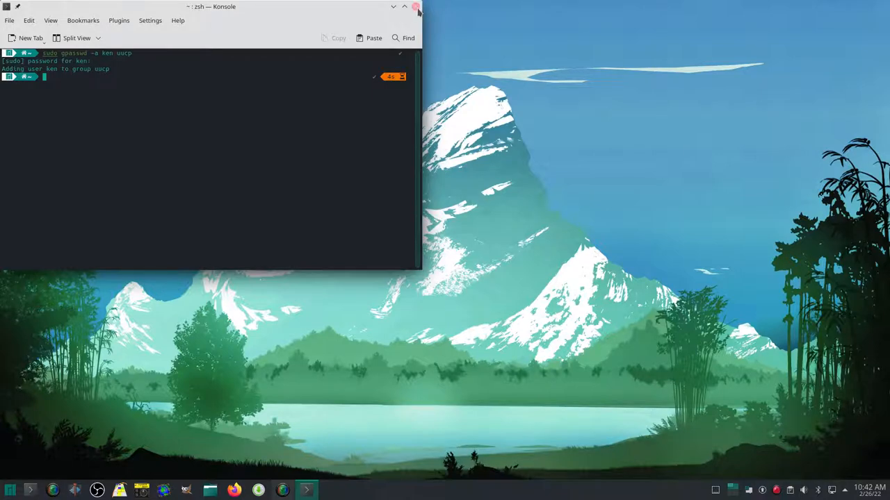
Step: Close the terminal and launch flrig from the taskbar
left_click(415, 8)
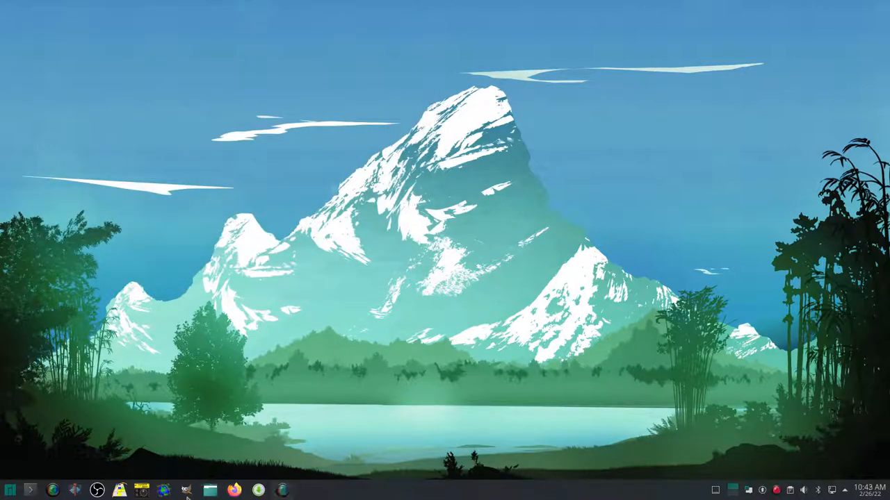
mouse_move(122, 488)
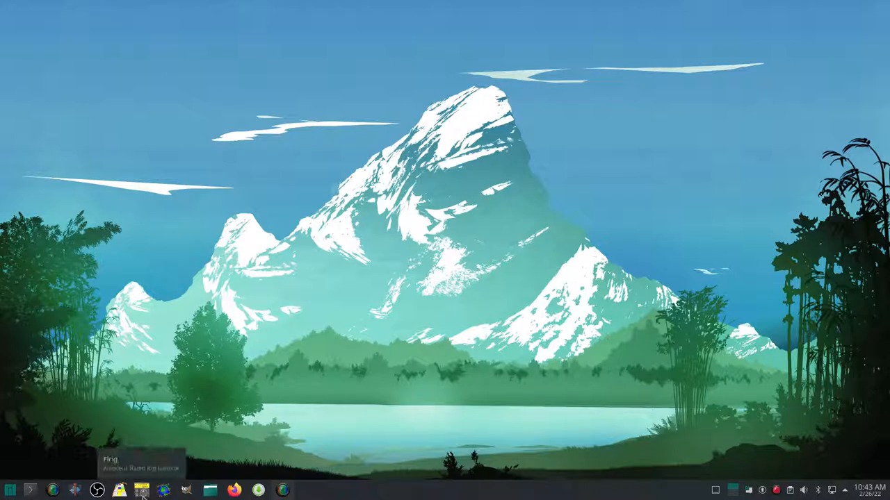
mouse_move(128, 489)
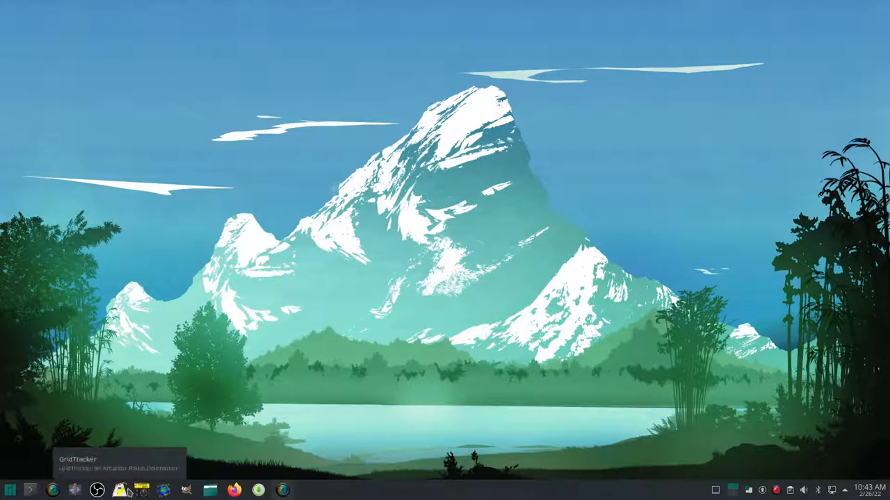
left_click(134, 490)
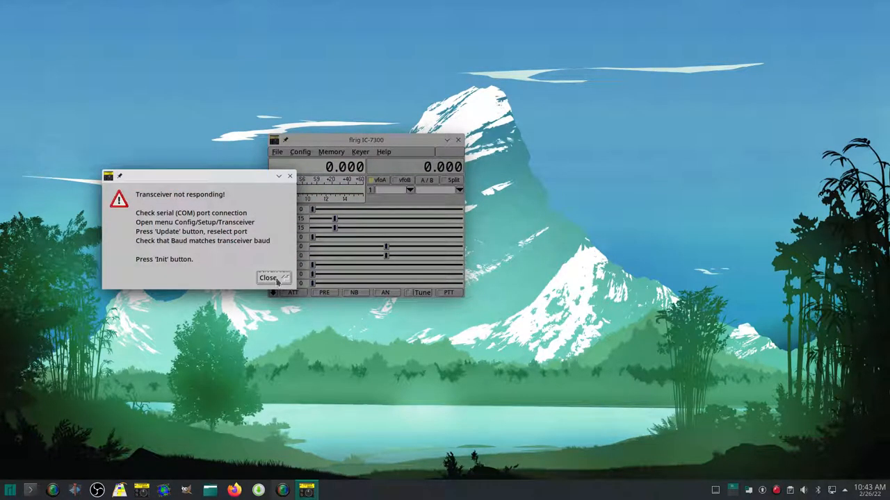
Step: Dismiss the not-responding alert and bring up the transceiver setup configuration
left_click(272, 278)
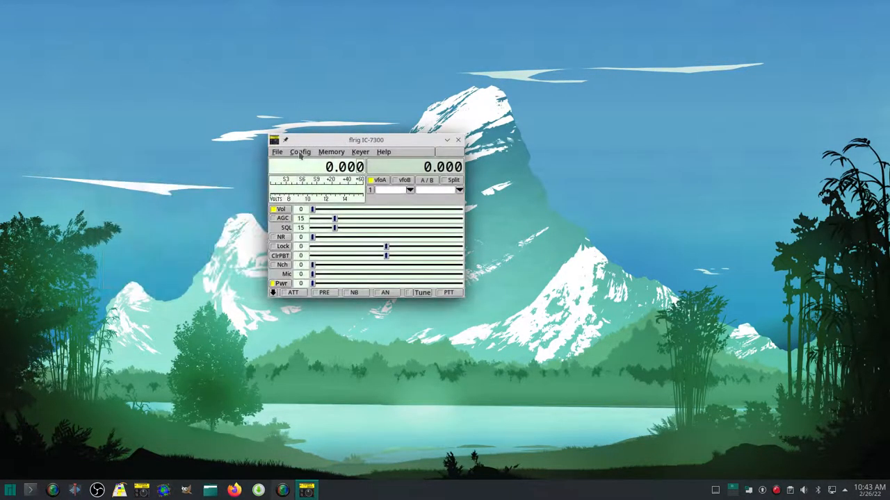
left_click(300, 152)
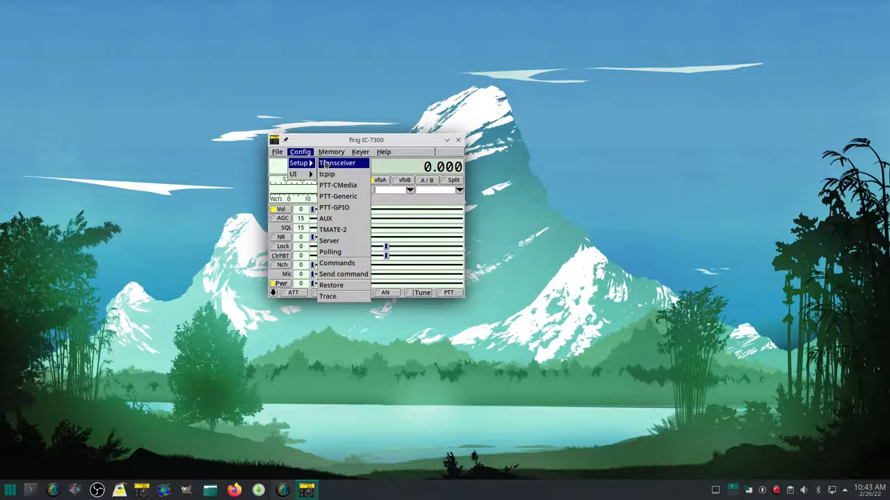
left_click(336, 162)
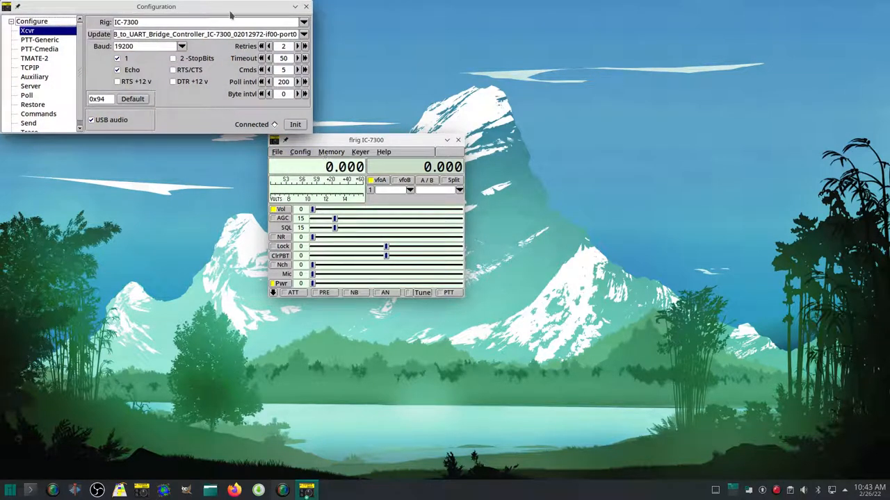
left_click_drag(155, 5, 384, 195)
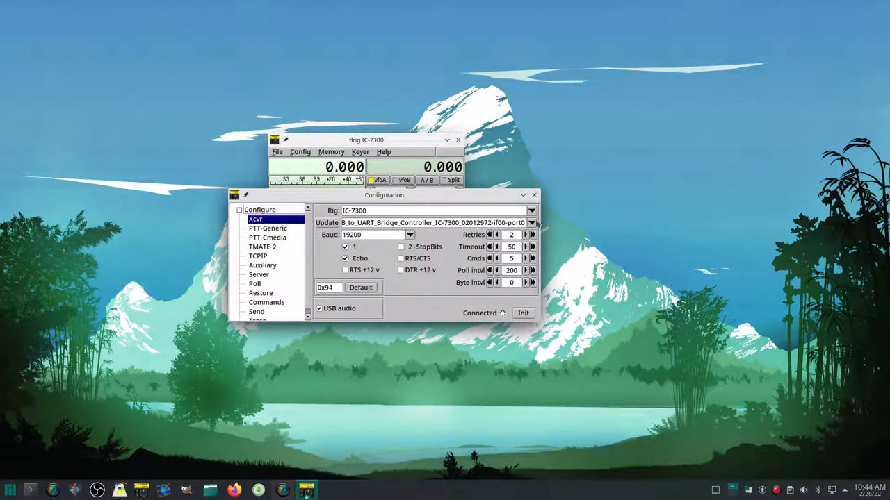
Step: Select /dev/ttyUSB0 as the rig's serial port and Init the connection, reading 14073.920
left_click(531, 223)
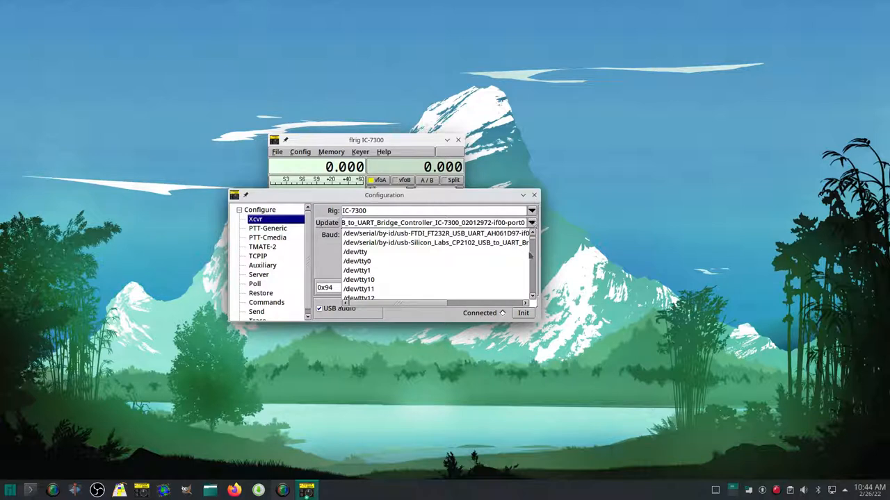
scroll("down", 3)
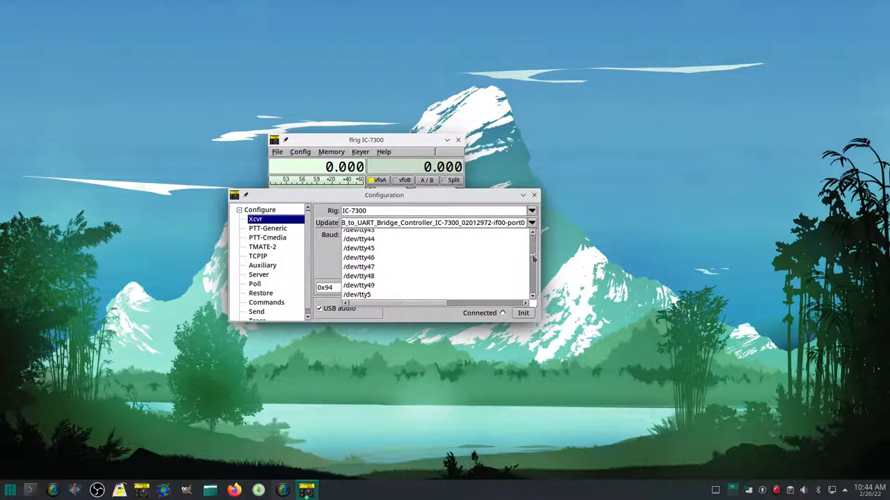
scroll("down", 3)
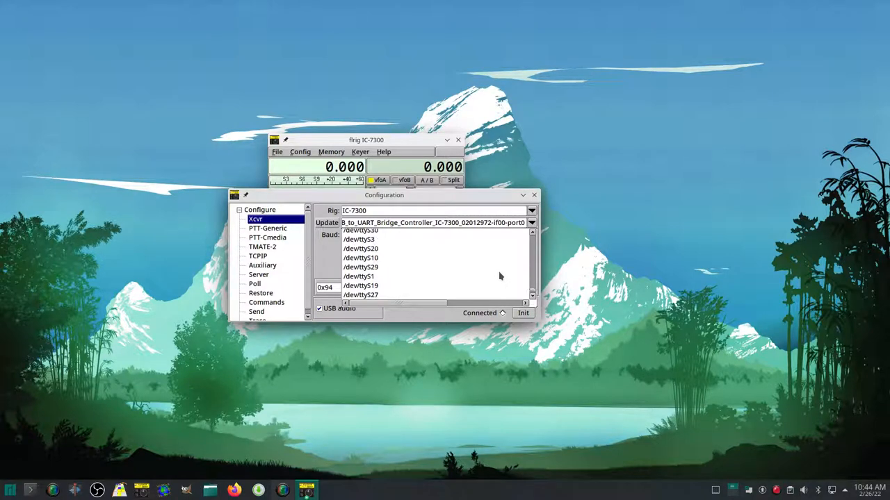
left_click(359, 231)
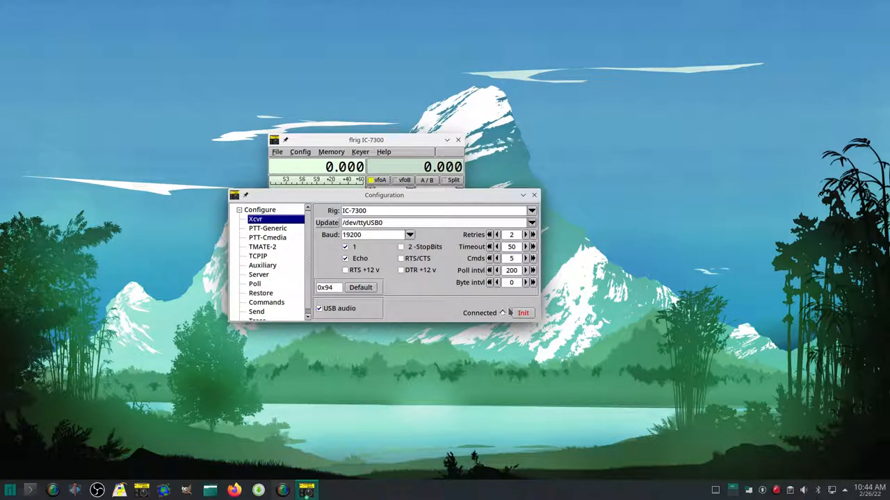
left_click(523, 313)
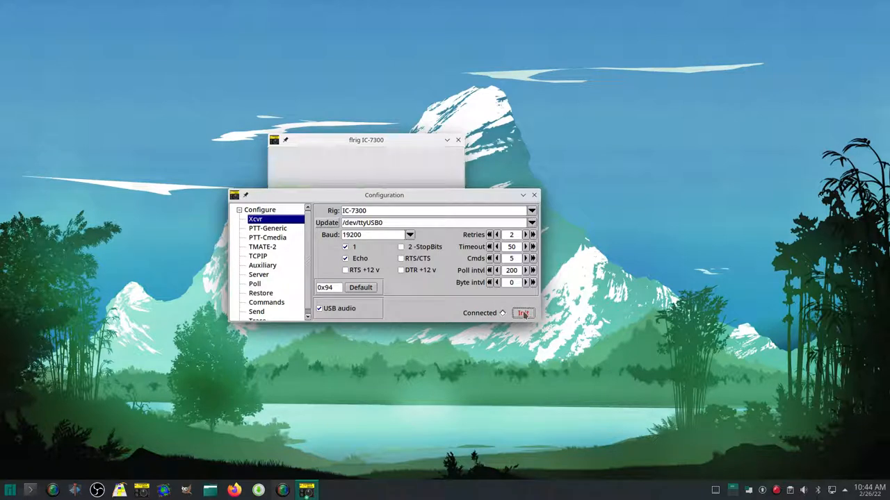
left_click(522, 313)
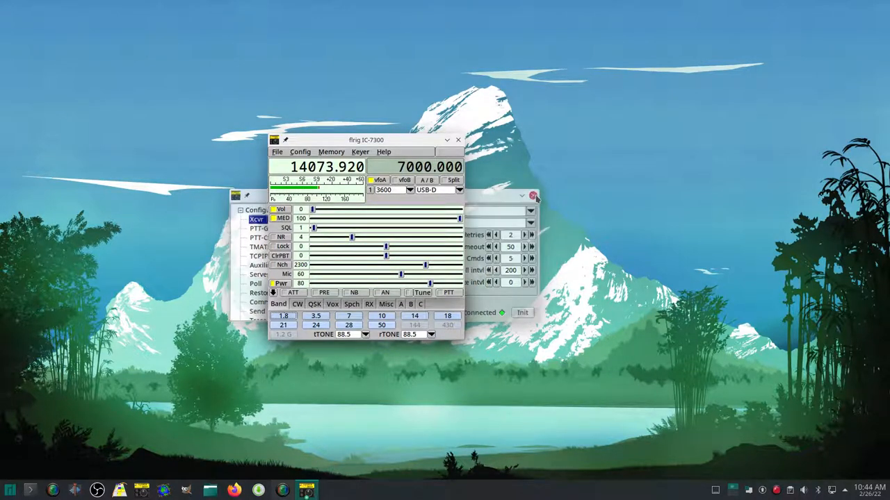
Step: Stack the main IC-7300 window and the extra controls window on the right of the desktop
left_click(534, 197)
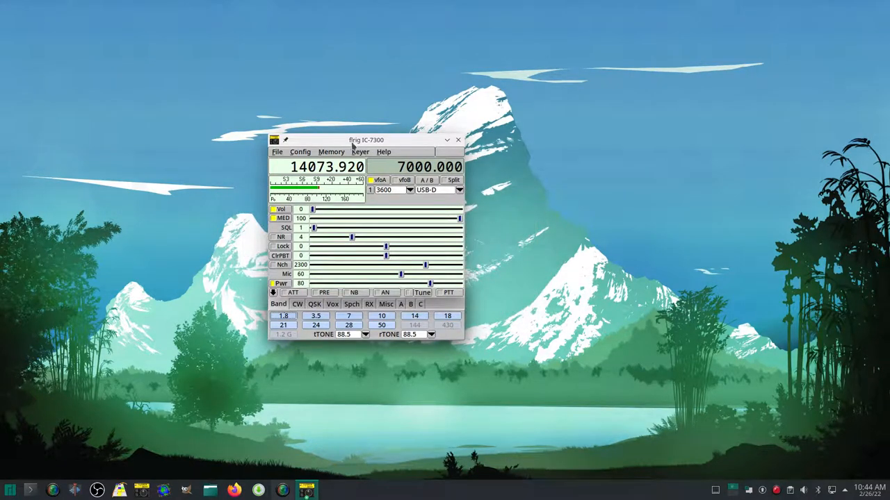
left_click_drag(367, 139, 780, 78)
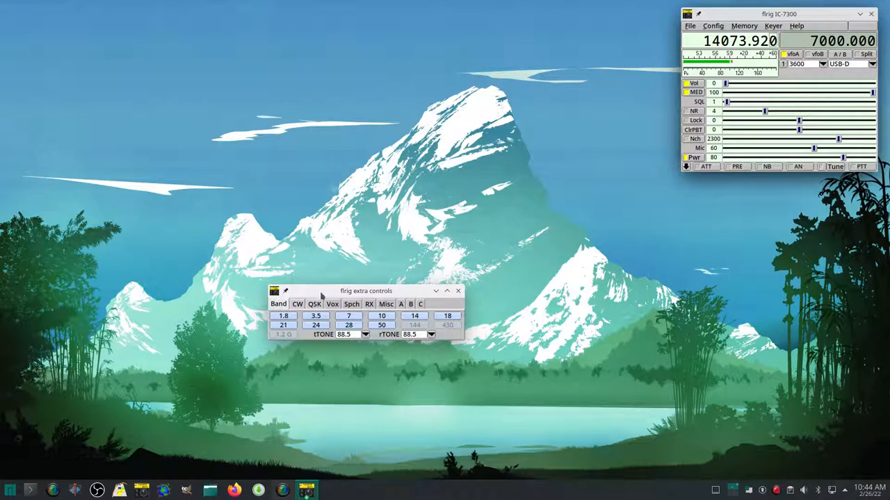
left_click_drag(367, 291, 784, 186)
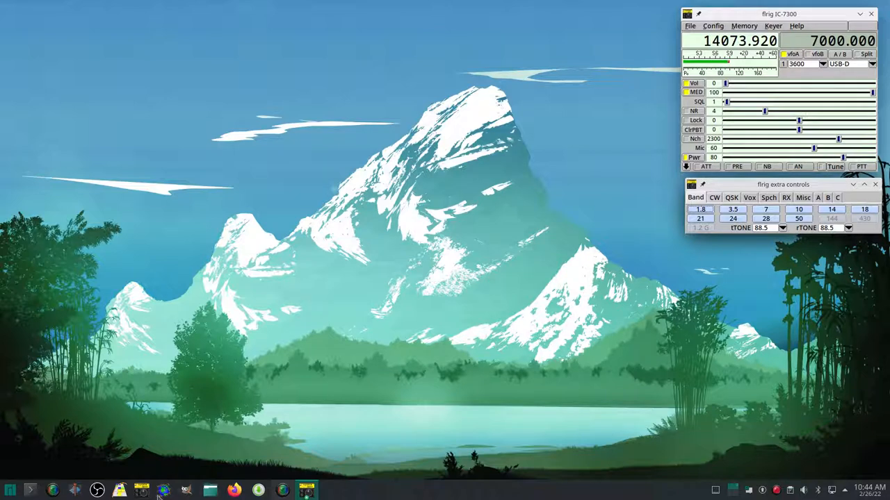
mouse_move(98, 486)
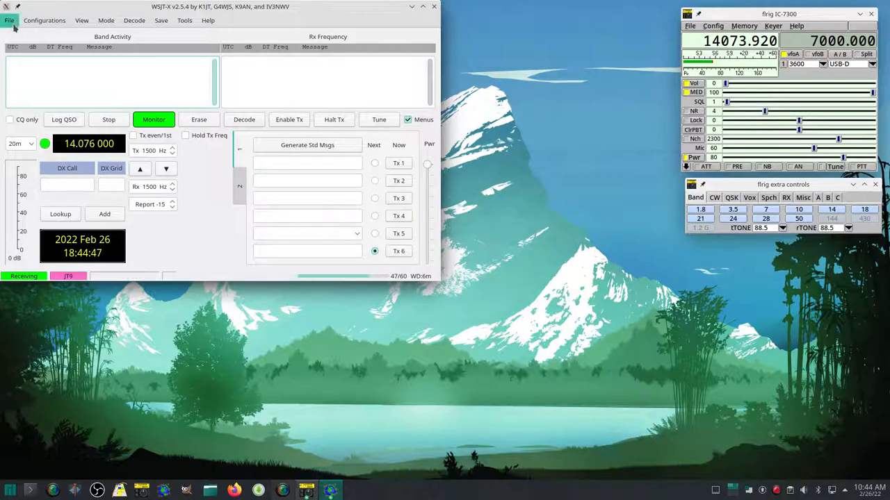
Step: In Settings > General, enter My Call W6BZ and My Grid DM14 with AutoGrid on
left_click(11, 19)
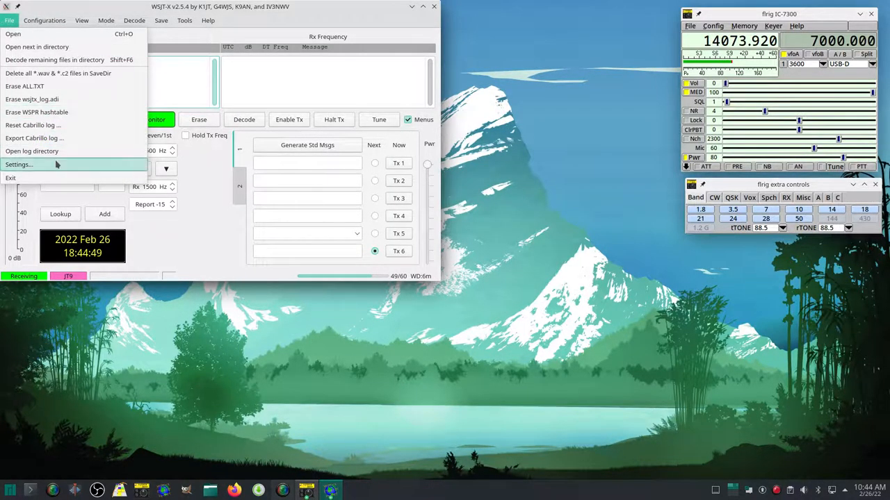
left_click(20, 164)
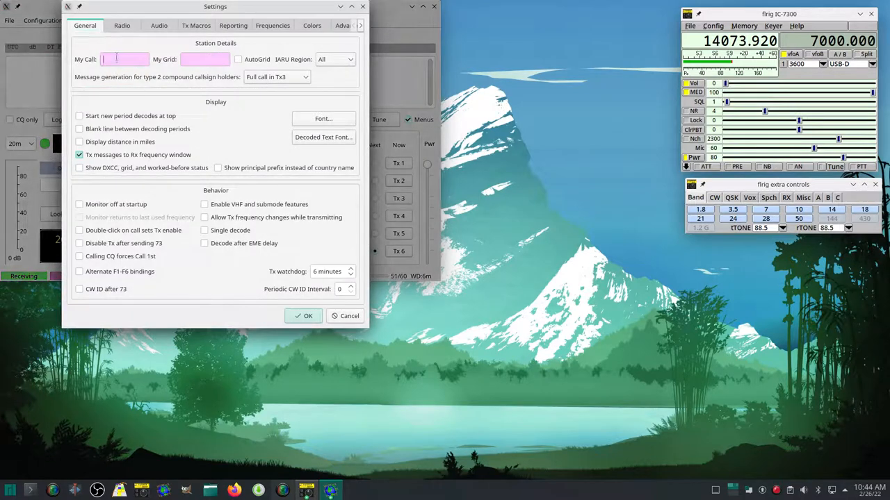
type("W")
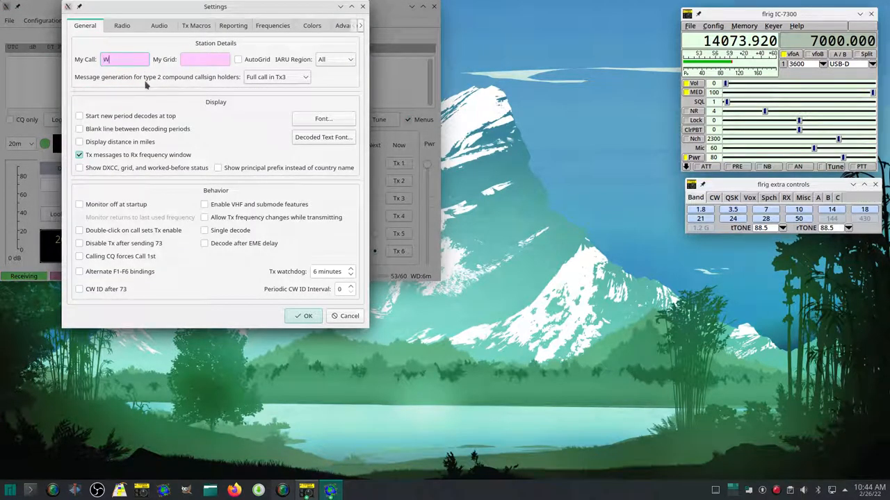
type("6BZ")
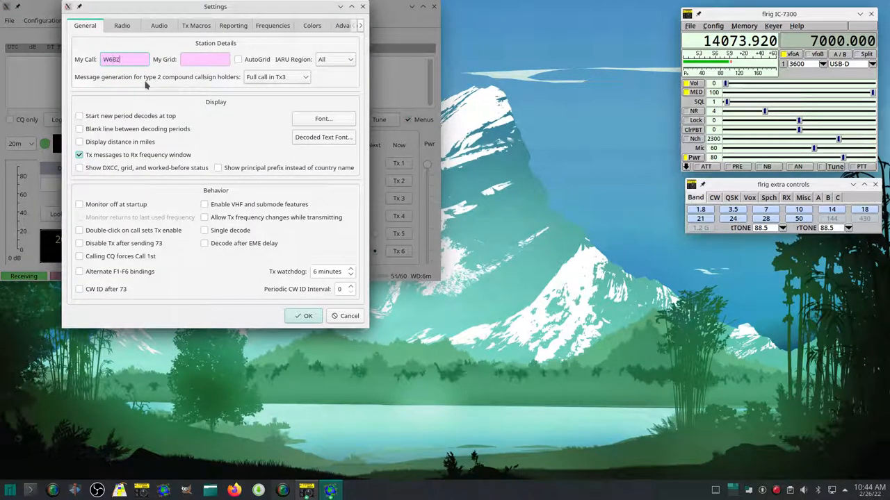
left_click(206, 59)
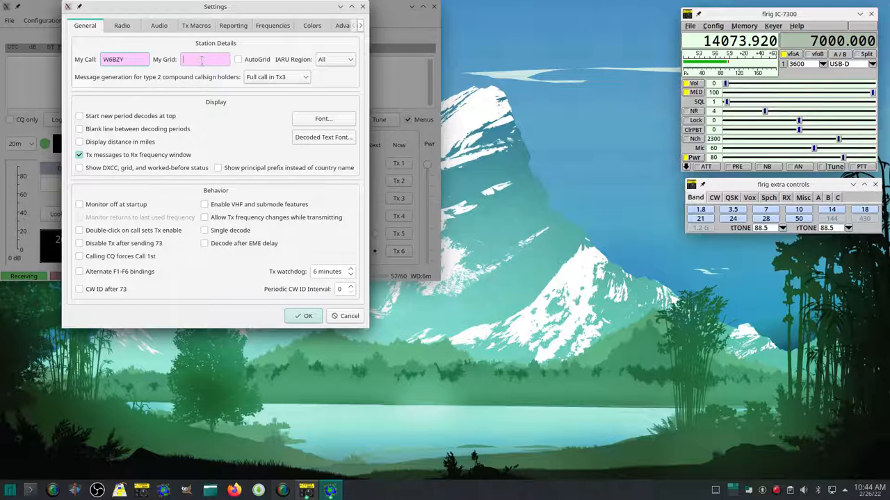
type("dm")
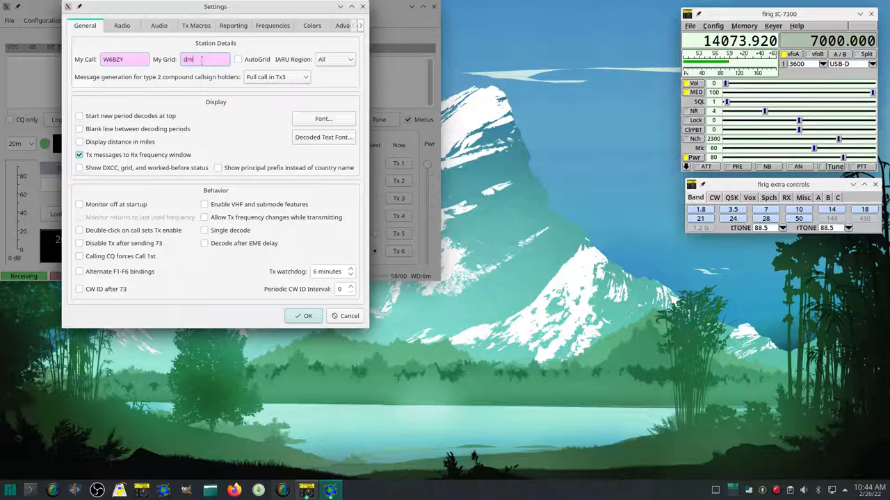
type("DM14SC")
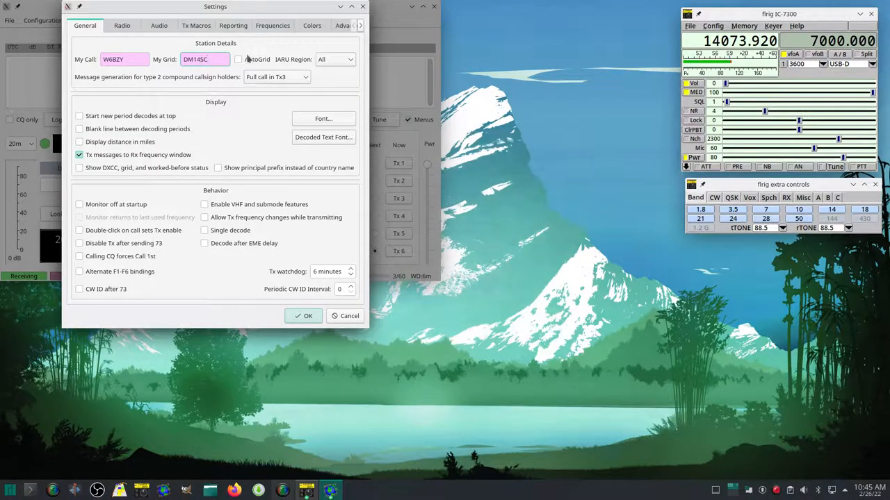
left_click(239, 59)
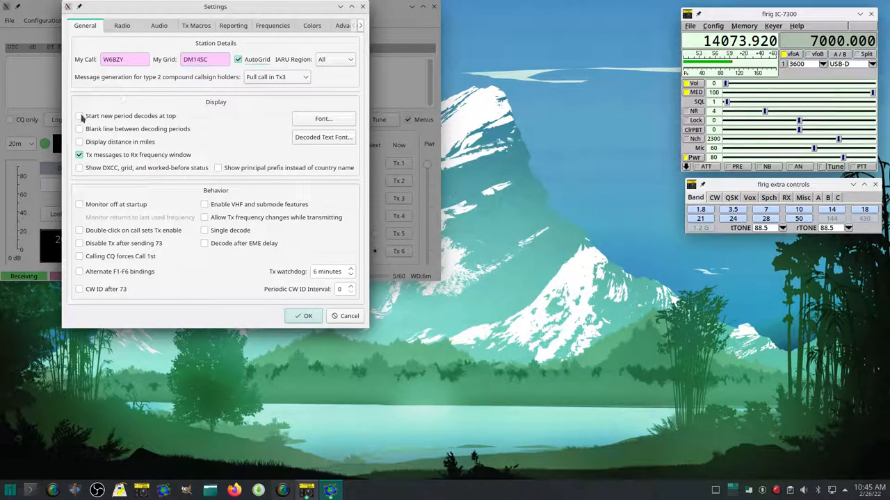
Step: Enable new-period decodes at top and DXCC/grid/worked-before display
left_click(79, 117)
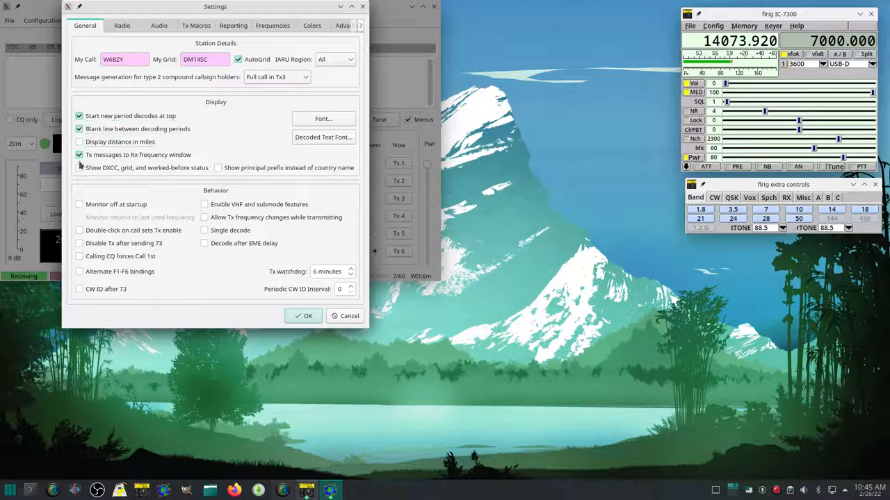
left_click(79, 167)
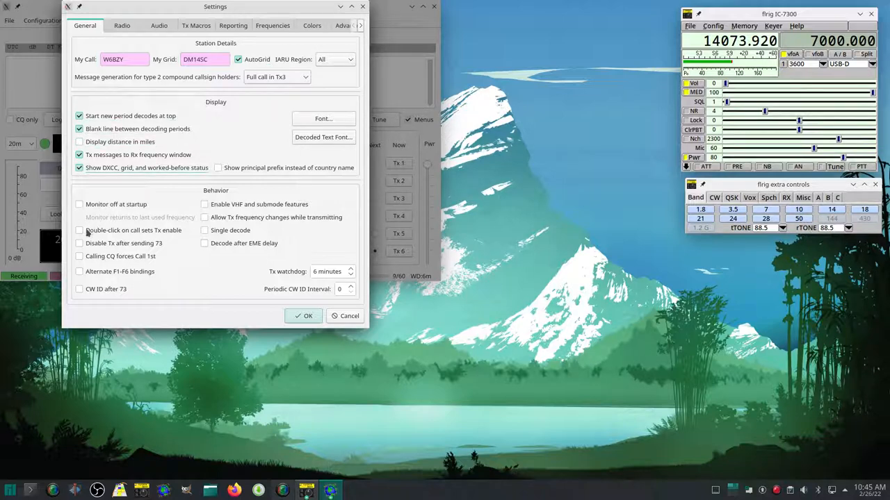
left_click(119, 25)
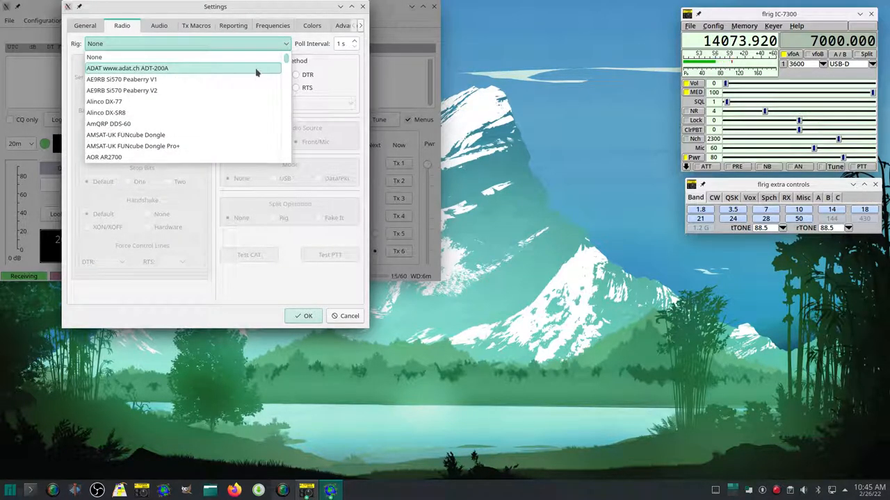
Step: On the Radio tab, choose FLRig FLRig as the rig with CAT PTT
scroll("down", 3)
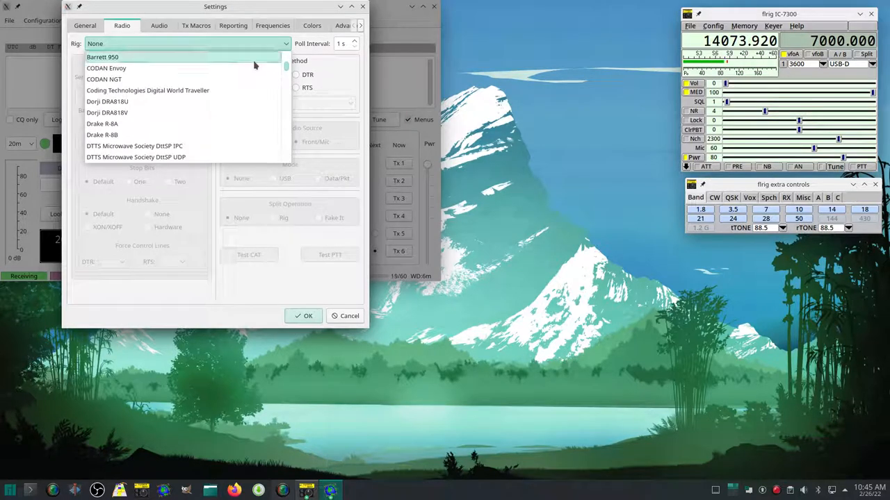
scroll("down", 3)
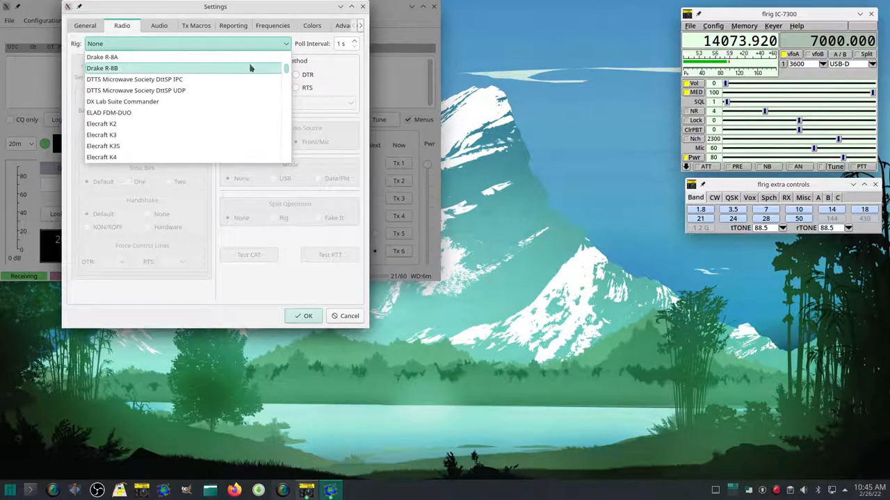
scroll("down", 3)
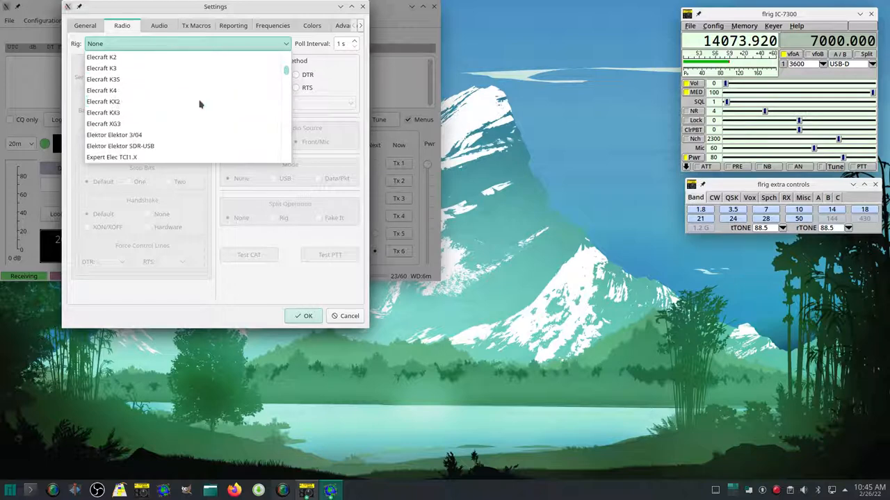
scroll("down", 3)
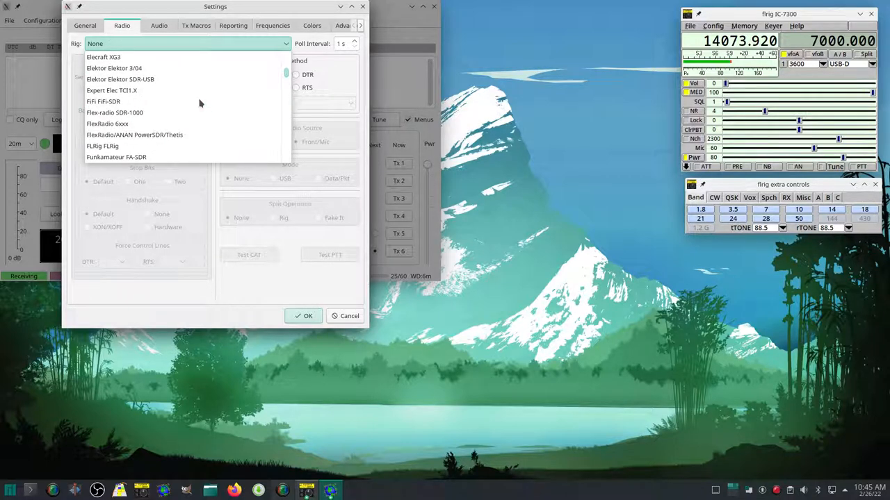
mouse_move(194, 101)
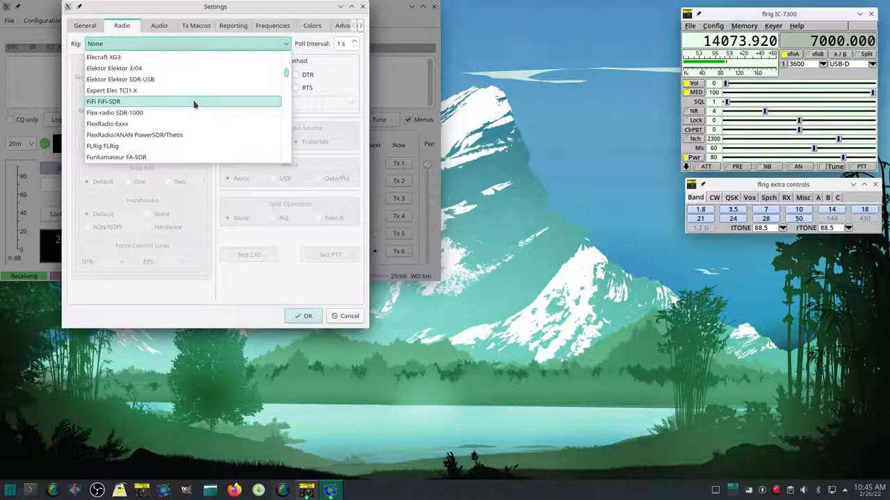
left_click(103, 146)
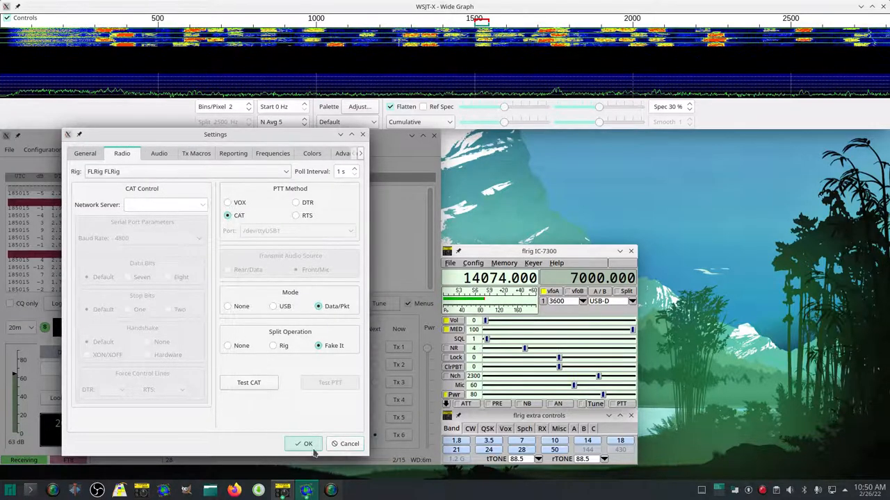
left_click(158, 153)
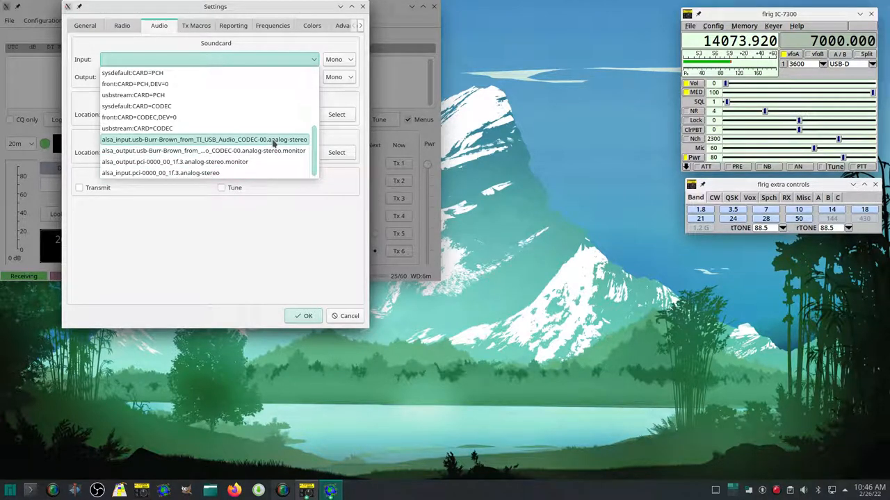
Step: Set soundcard input and output to the USB Audio CODEC and accept the settings
left_click(203, 139)
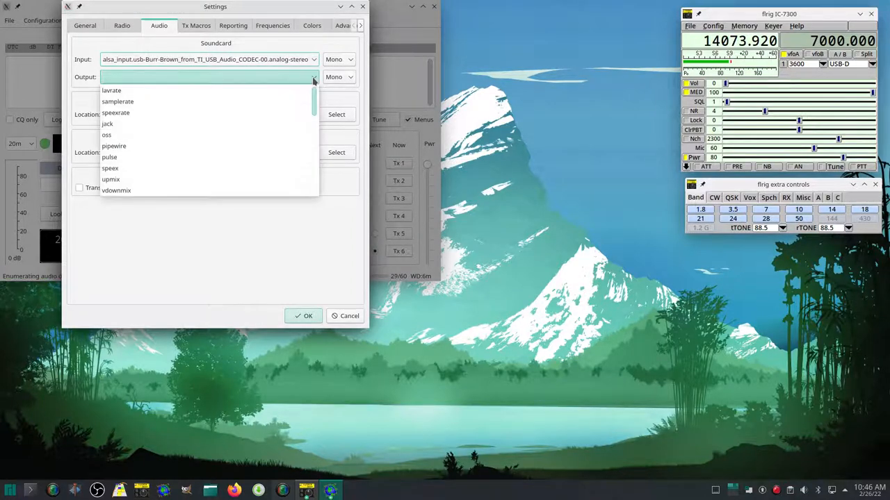
scroll("down", 3)
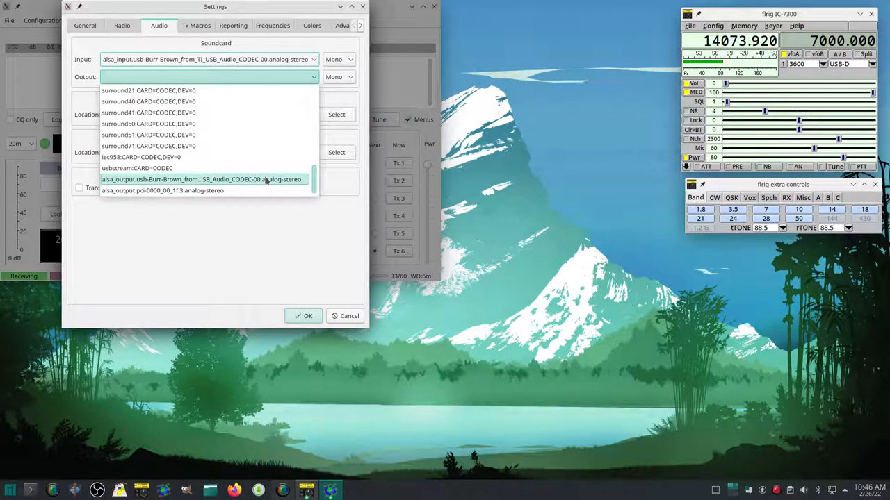
left_click(201, 179)
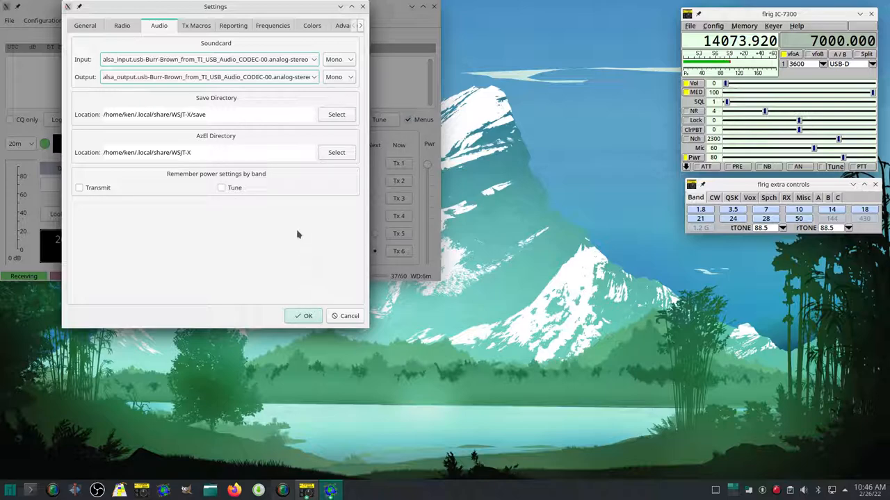
left_click(303, 317)
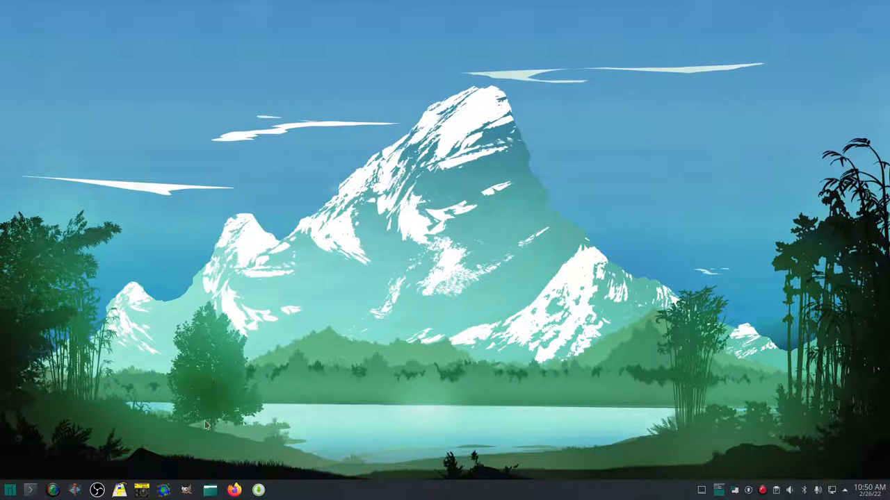
mouse_move(123, 488)
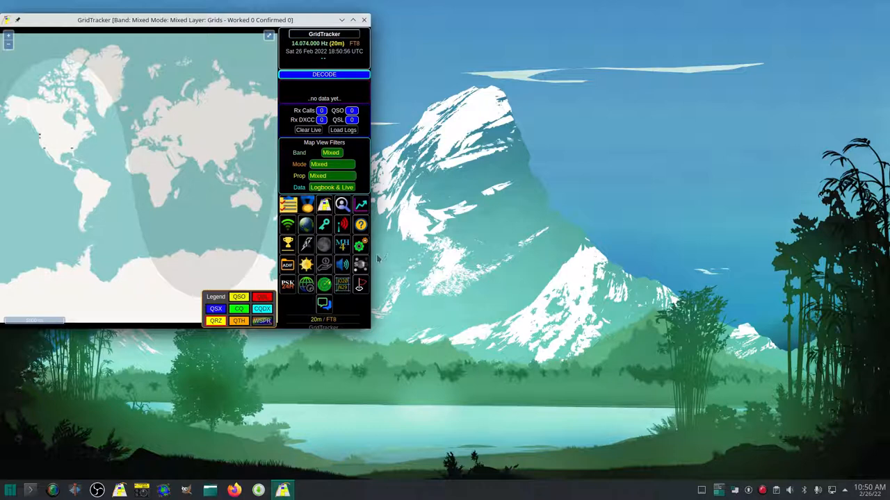
Step: Launch GridTracker and bring up its General settings
left_click(324, 75)
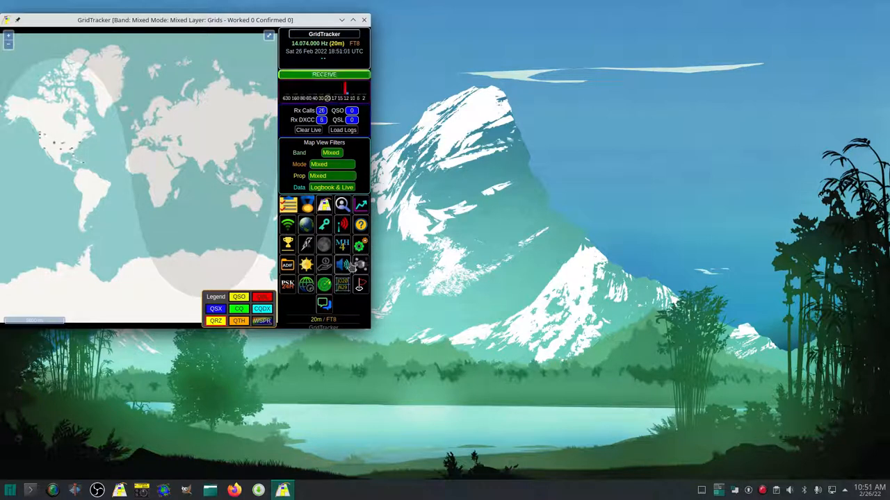
left_click(360, 244)
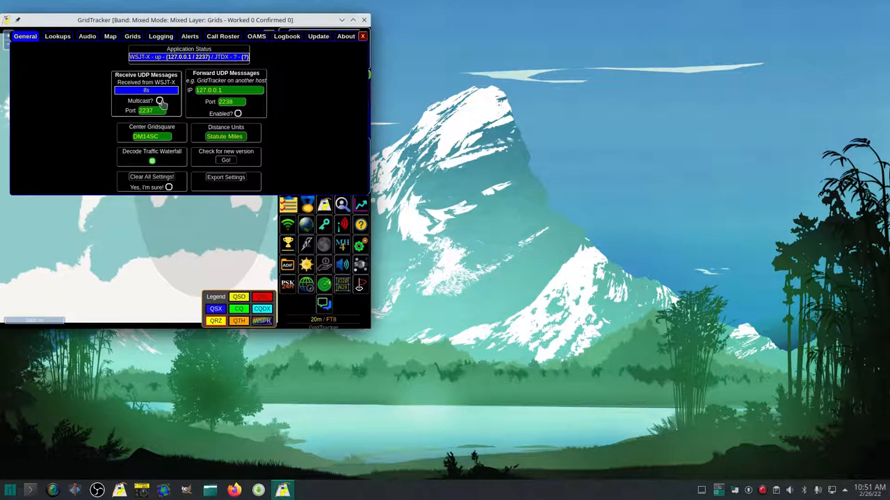
mouse_move(161, 103)
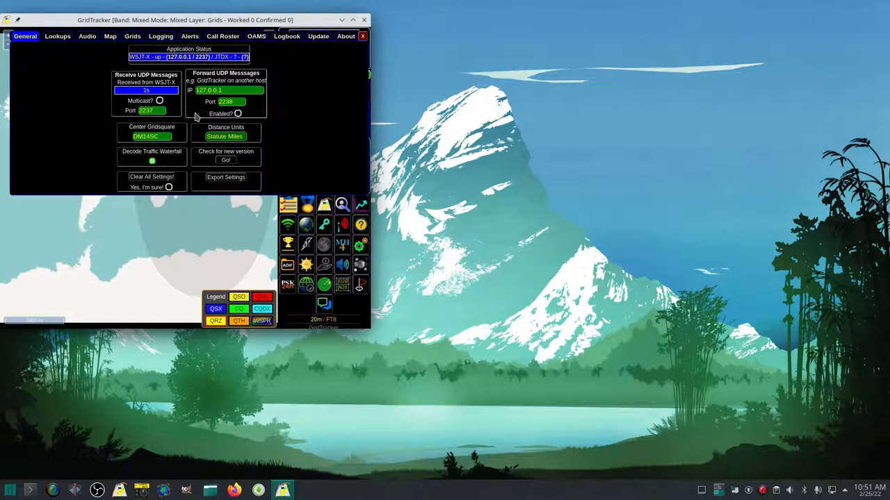
mouse_move(237, 114)
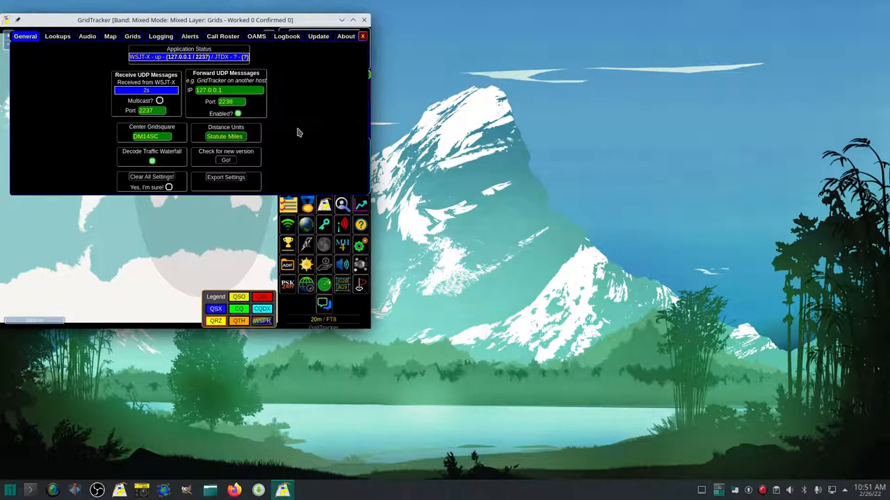
mouse_move(251, 125)
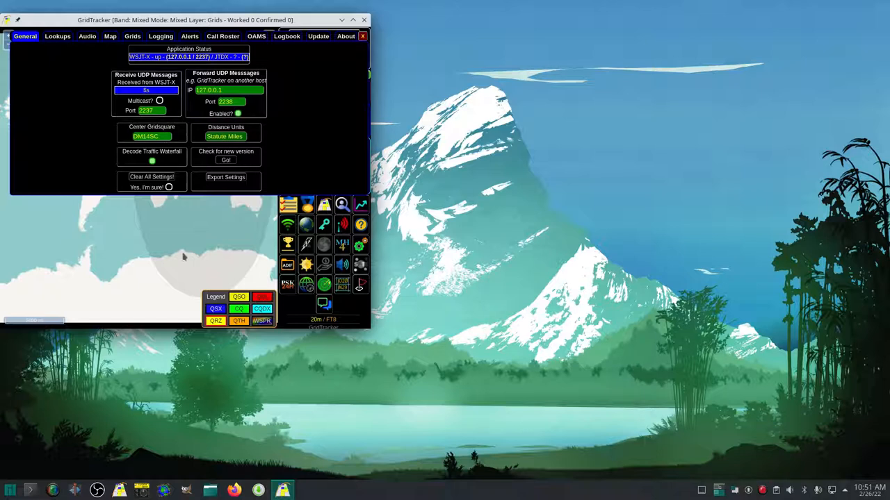
mouse_move(121, 236)
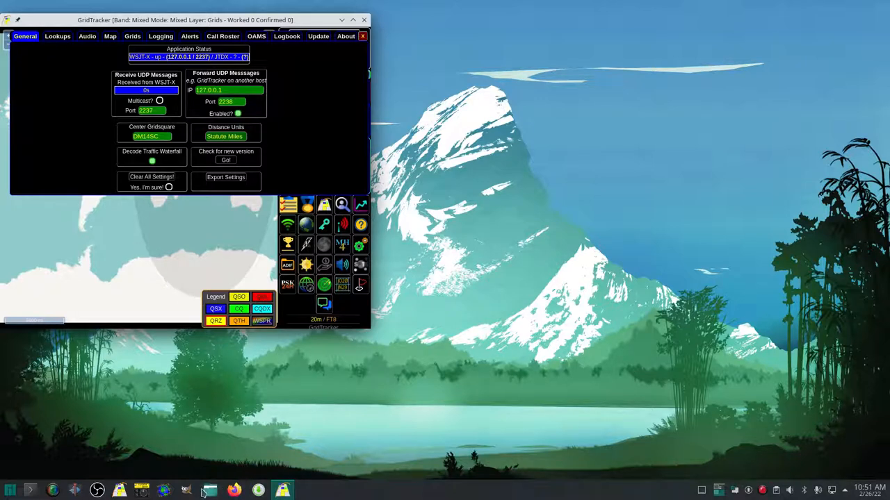
mouse_move(8, 488)
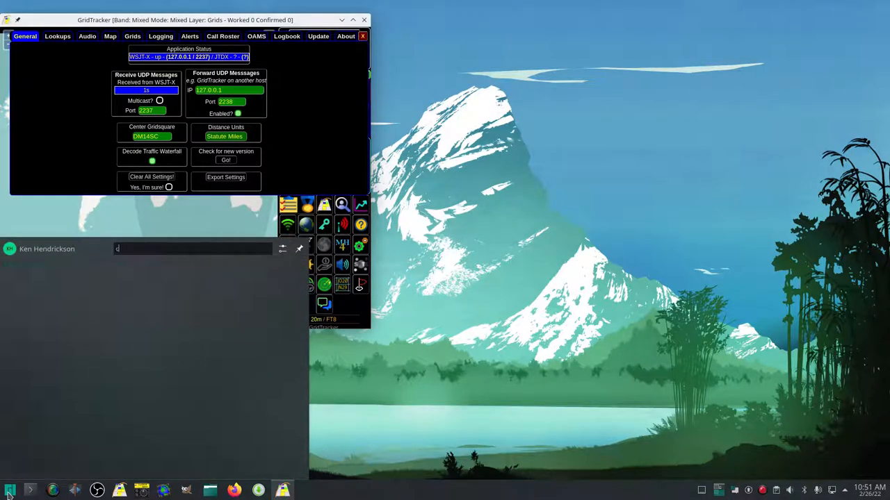
Step: Launch CQRLOG via KRunner ('cqr') and open the selected log database
type("cqr")
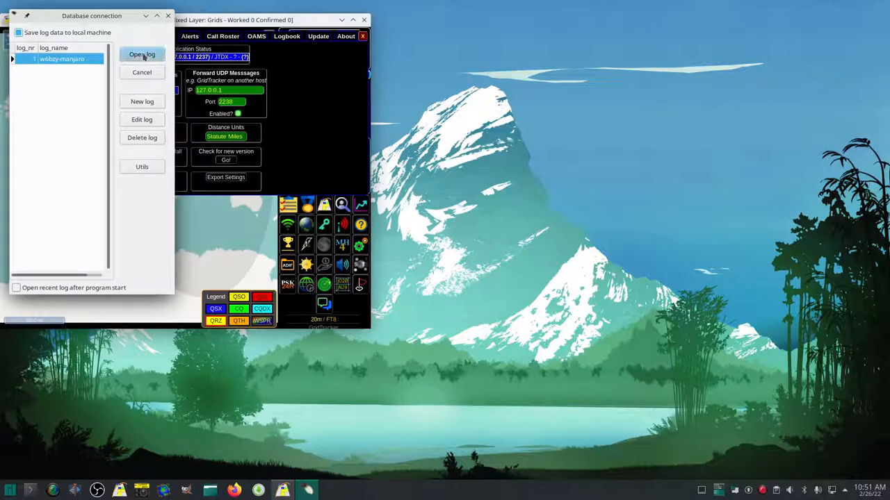
left_click(141, 54)
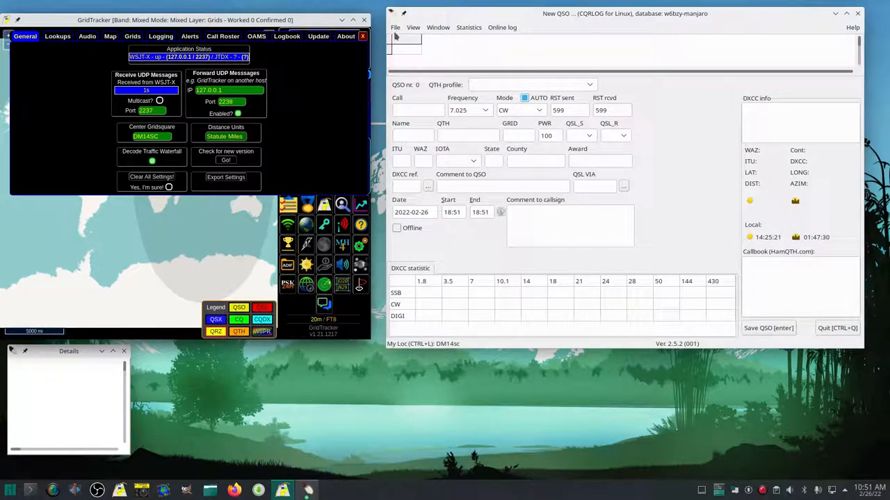
Step: Enable Remote mode for wsjt and confirm the fldigi/wsjt interface preferences on port 2238
left_click(395, 28)
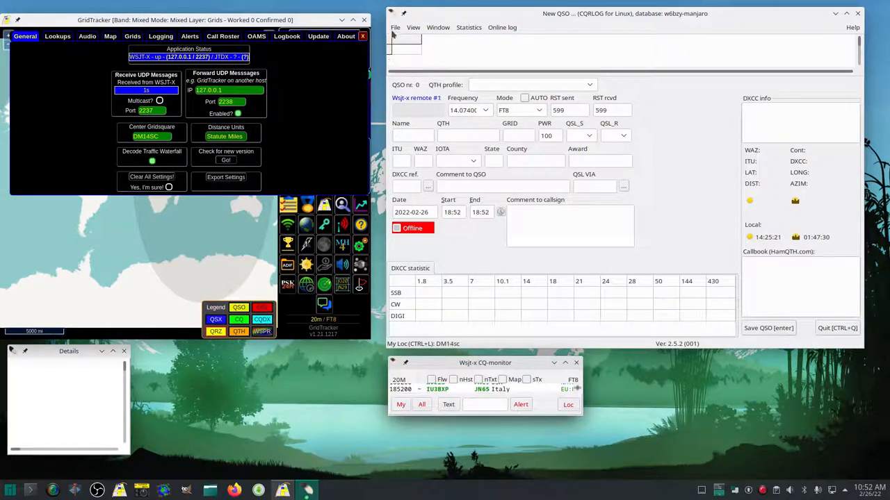
left_click(394, 28)
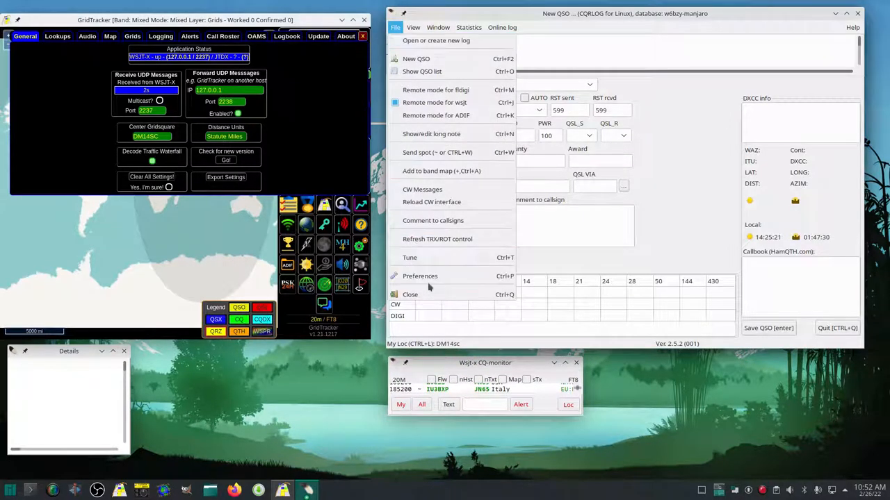
left_click(420, 275)
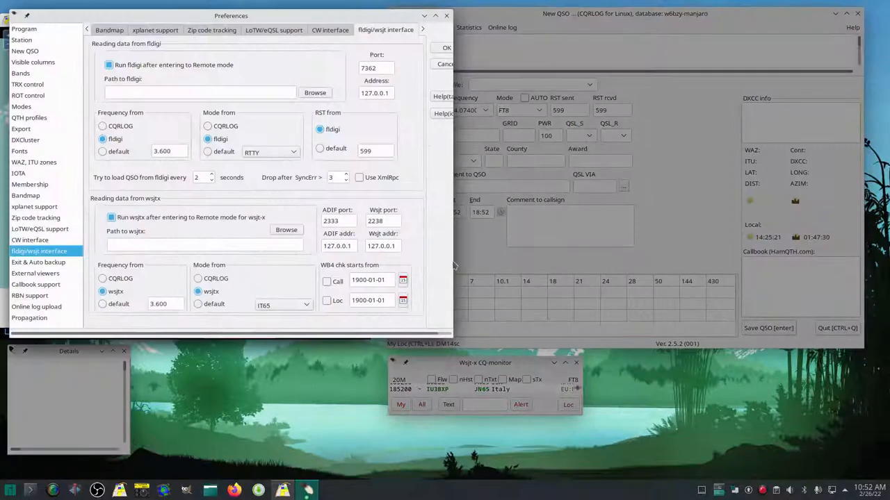
mouse_move(210, 257)
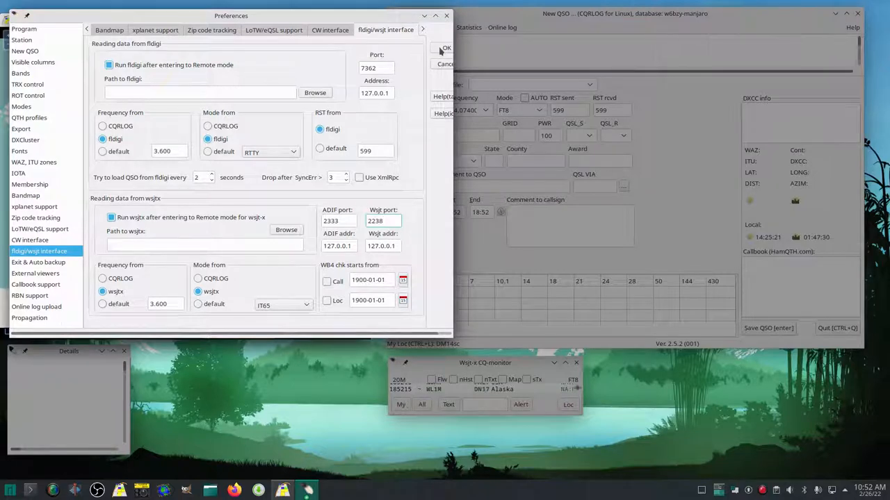
left_click(442, 47)
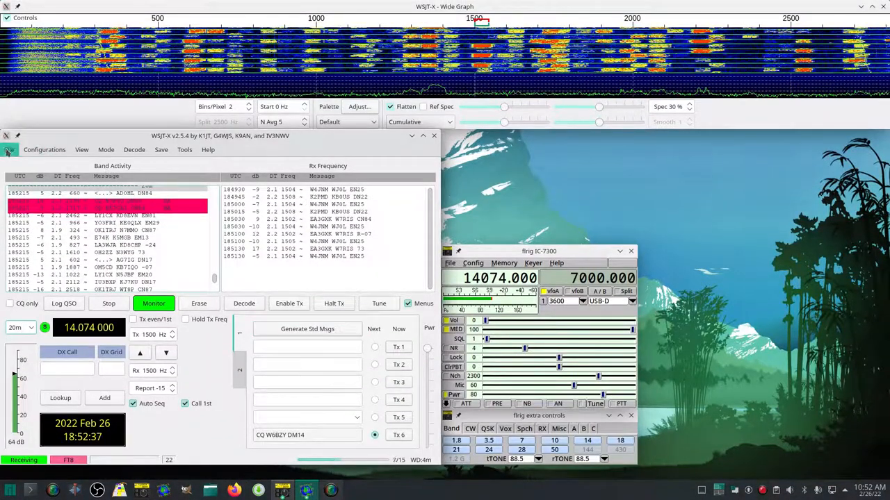
Step: In Reporting settings, enable PSK Reporter spotting and accept UDP requests with window restore, then save
left_click(8, 150)
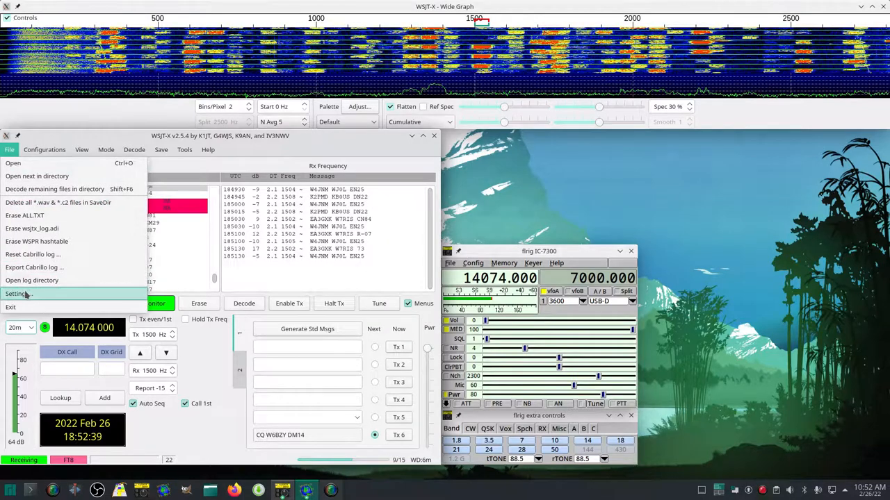
left_click(16, 293)
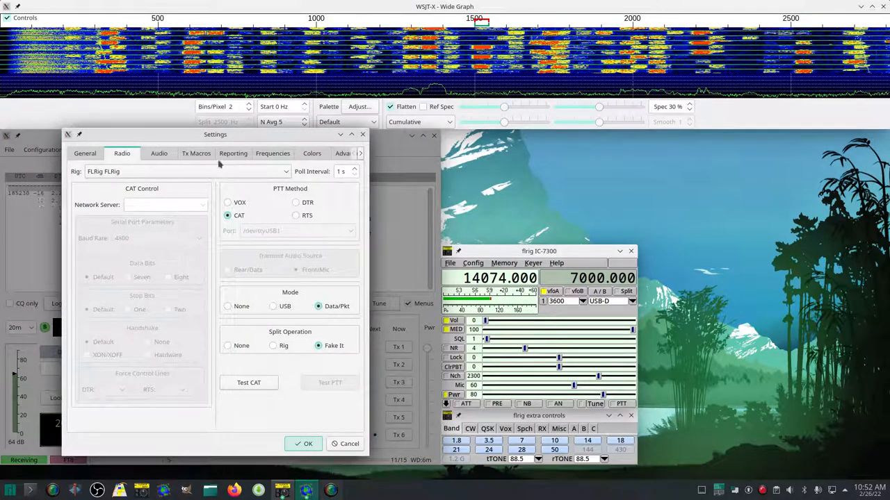
left_click(234, 153)
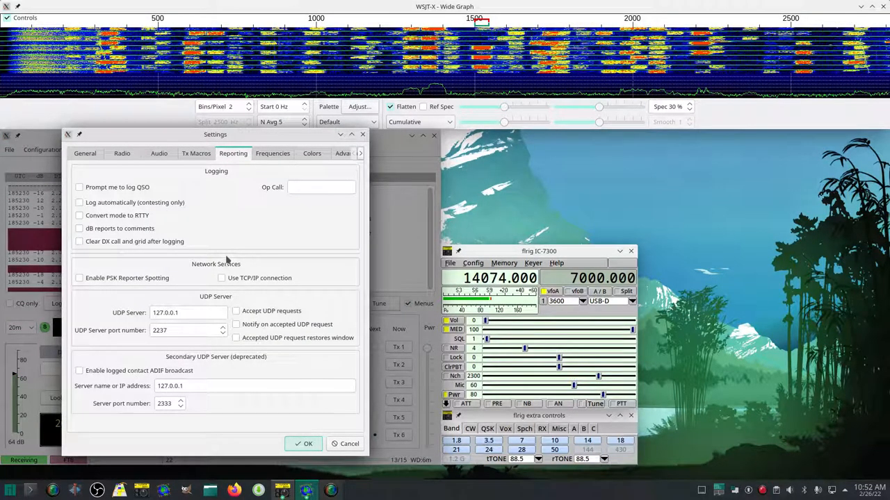
left_click(78, 278)
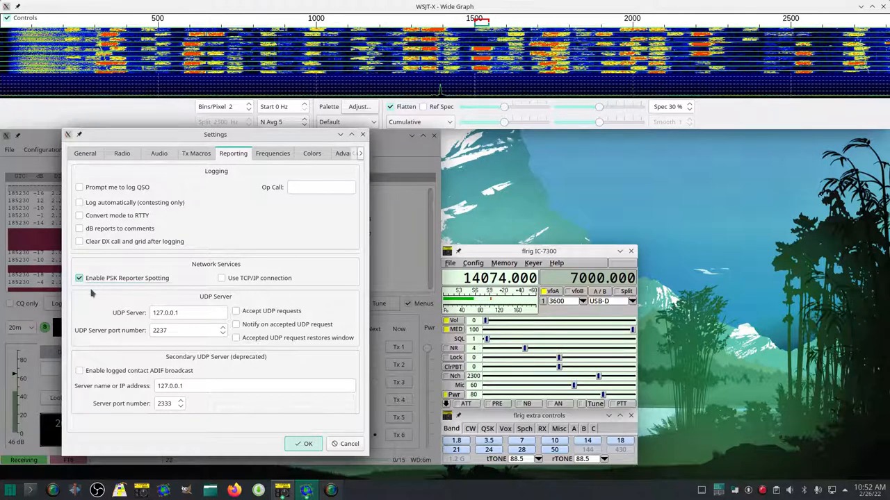
left_click(236, 311)
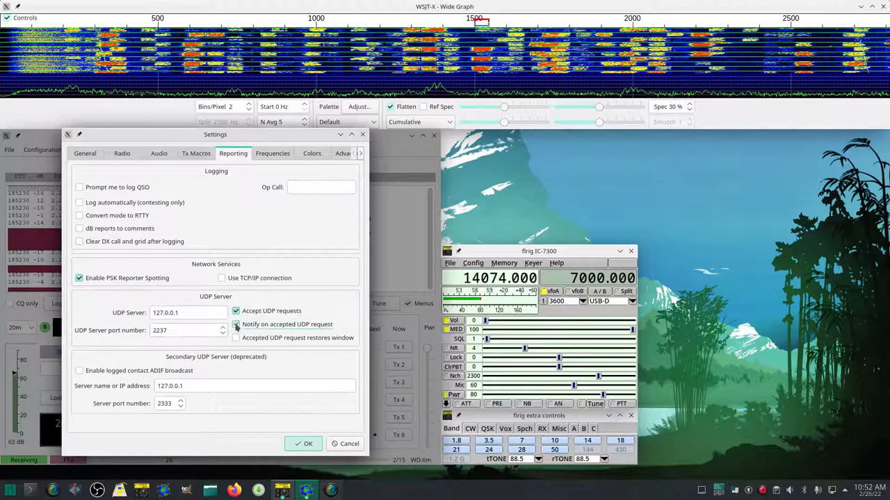
left_click(237, 325)
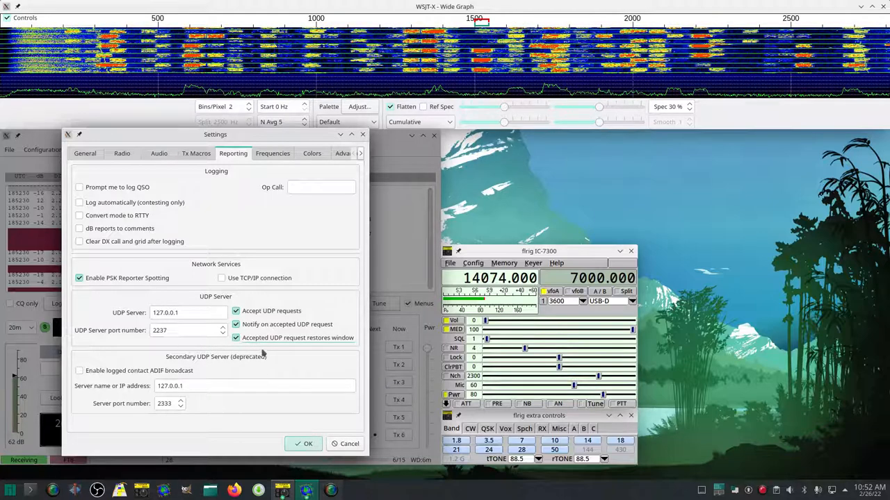
left_click(303, 443)
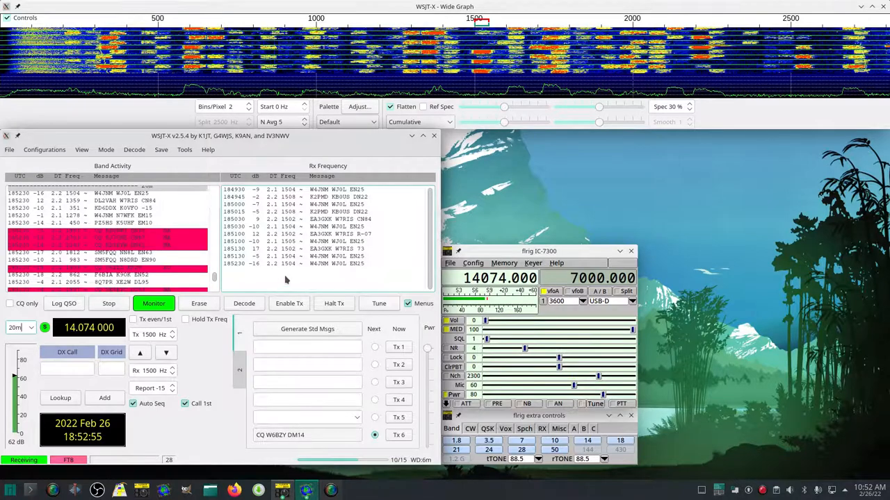
left_click(19, 328)
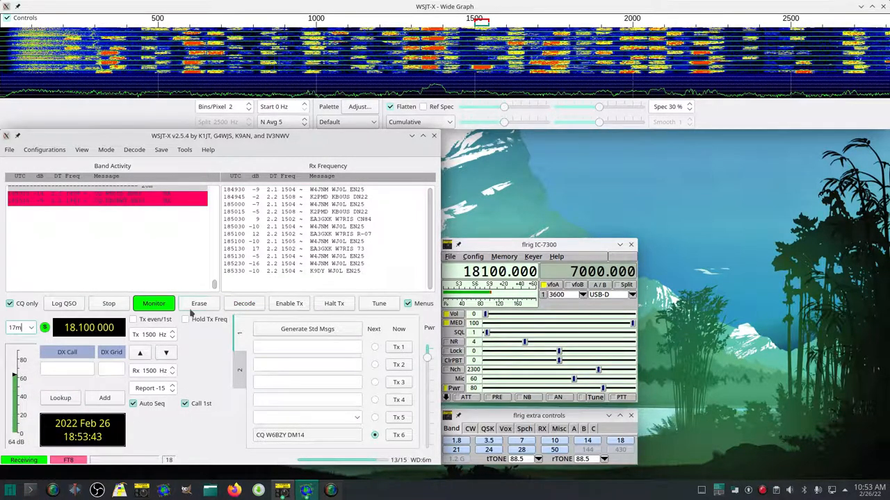
left_click(198, 303)
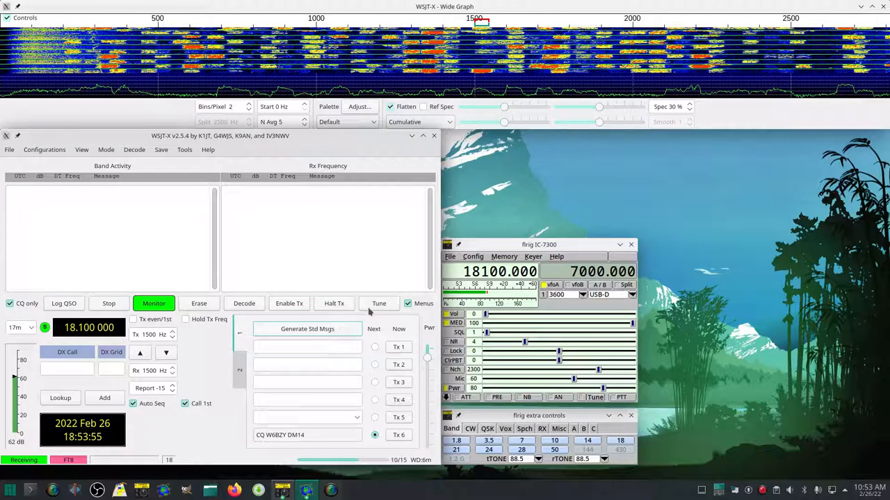
left_click(378, 303)
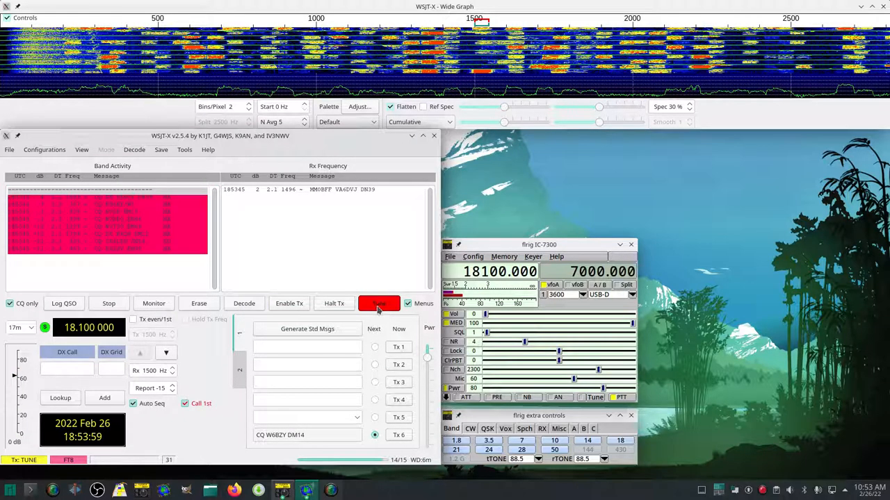
mouse_move(378, 303)
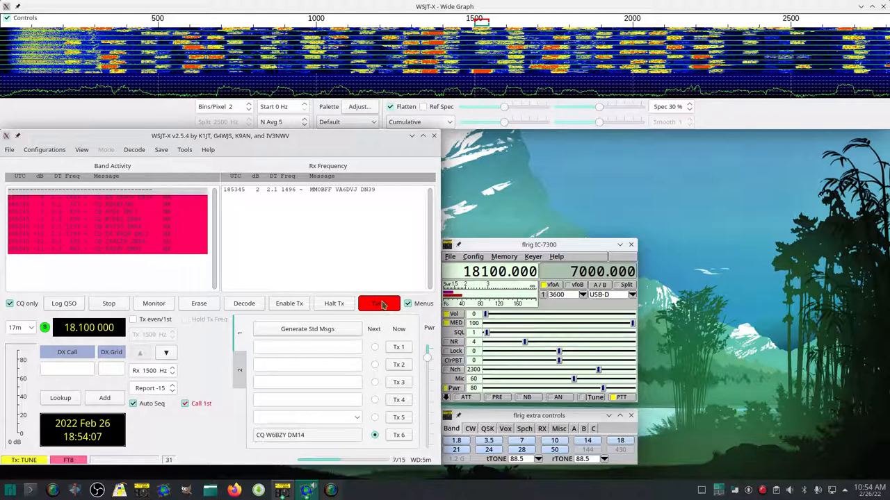
left_click(378, 303)
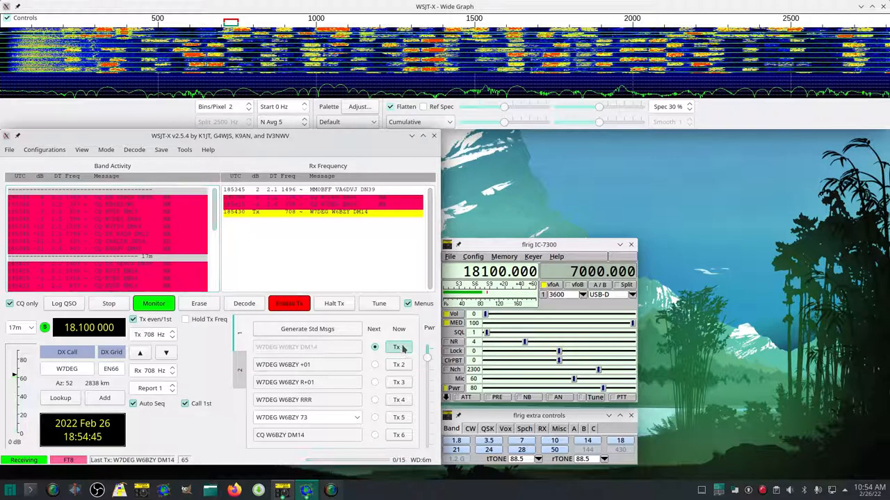
left_click(375, 364)
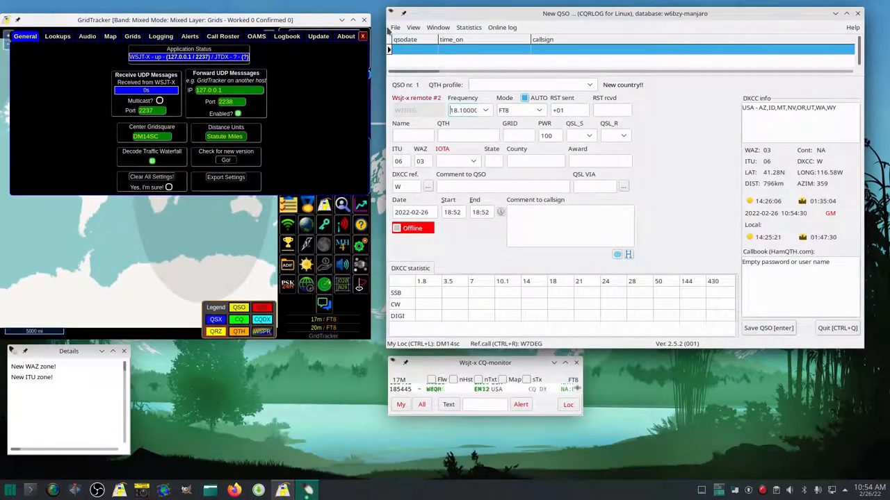
Step: Show CQRLOG's QSO list and move its window aside
left_click(393, 28)
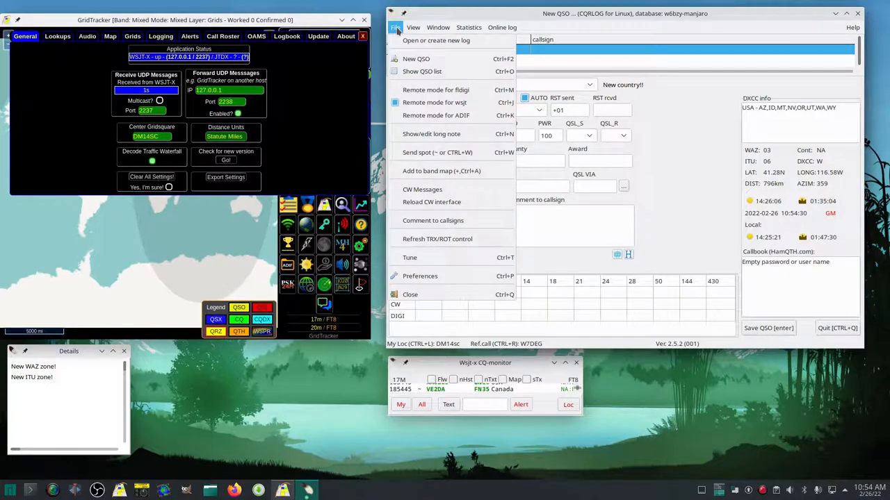
left_click(421, 71)
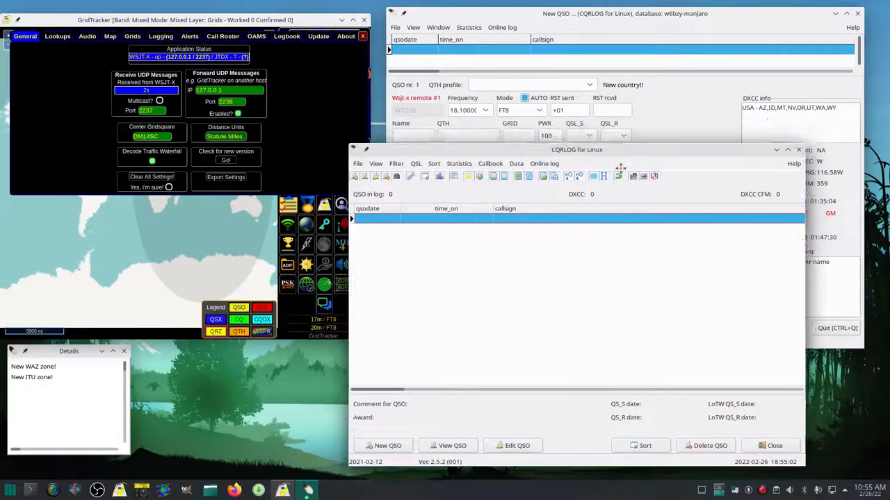
left_click_drag(576, 150, 634, 136)
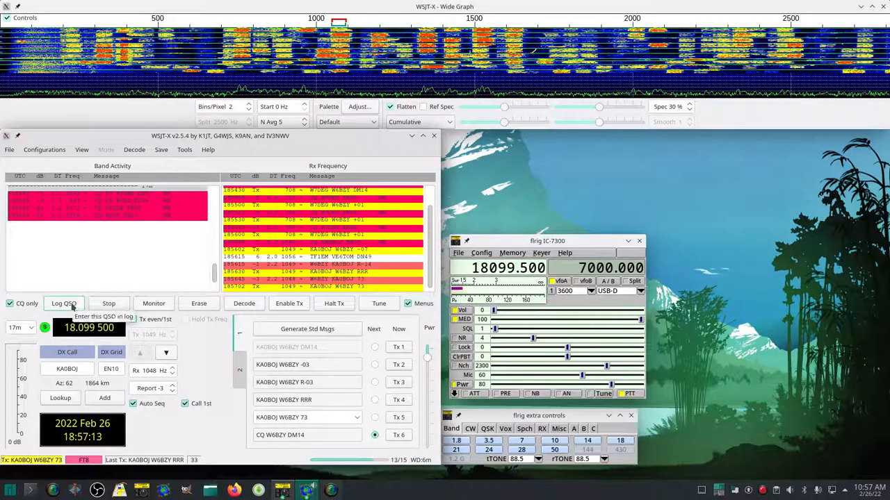
left_click(64, 303)
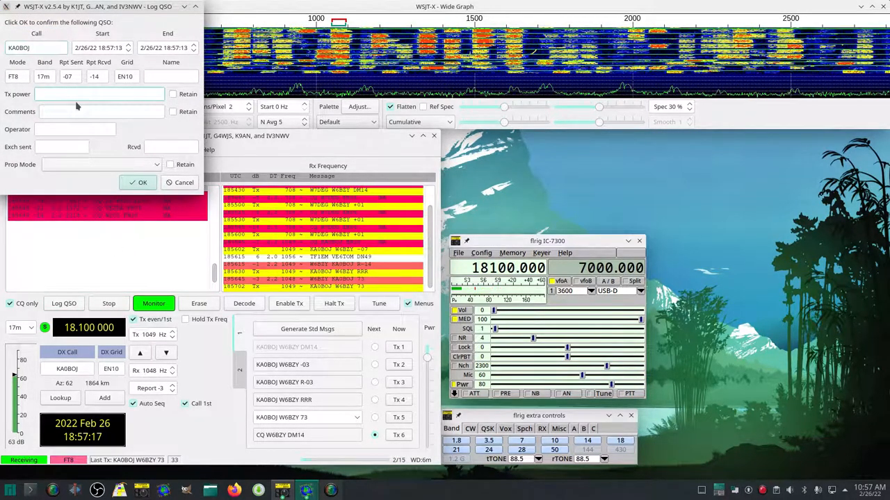
type("40")
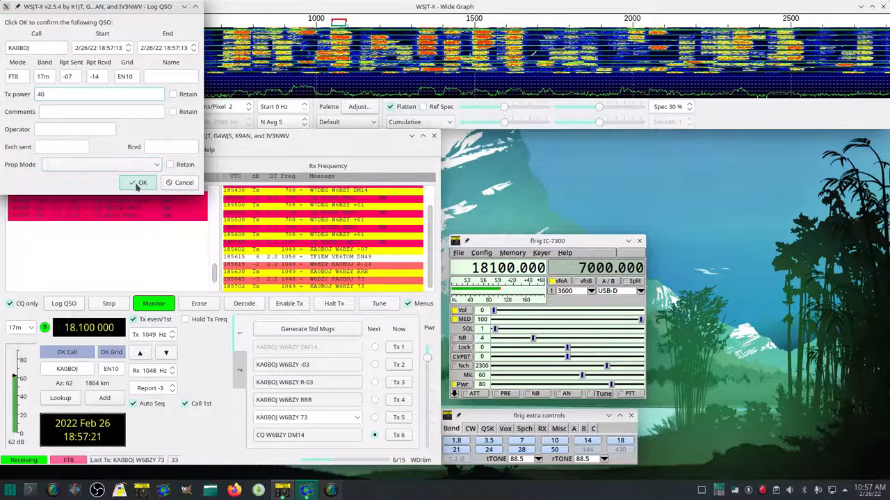
left_click(142, 182)
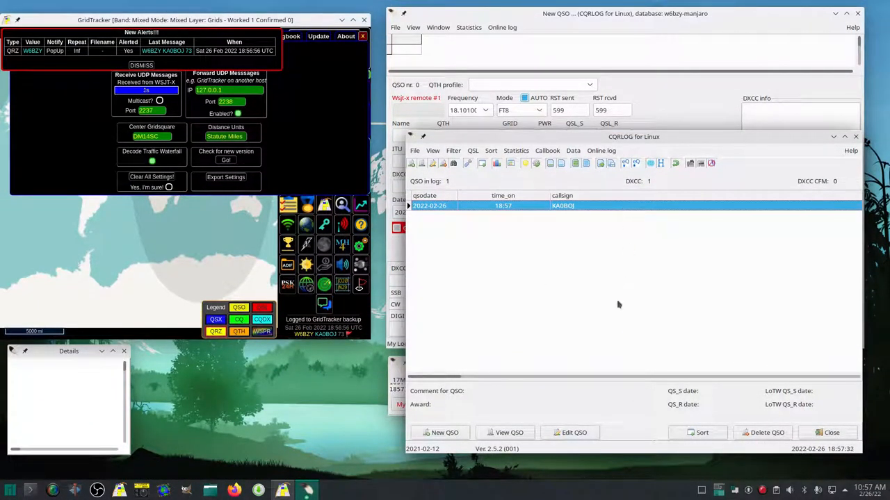
mouse_move(634, 306)
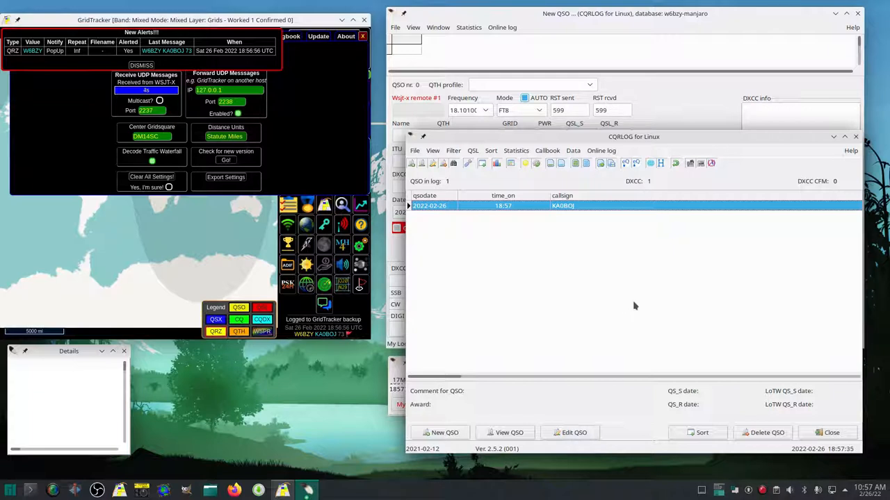